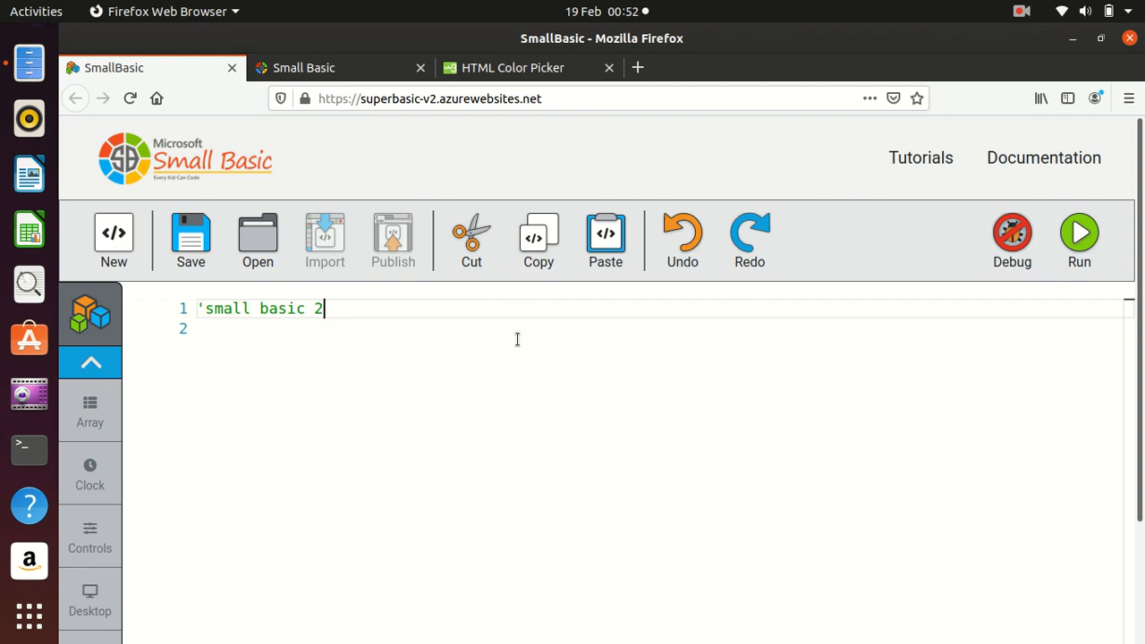
- Add the comment line 'drawing lines and shapes' on line 2, correcting the 'drawling' typo
{"action": "key", "text": "Return"}
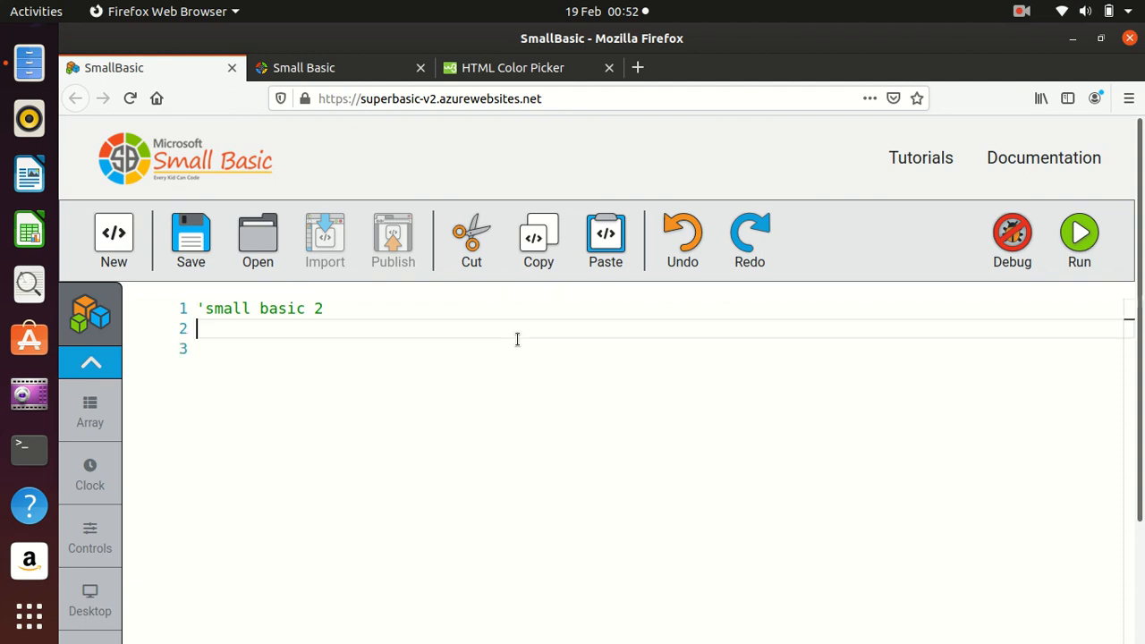
{"action": "type", "text": "'"}
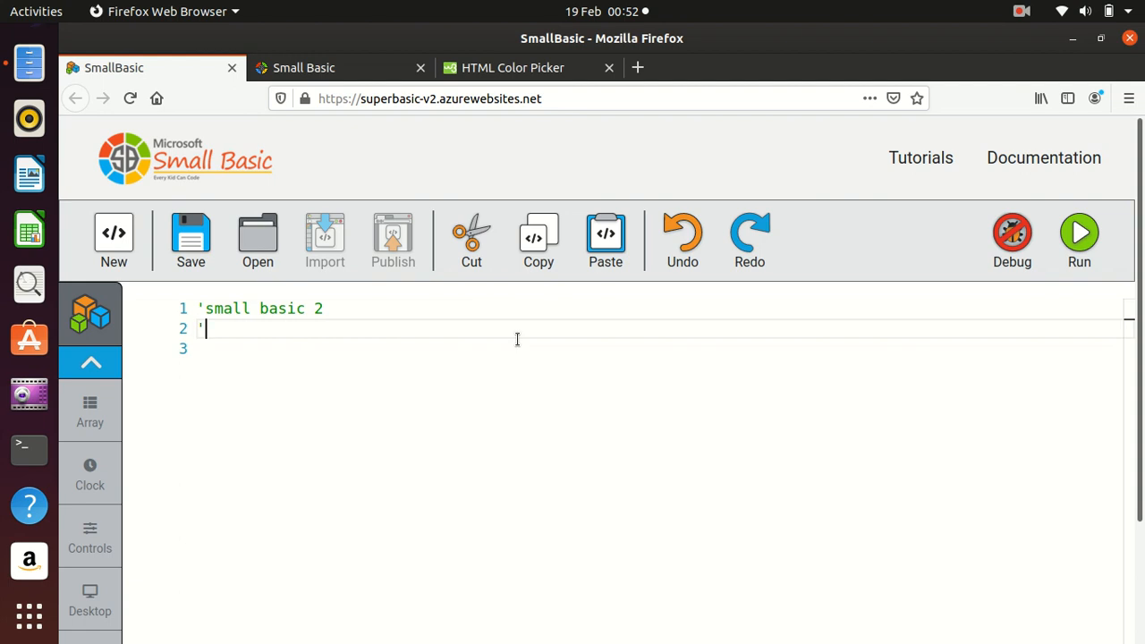
{"action": "type", "text": "drawling"}
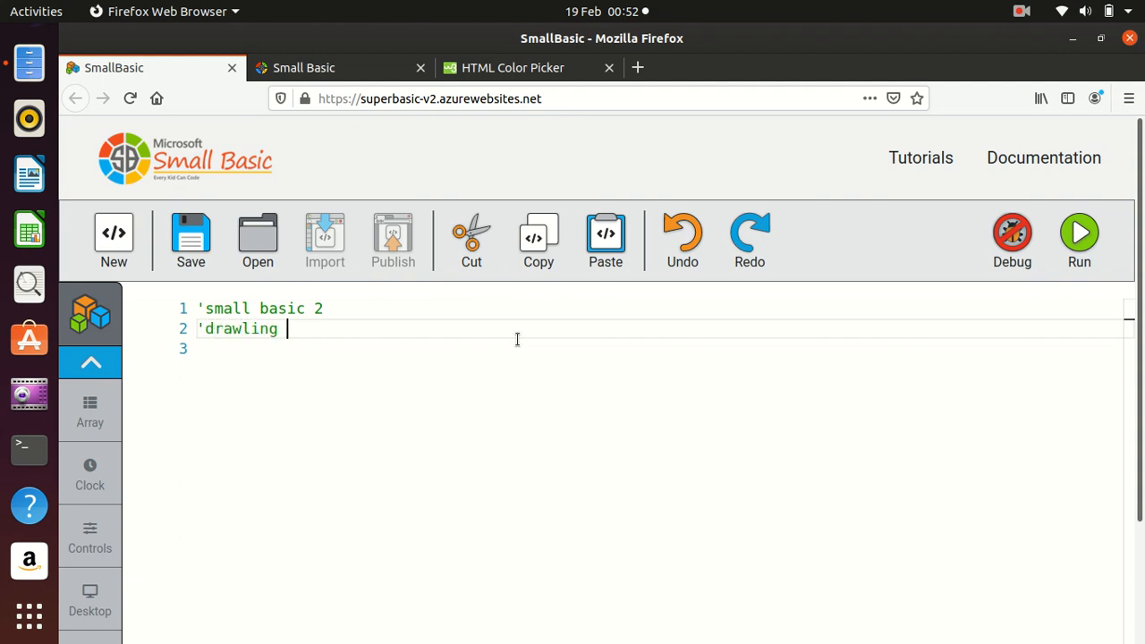
{"action": "key", "text": "BackSpace"}
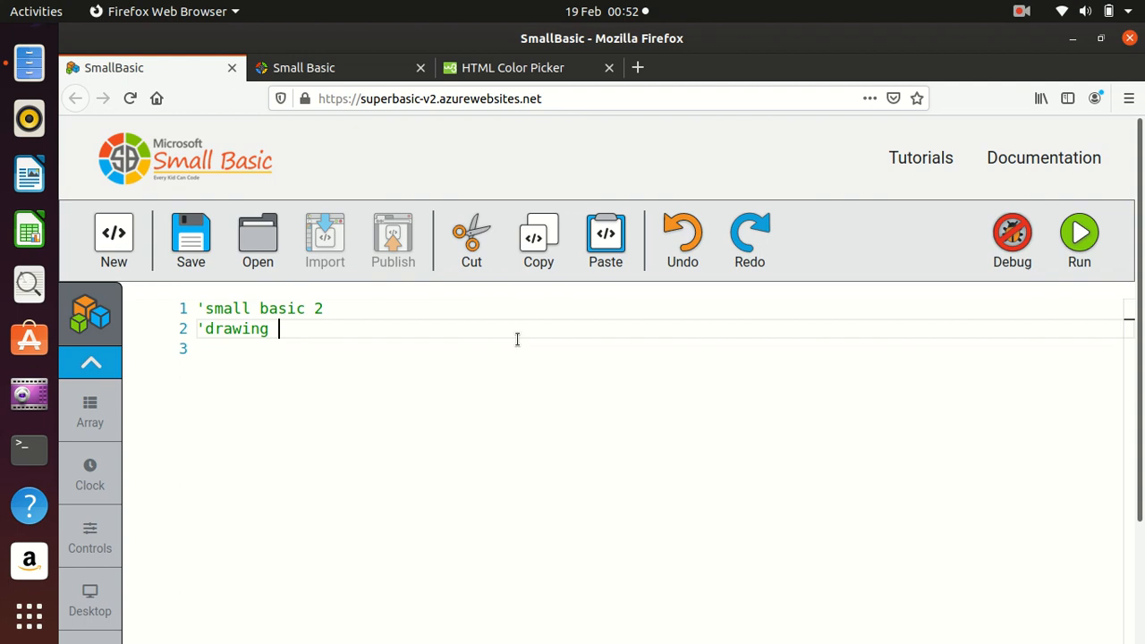
{"action": "type", "text": "lines and shapes"}
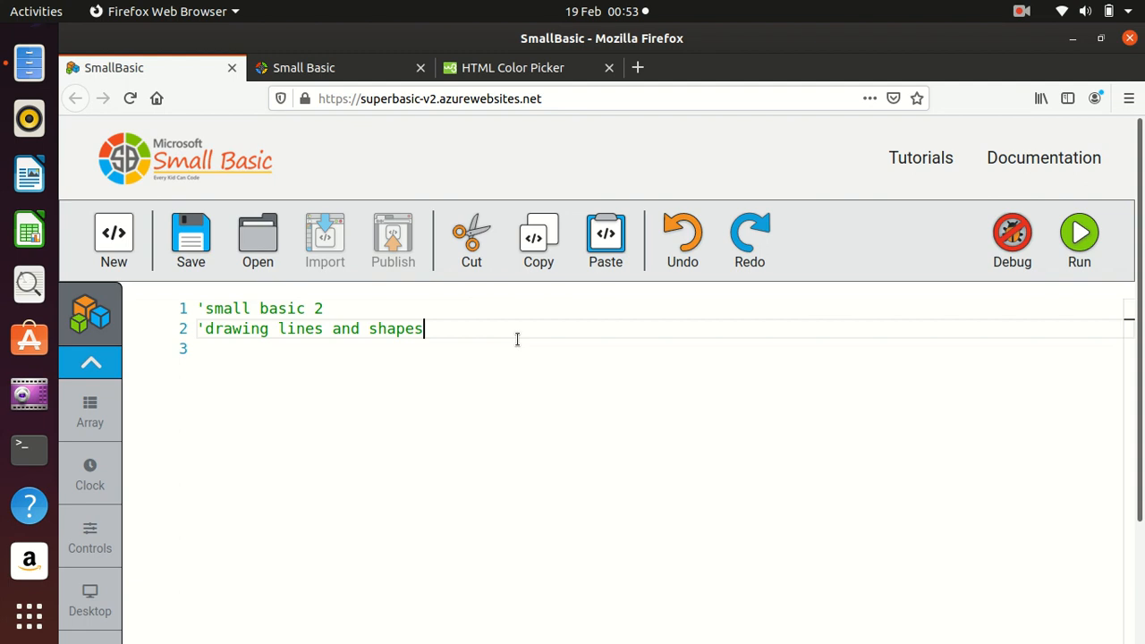
{"action": "mouse_move", "coordinate": [296, 385]}
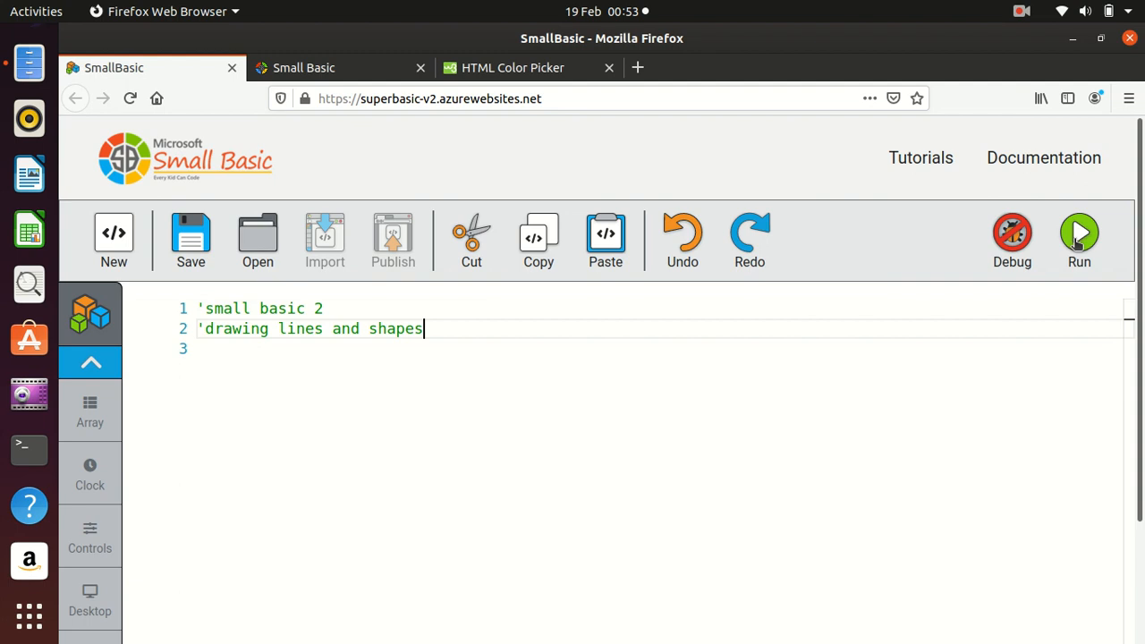
{"action": "left_click", "coordinate": [1079, 232]}
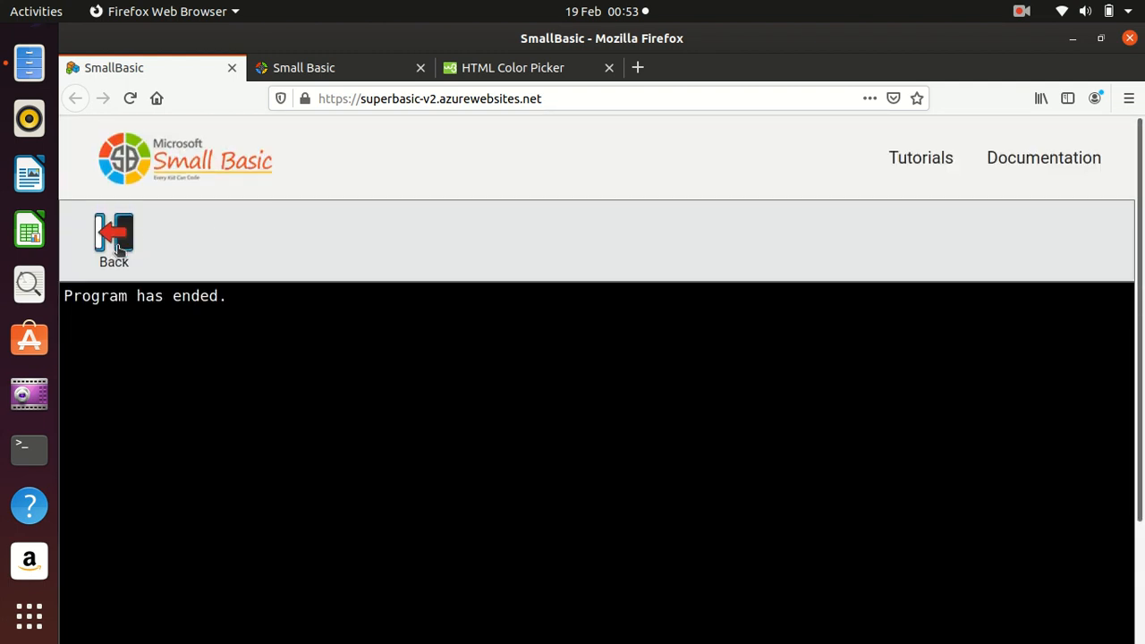
{"action": "left_click", "coordinate": [113, 239]}
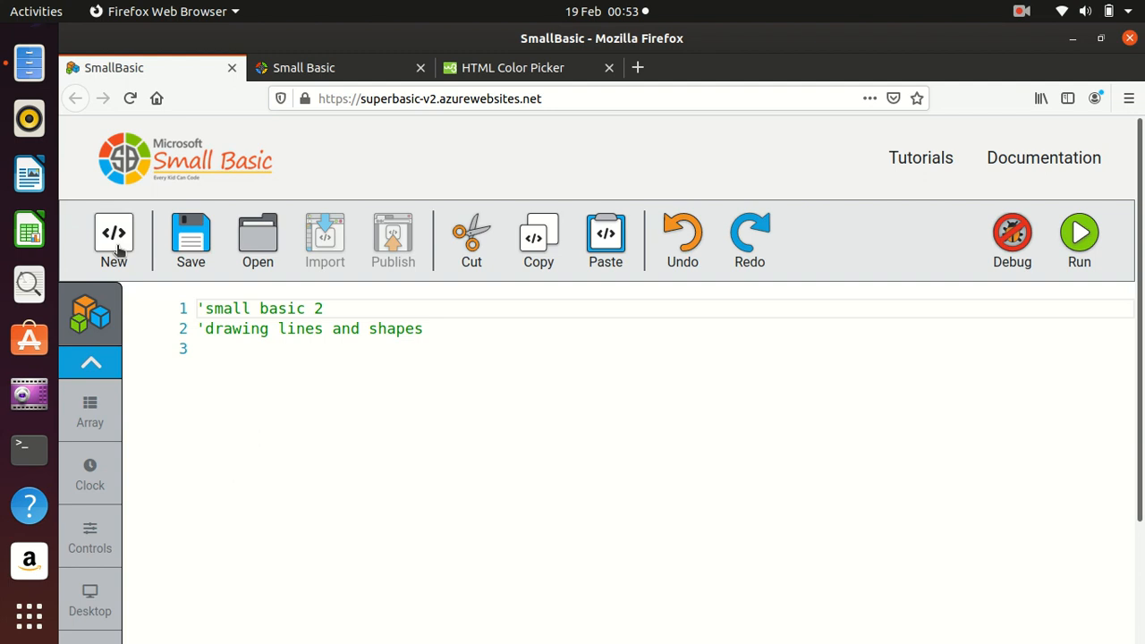
{"action": "left_click", "coordinate": [228, 349]}
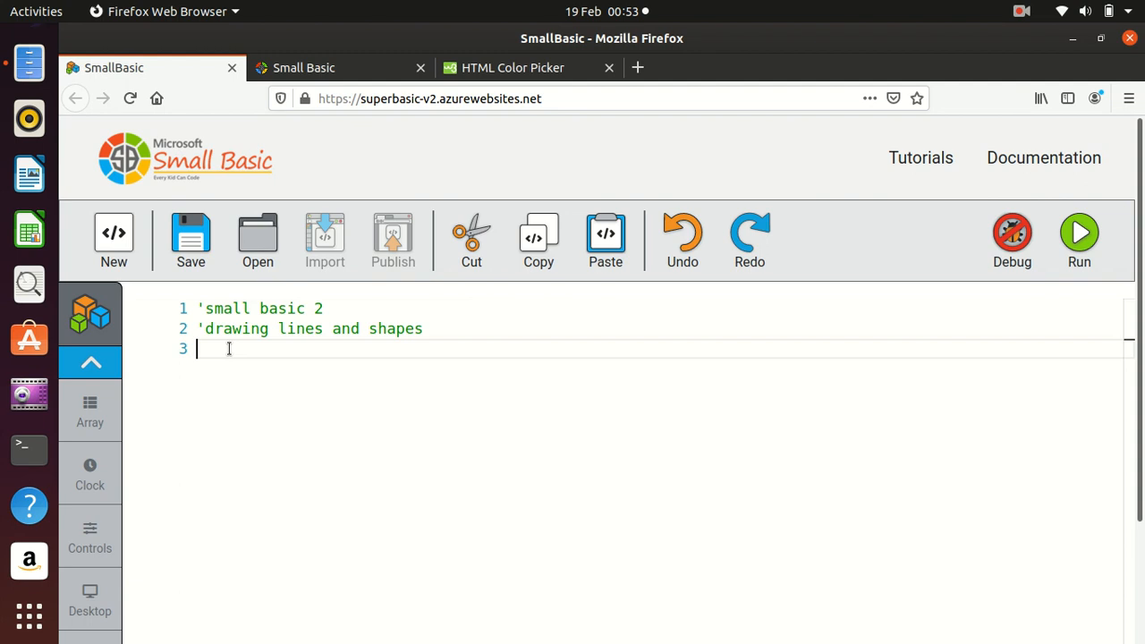
- Set GraphicsWindow.BackgroundColor to "Green" on line 3
{"action": "type", "text": "GraphicsWindow"}
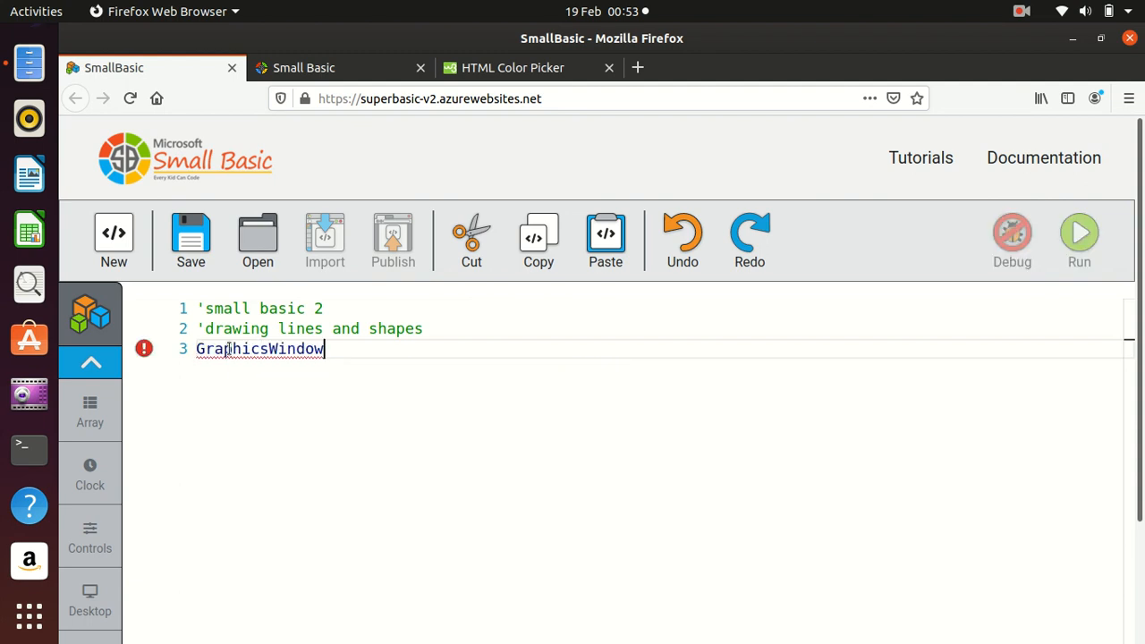
{"action": "type", "text": ".BackgroundColor ="}
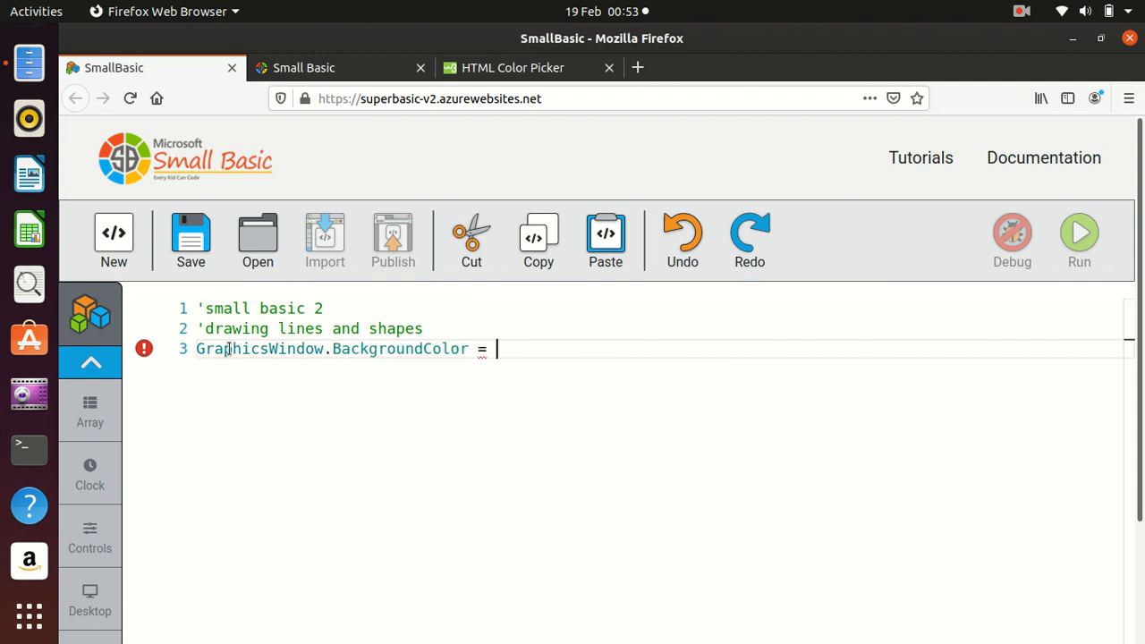
{"action": "type", "text": "\"Green"}
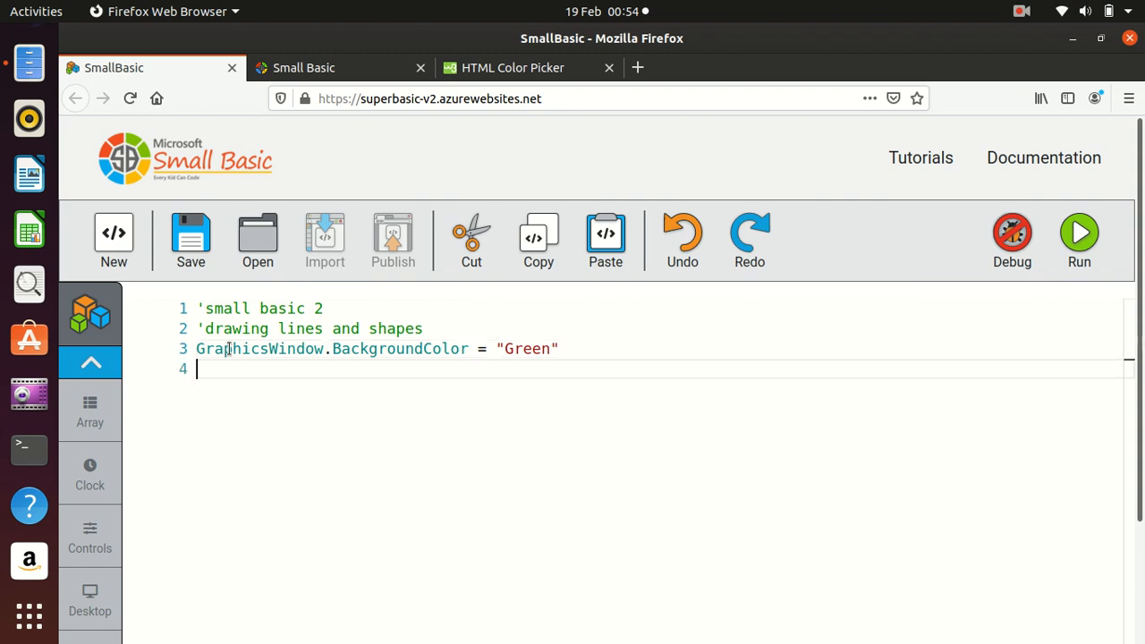
- Write GraphicsWindow.width=300 on line 4
{"action": "type", "text": "GraphicsWindow"}
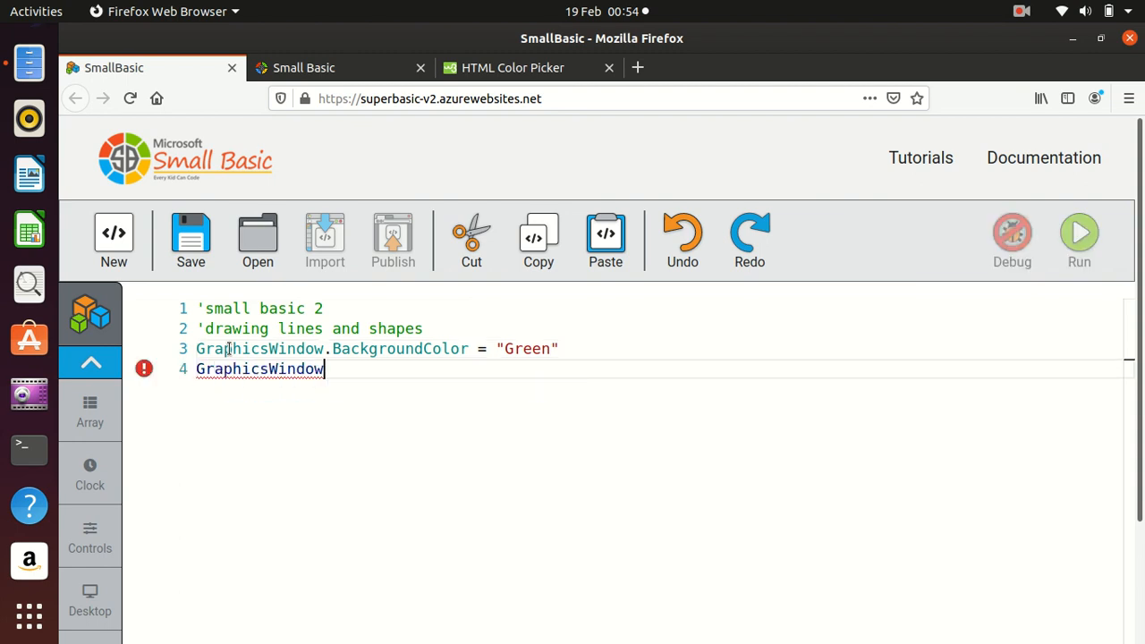
{"action": "type", "text": "."}
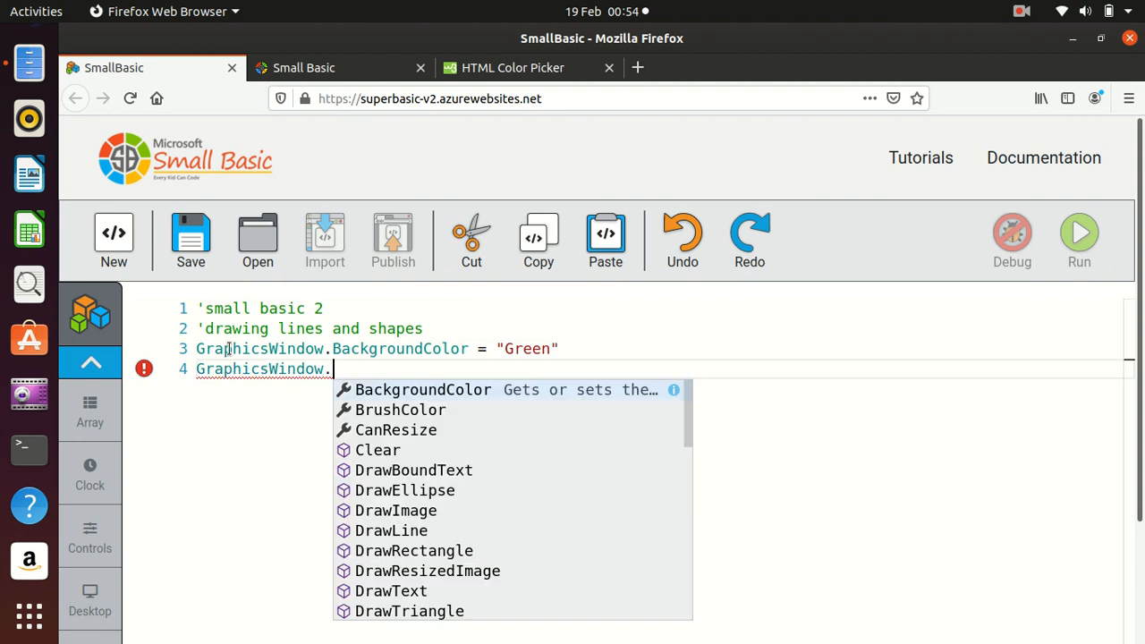
{"action": "type", "text": "width=300"}
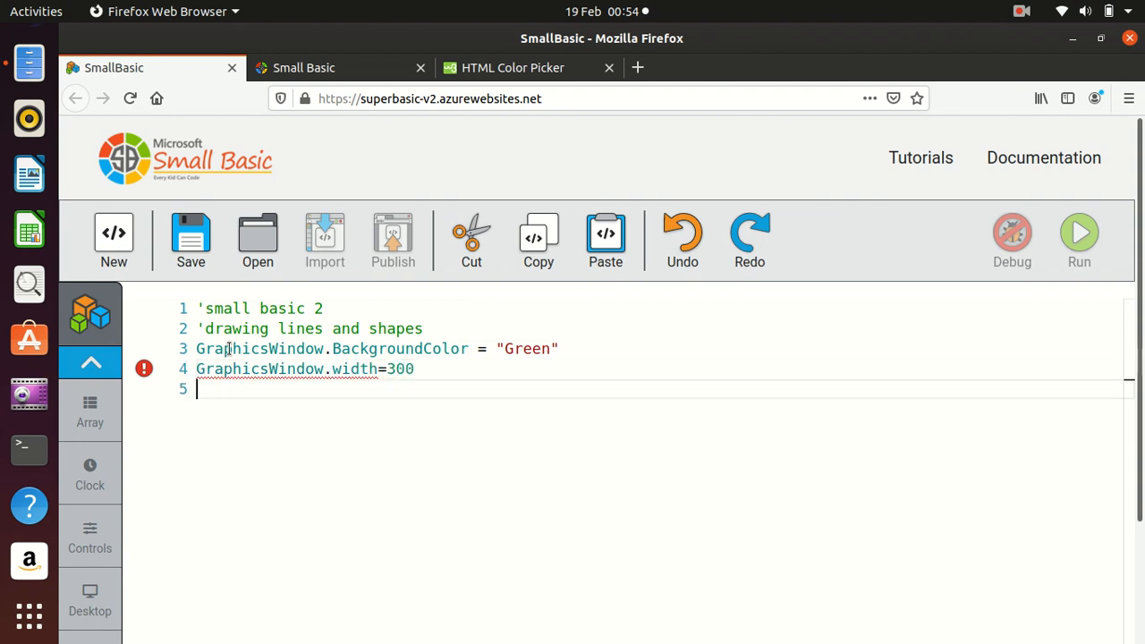
{"action": "mouse_move", "coordinate": [145, 369]}
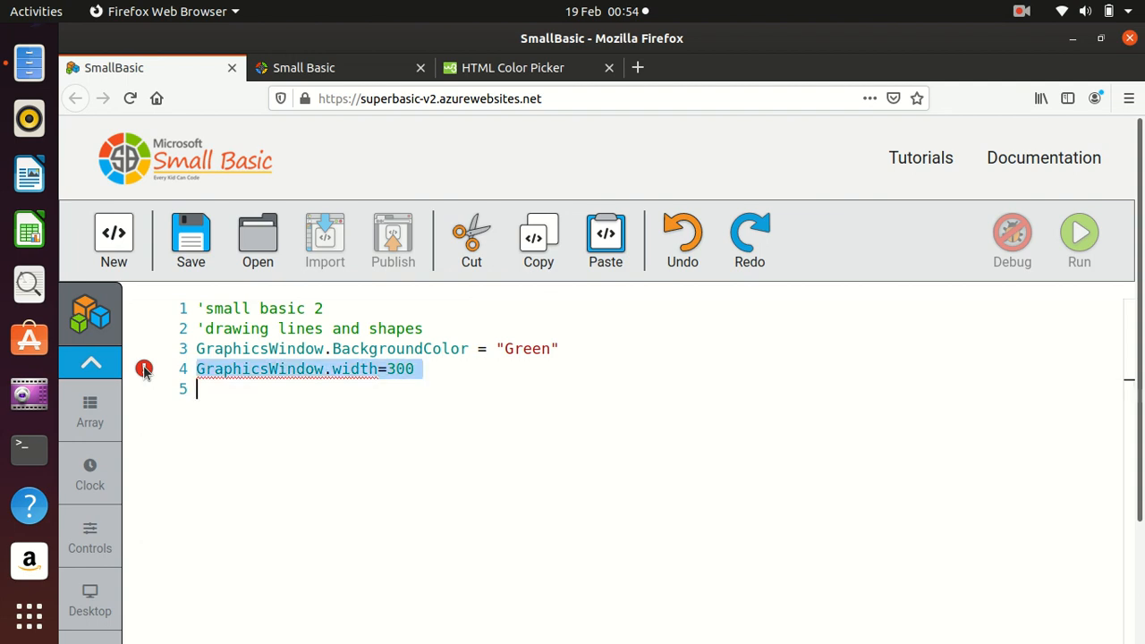
- Read the read-only error for line 4, collapse the Errors panel, and remove the width line
{"action": "left_click", "coordinate": [1079, 235]}
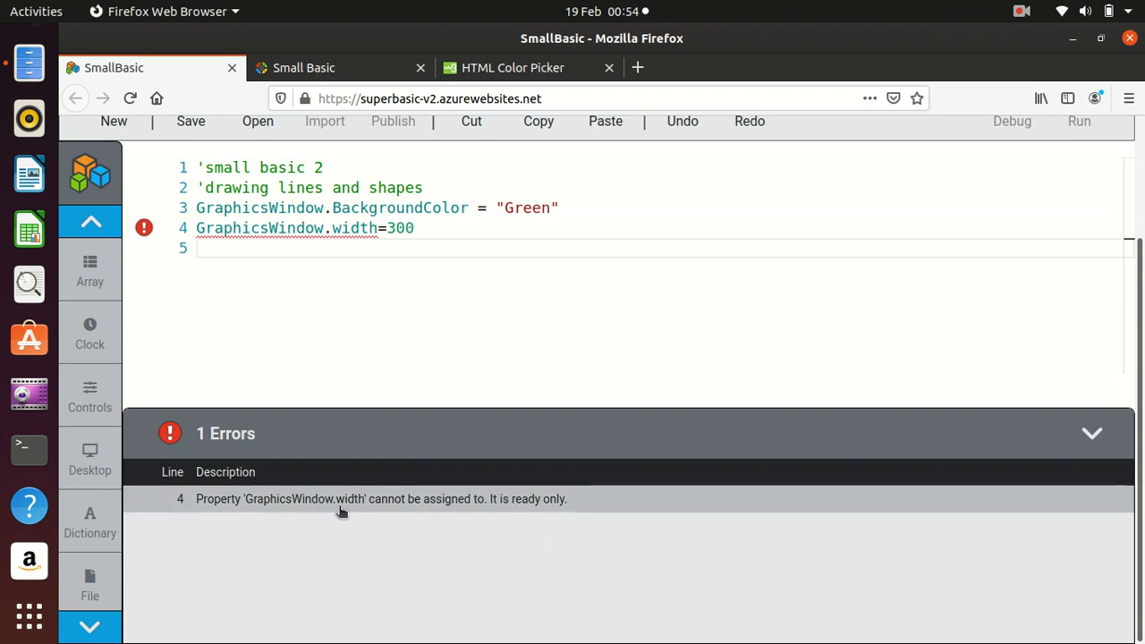
{"action": "mouse_move", "coordinate": [537, 507]}
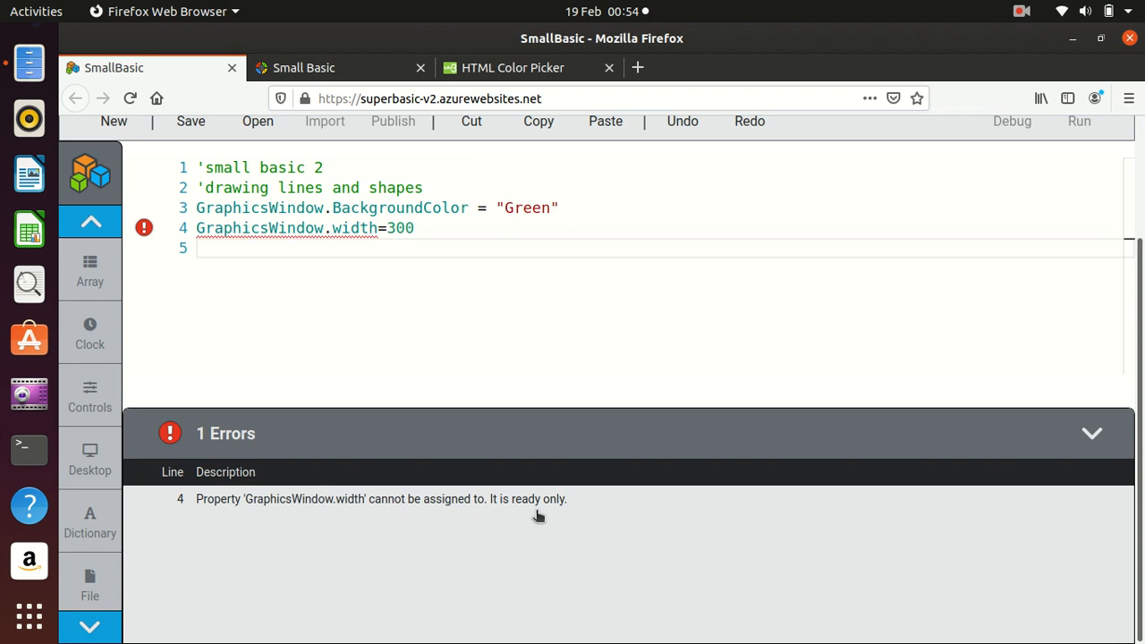
{"action": "mouse_move", "coordinate": [422, 576]}
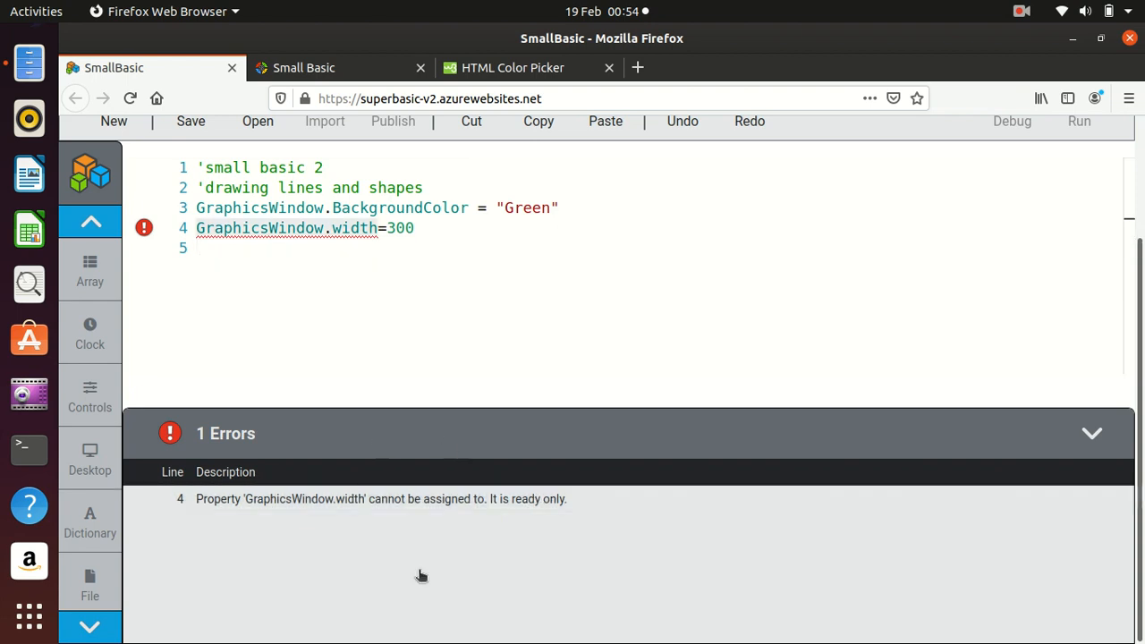
{"action": "mouse_move", "coordinate": [995, 449]}
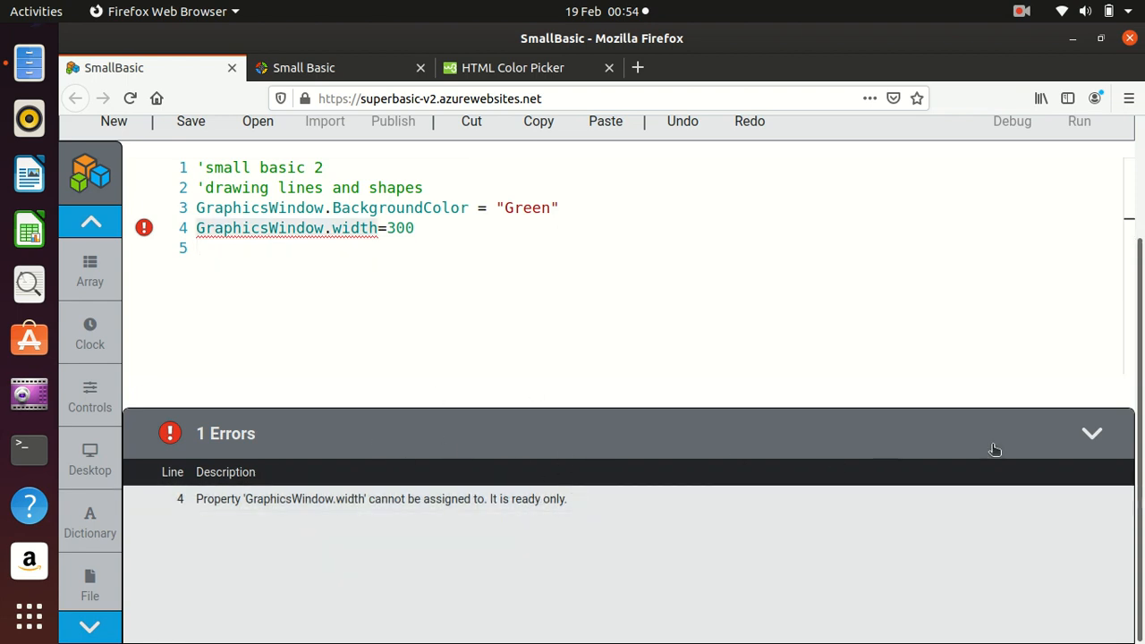
{"action": "left_click", "coordinate": [1091, 434]}
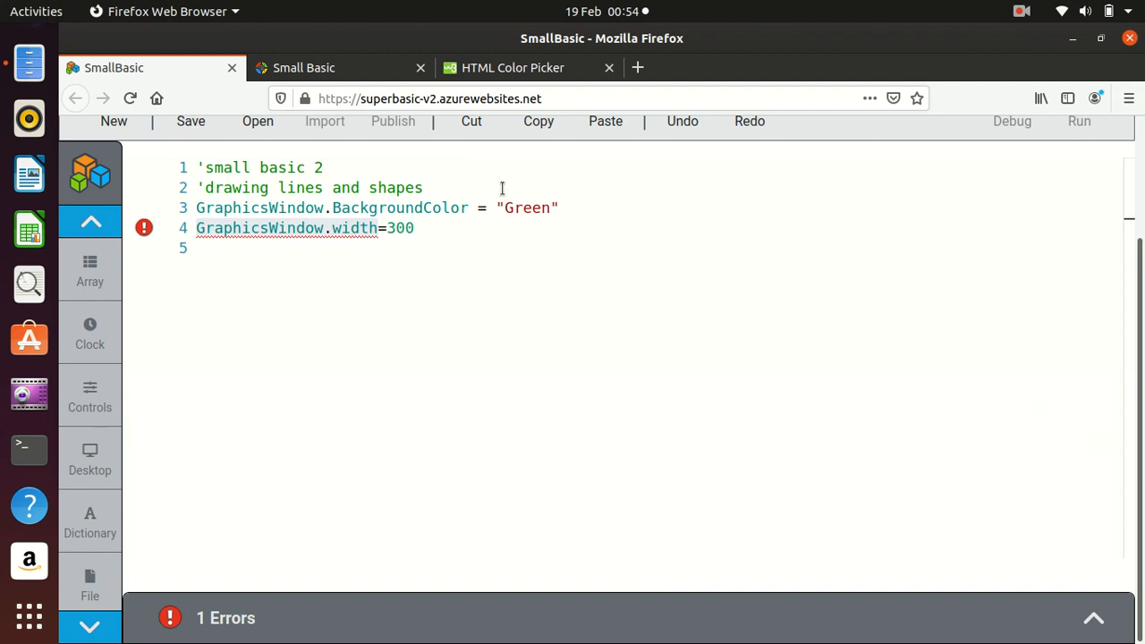
{"action": "triple_click", "coordinate": [305, 227]}
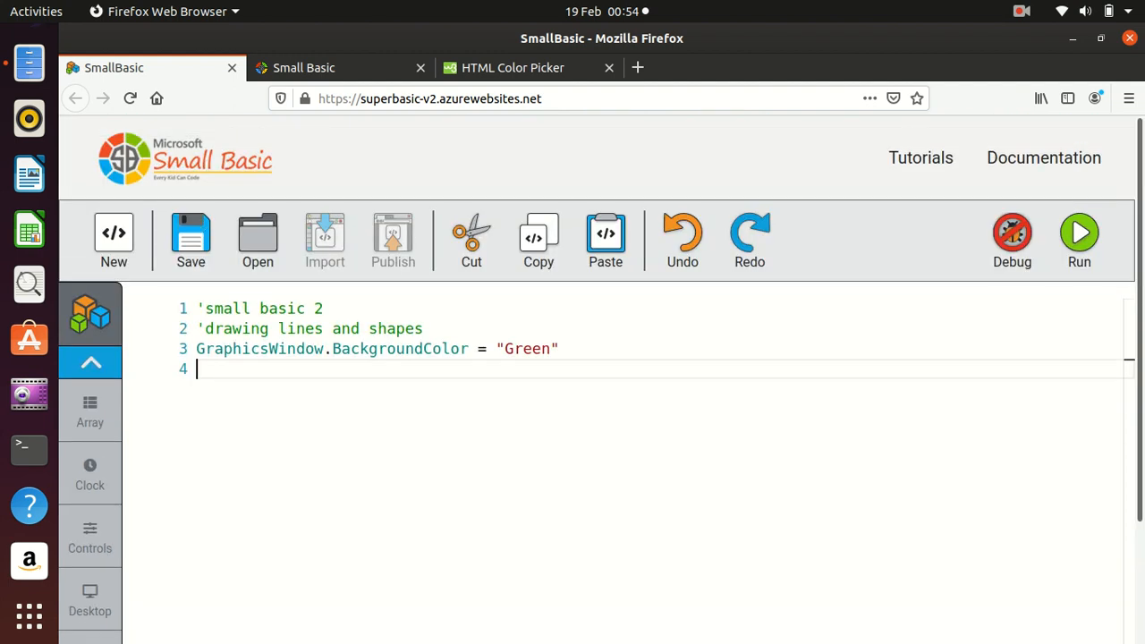
{"action": "left_click", "coordinate": [1079, 233]}
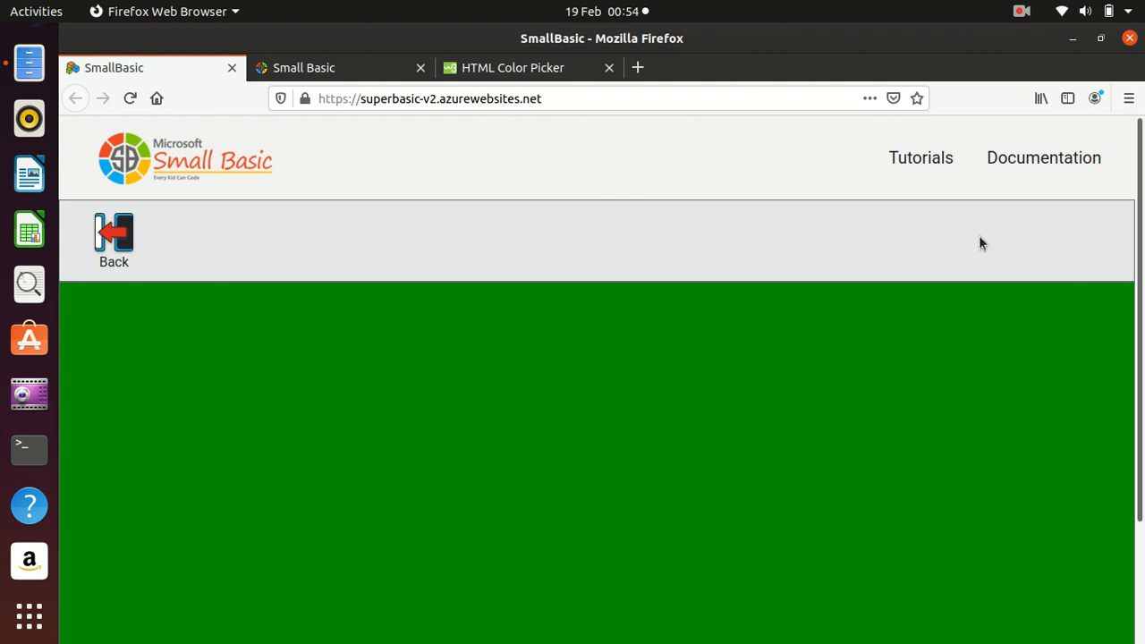
{"action": "mouse_move", "coordinate": [580, 323]}
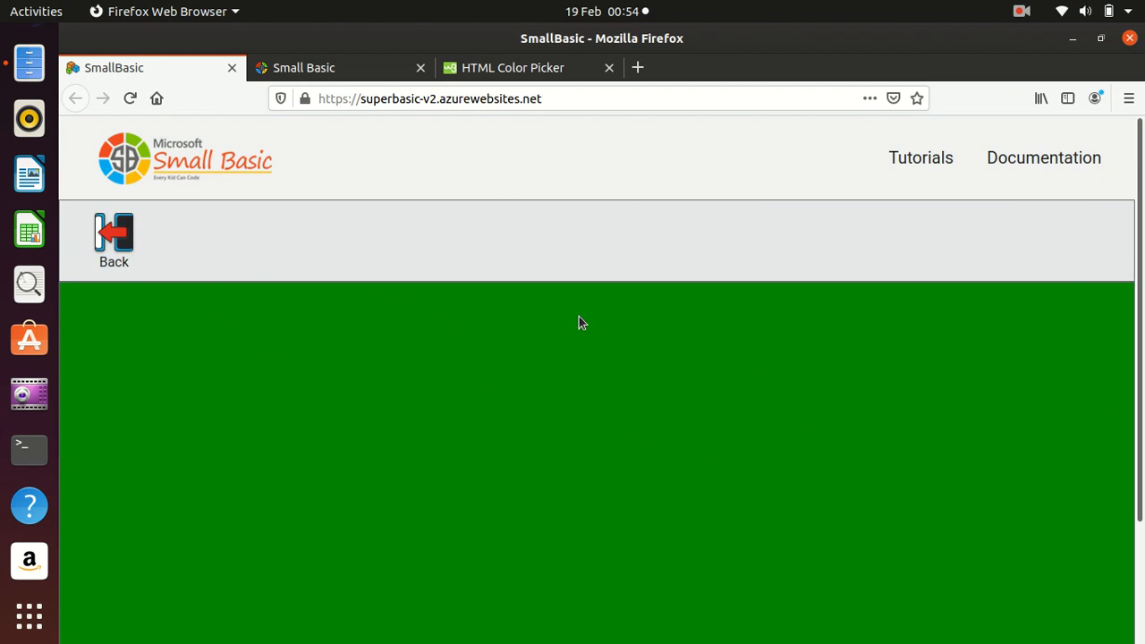
{"action": "mouse_move", "coordinate": [502, 267]}
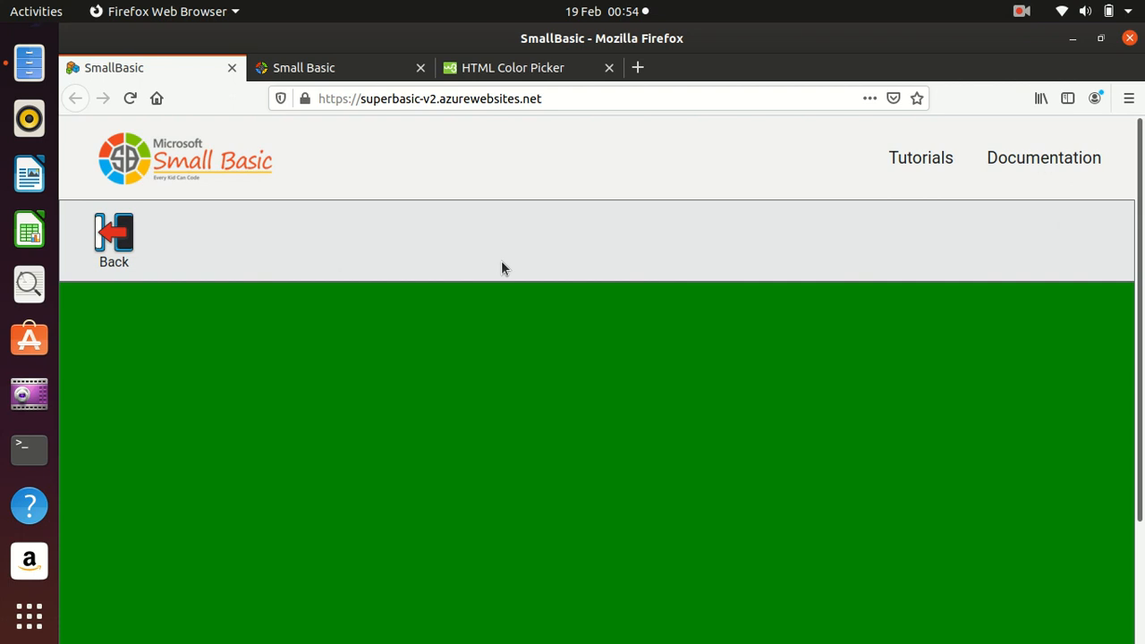
{"action": "mouse_move", "coordinate": [748, 461]}
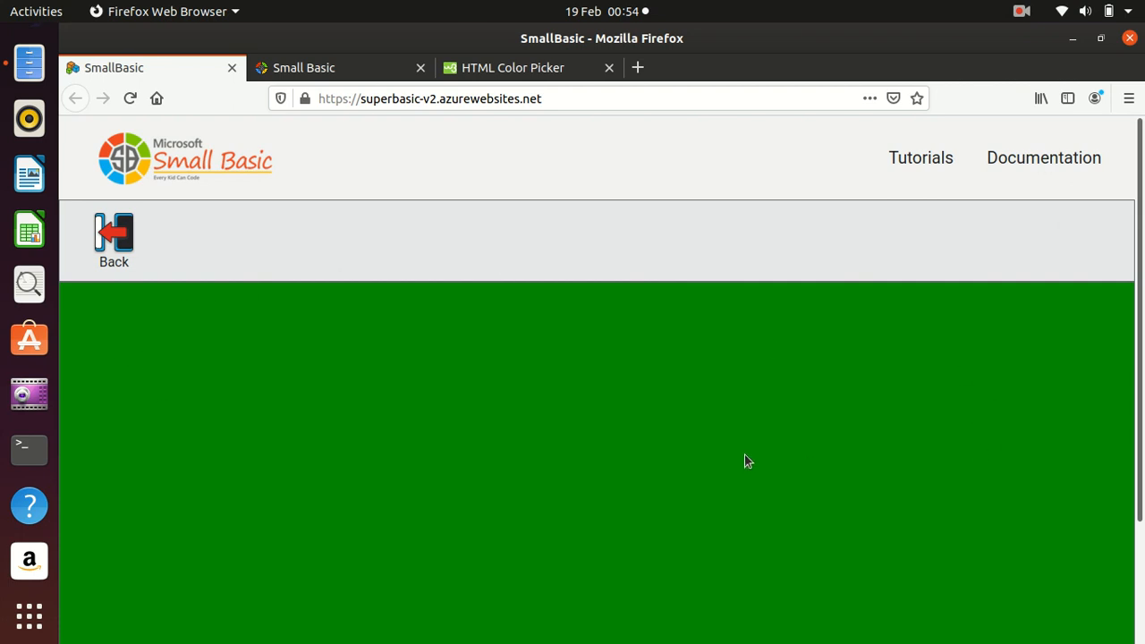
{"action": "mouse_move", "coordinate": [125, 238]}
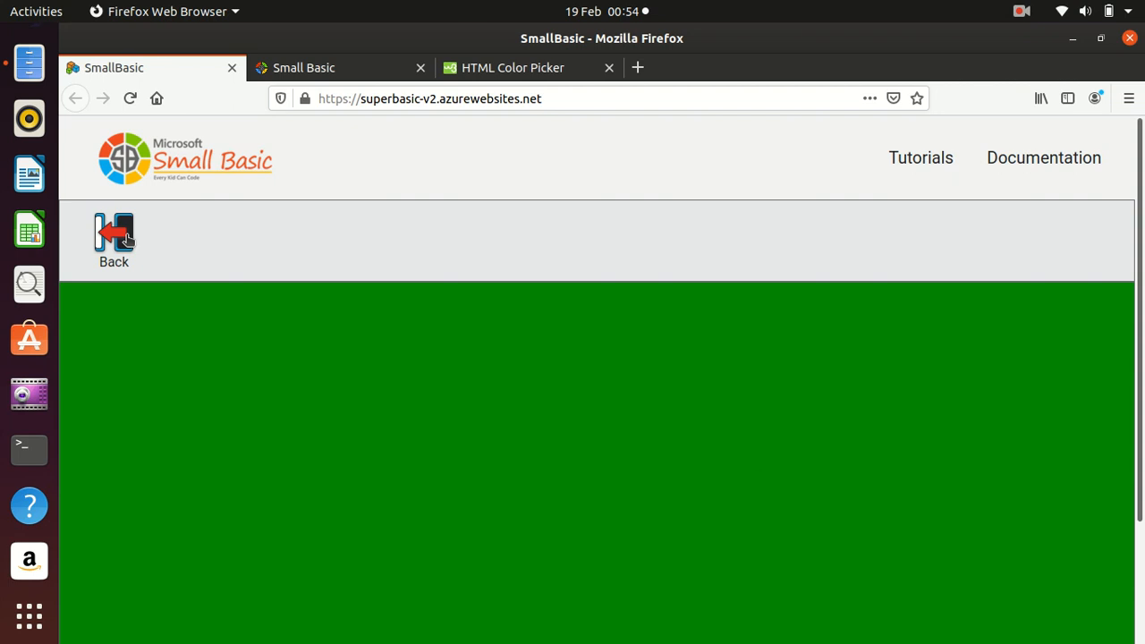
{"action": "left_click", "coordinate": [113, 240]}
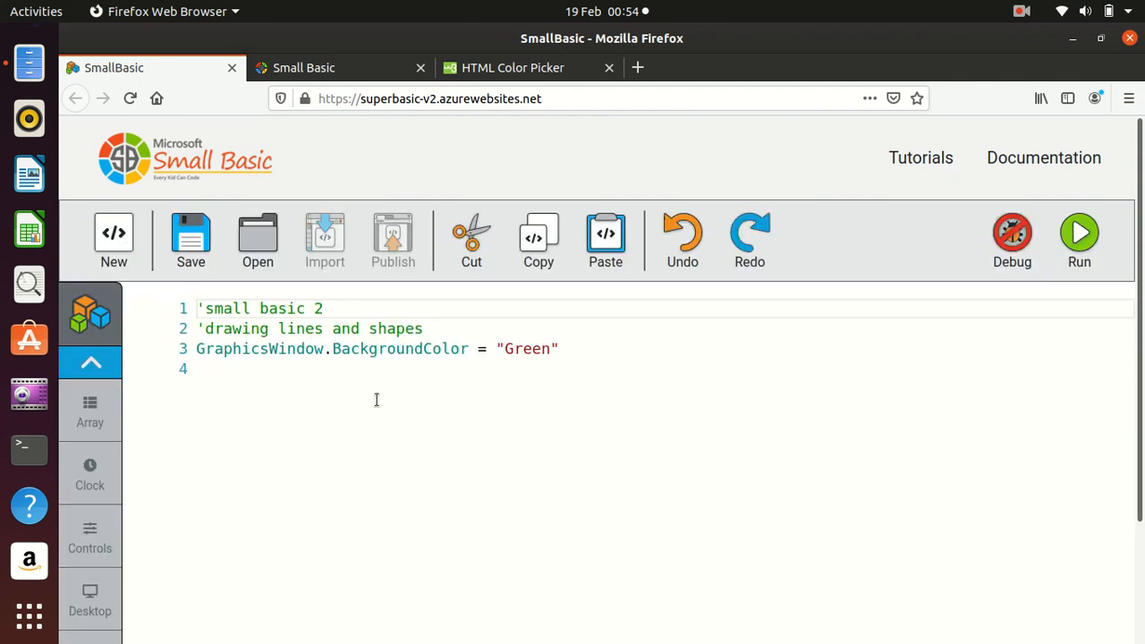
{"action": "mouse_move", "coordinate": [295, 370]}
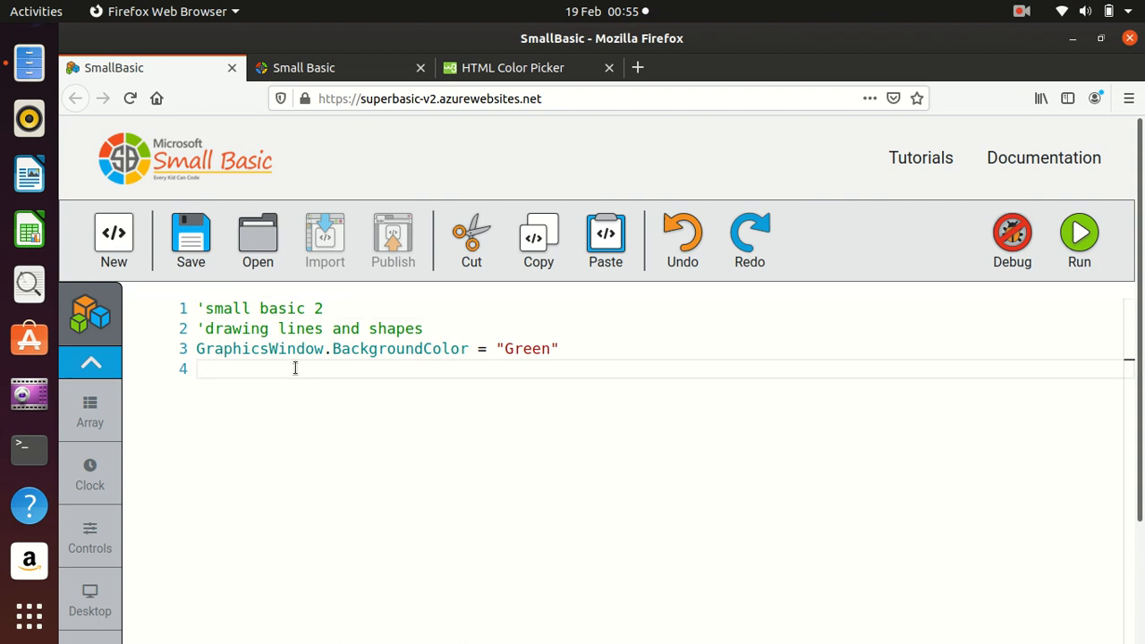
- Add GraphicsWindow.width=300 on line 4 and comment it out with an apostrophe
{"action": "type", "text": "graphic"}
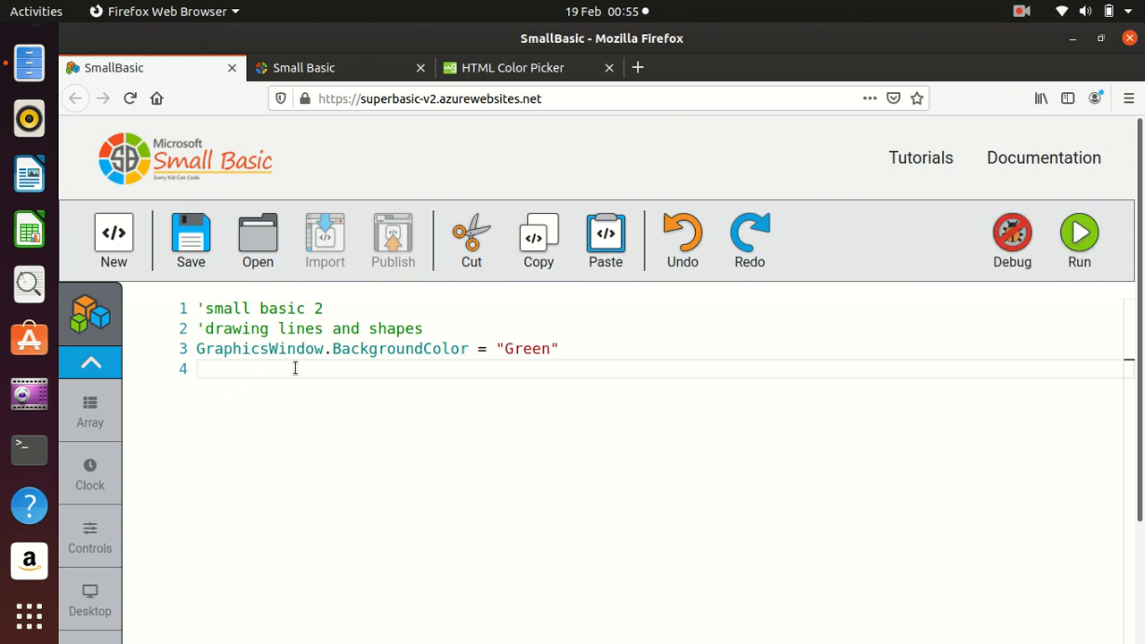
{"action": "type", "text": "GraphicsWindow"}
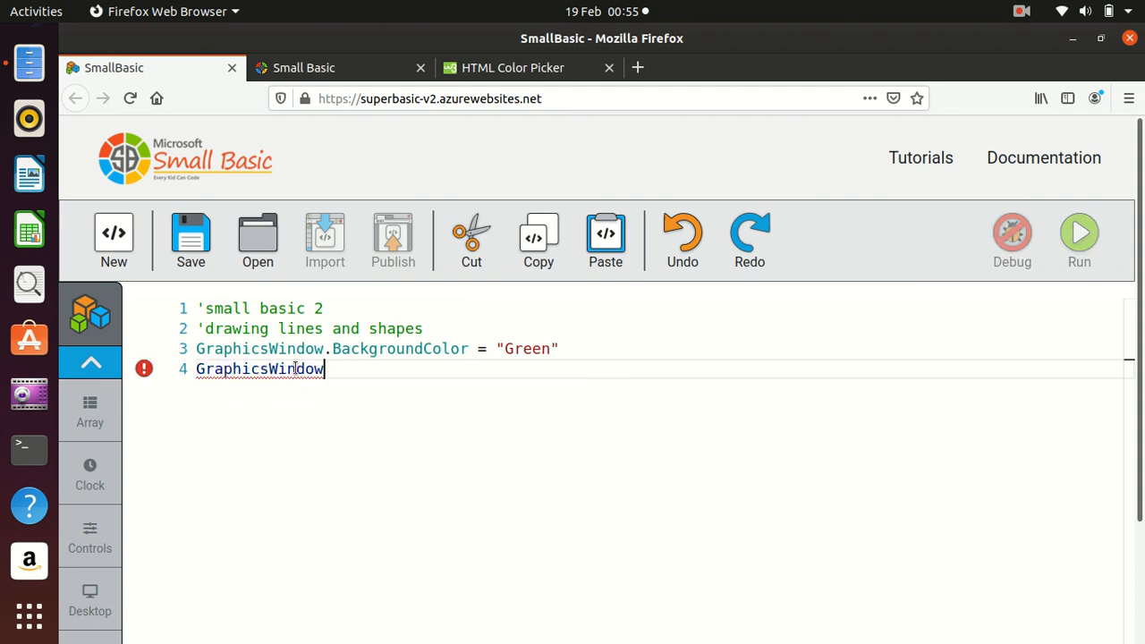
{"action": "type", "text": ".width"}
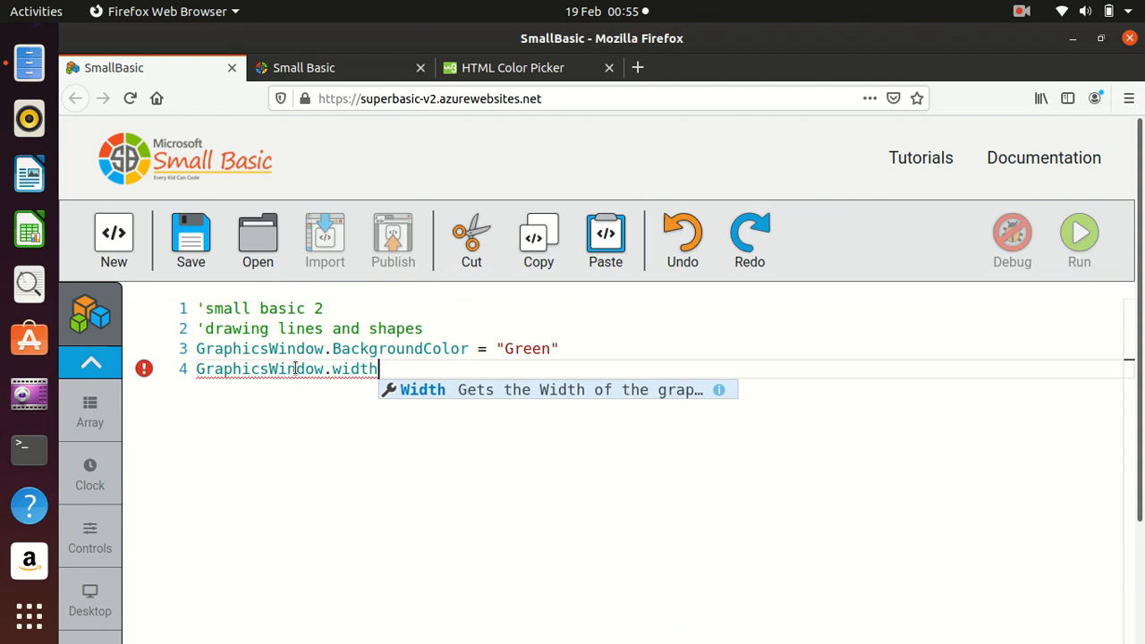
{"action": "type", "text": "=30"}
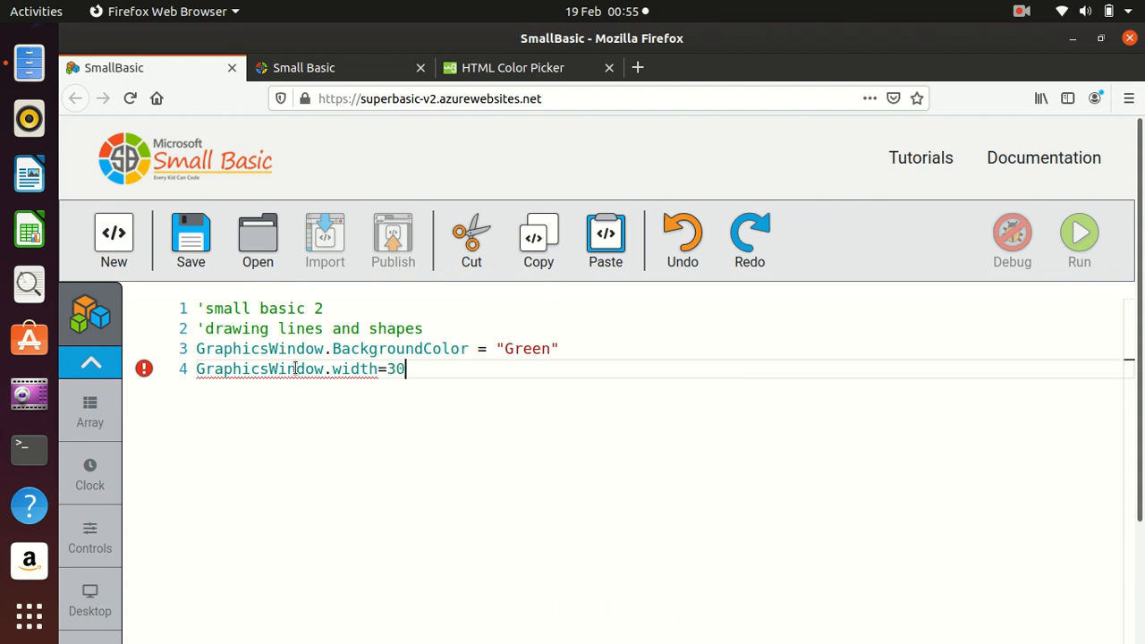
{"action": "type", "text": "0"}
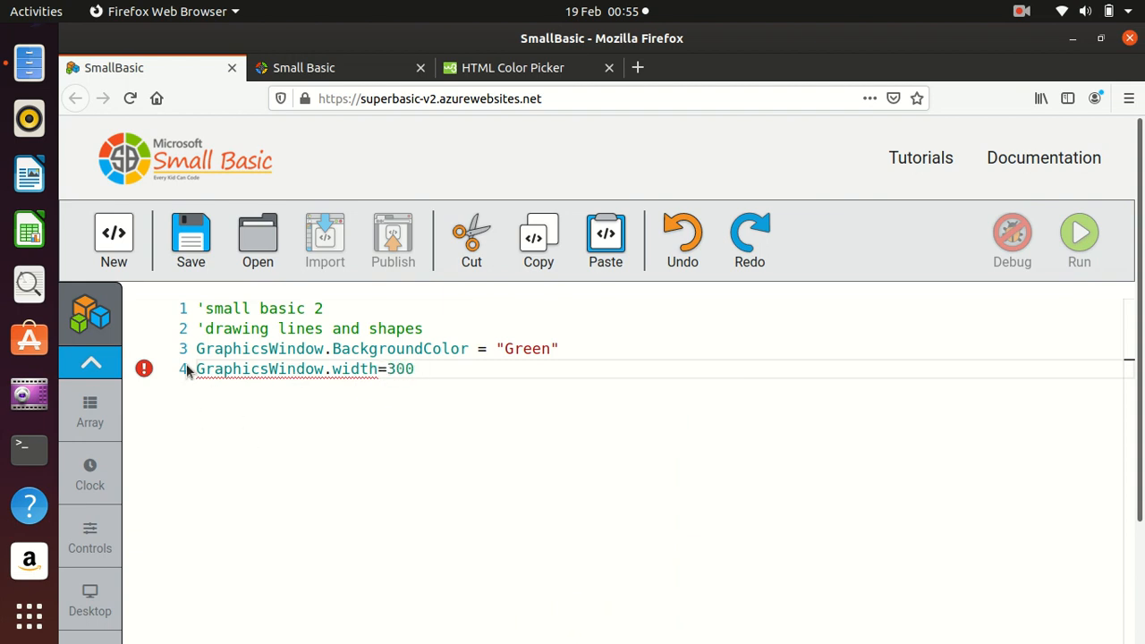
{"action": "mouse_move", "coordinate": [355, 483]}
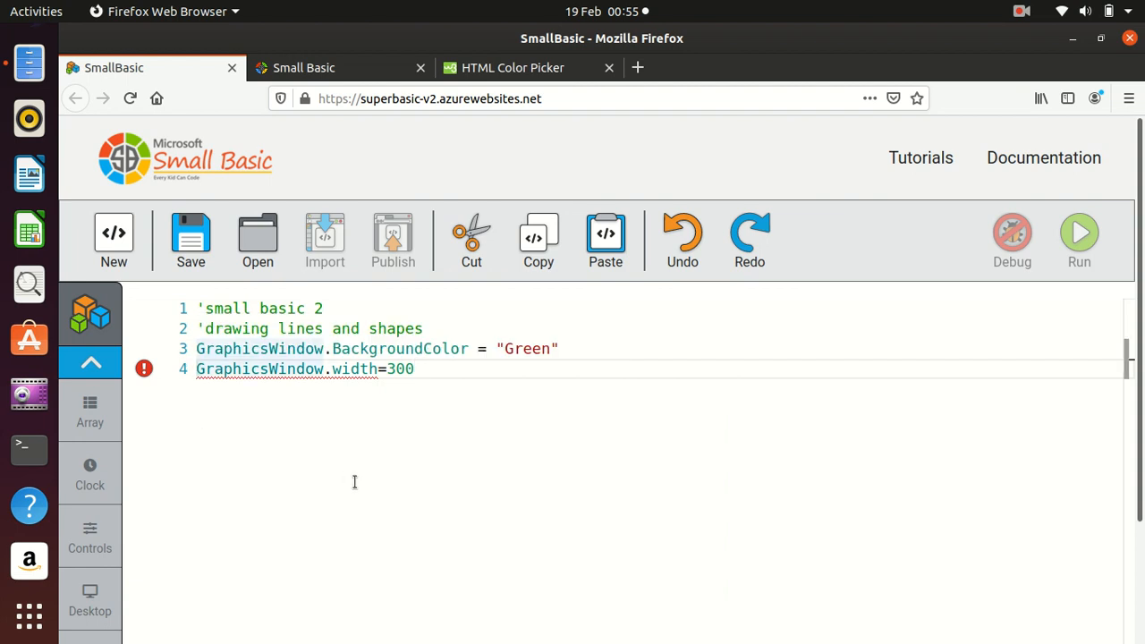
{"action": "type", "text": "'"}
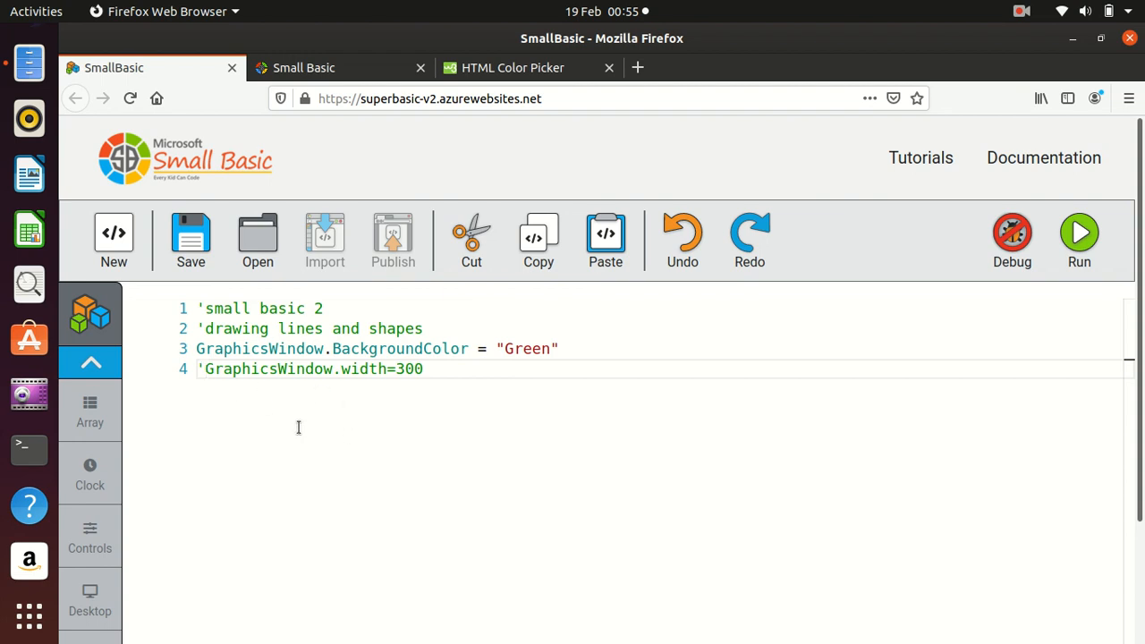
{"action": "mouse_move", "coordinate": [282, 399]}
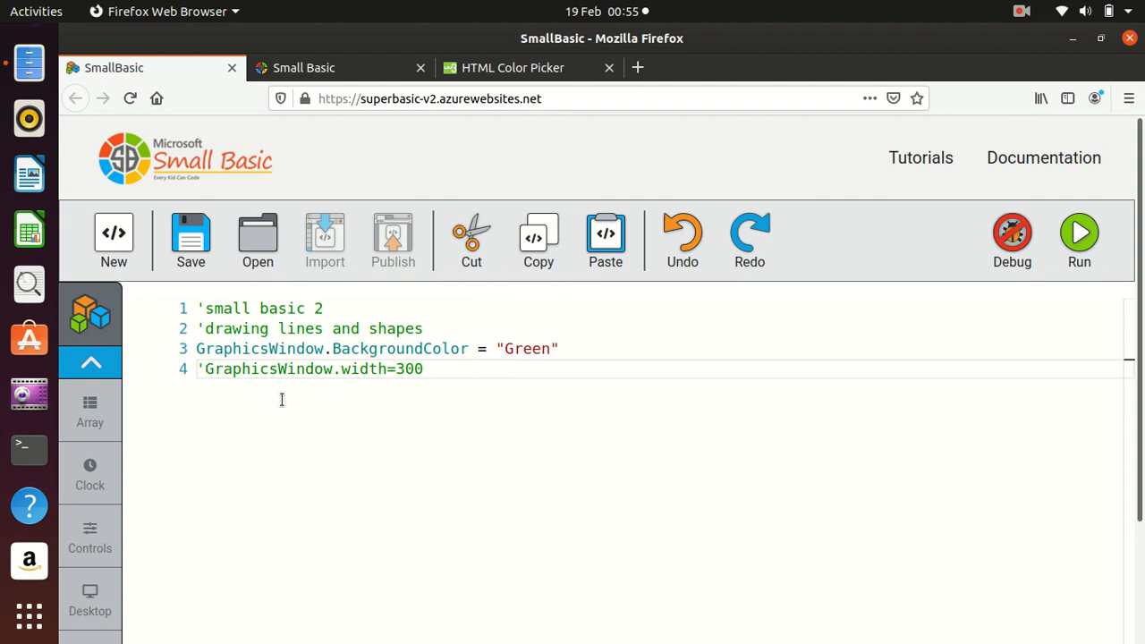
{"action": "left_click", "coordinate": [432, 369]}
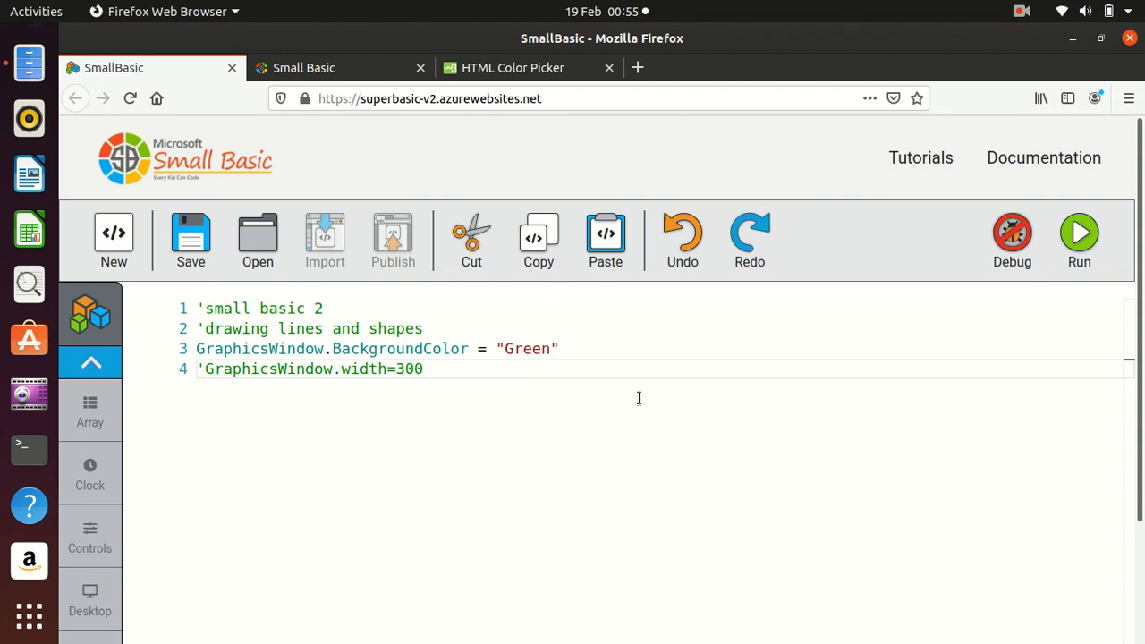
{"action": "mouse_move", "coordinate": [338, 337]}
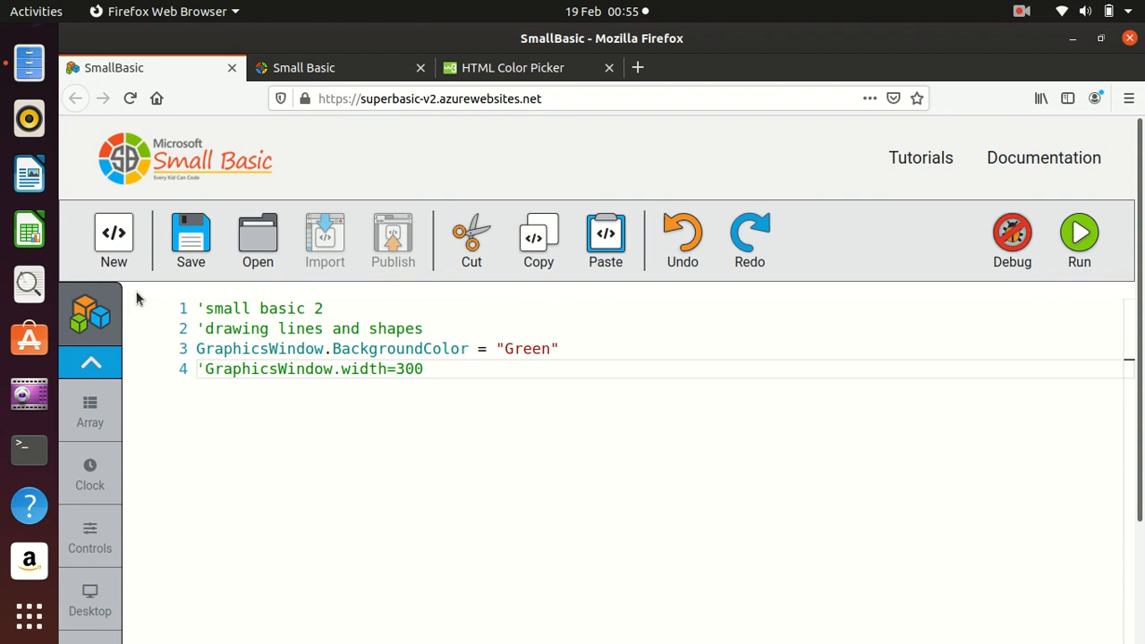
{"action": "mouse_move", "coordinate": [122, 290]}
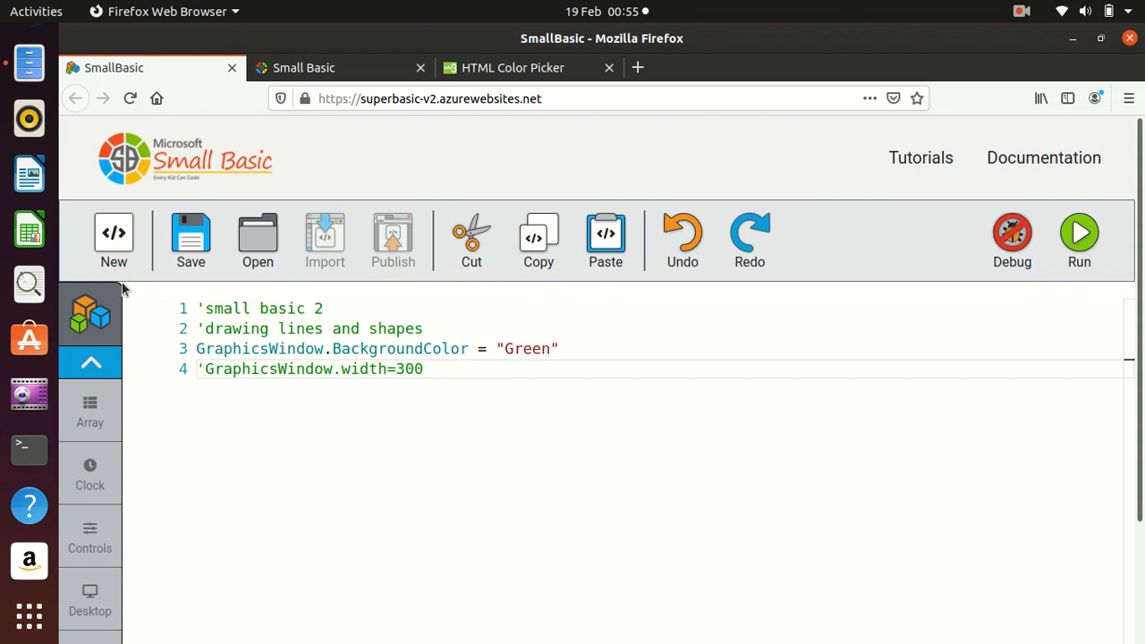
{"action": "mouse_move", "coordinate": [151, 276]}
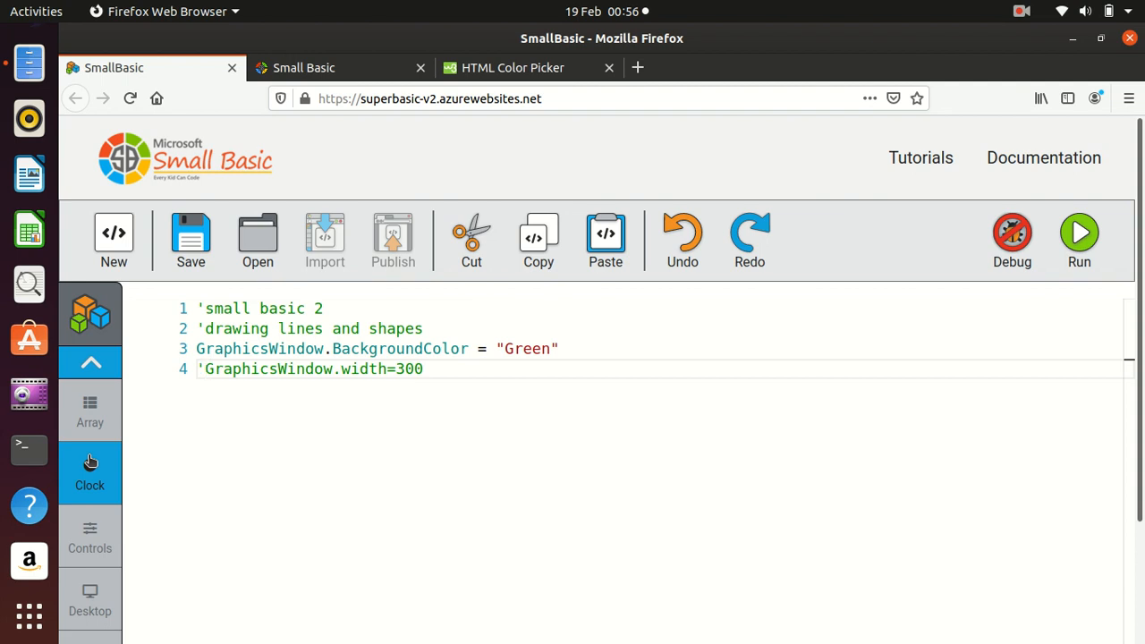
{"action": "left_click", "coordinate": [424, 369]}
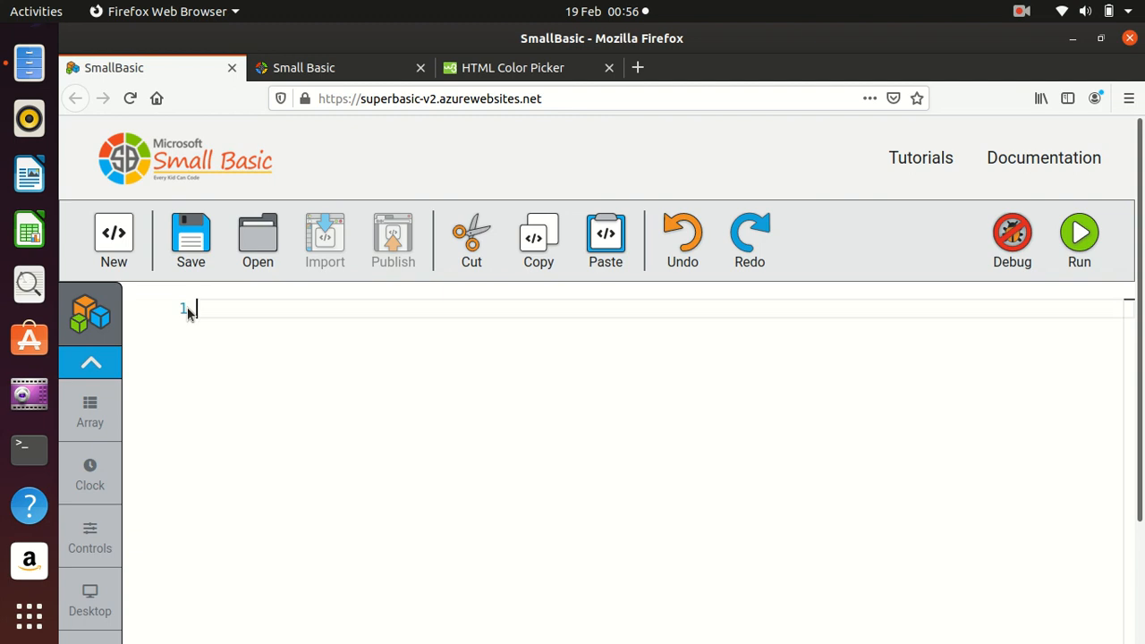
- Write GraphicsWindow.BackgroundColor = "Blue" on line 1 using autocomplete, then start line 2
{"action": "type", "text": "Graa"}
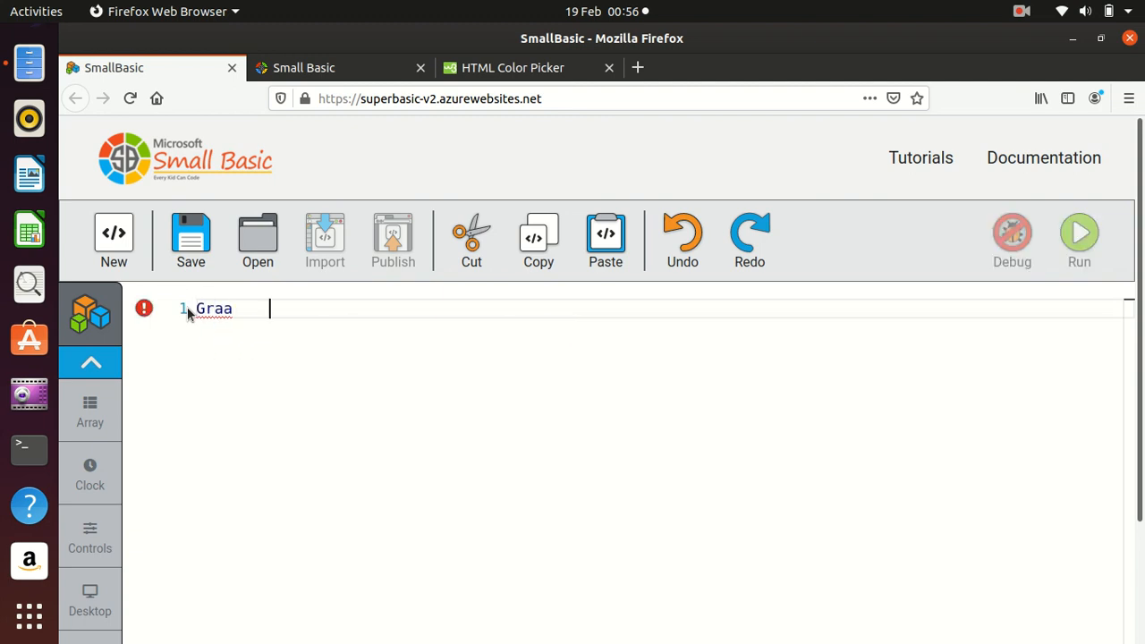
{"action": "type", "text": "p"}
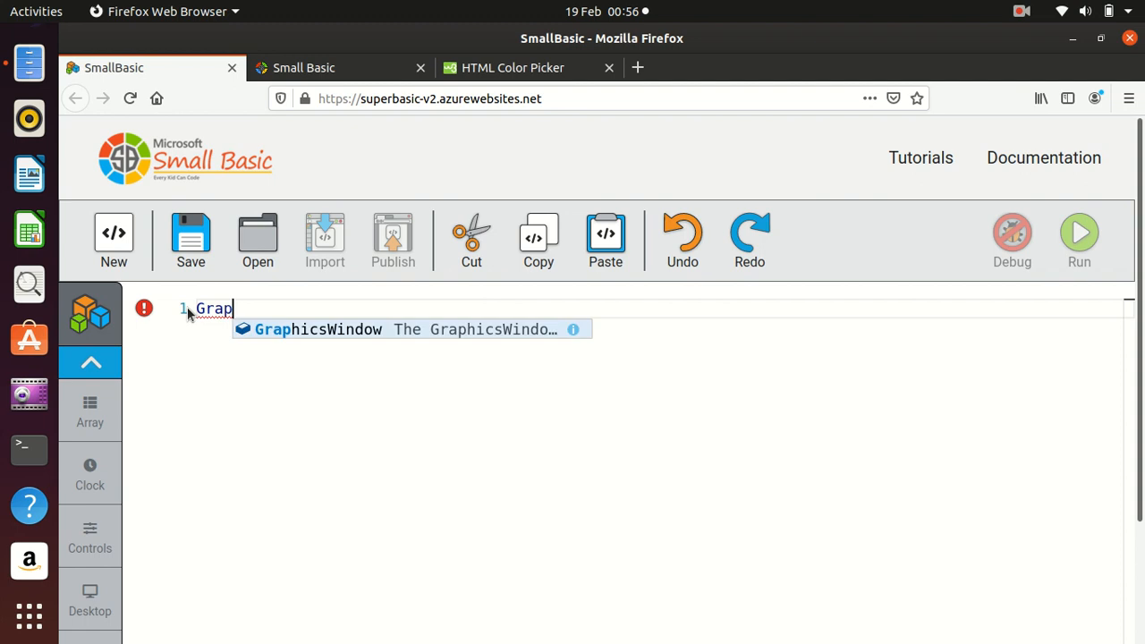
{"action": "type", "text": "hicsWindow.bac"}
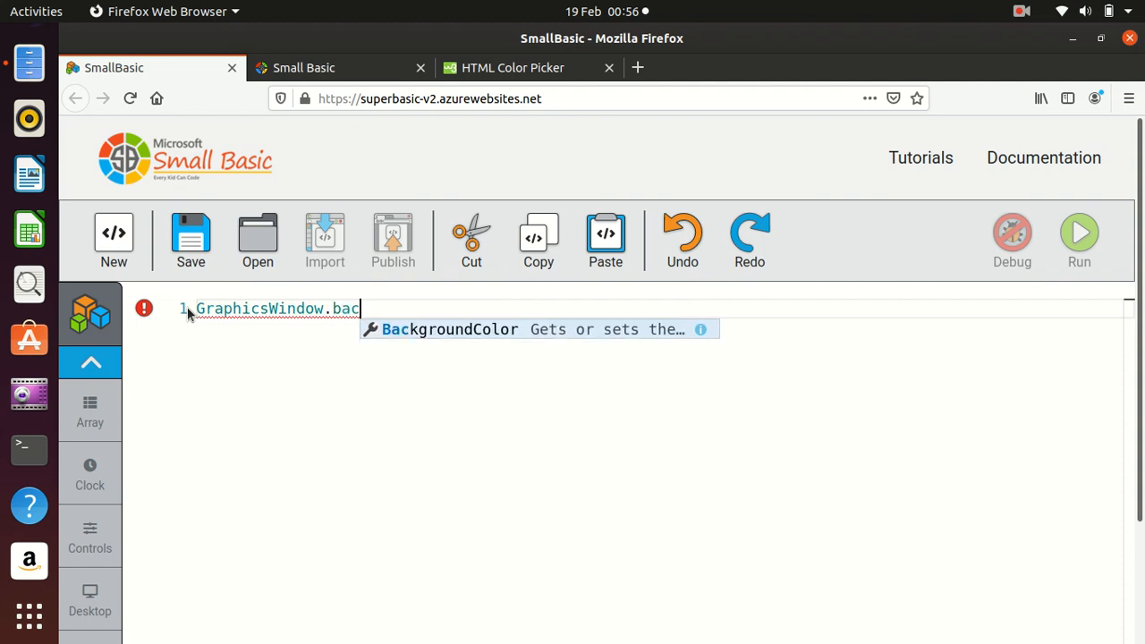
{"action": "left_click", "coordinate": [450, 330]}
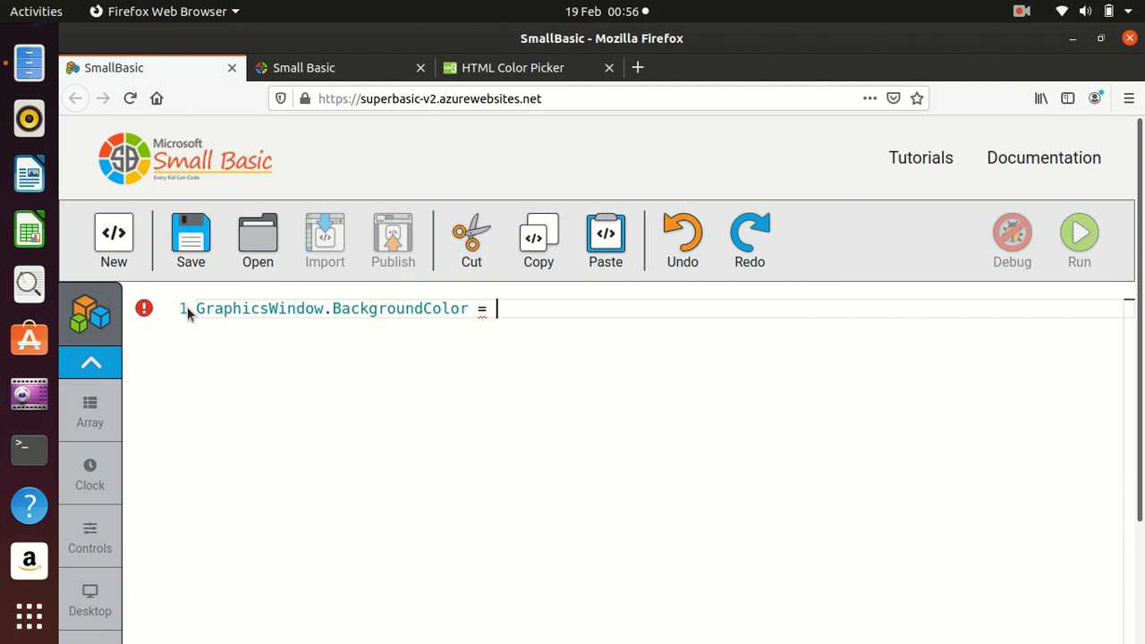
{"action": "type", "text": "\"bl\""}
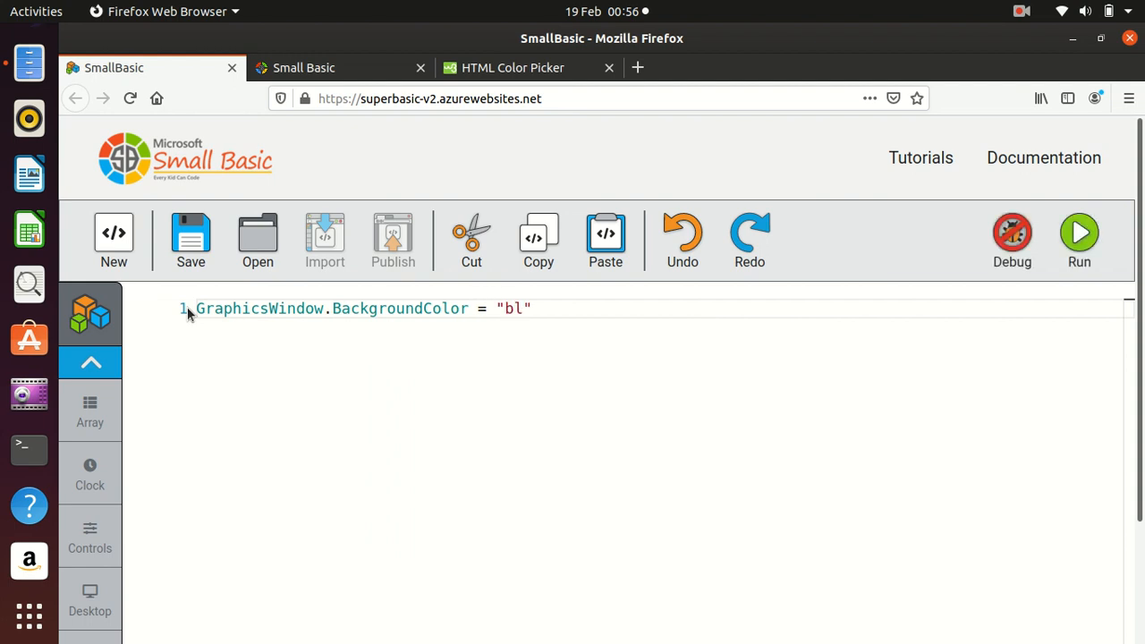
{"action": "type", "text": "ue"}
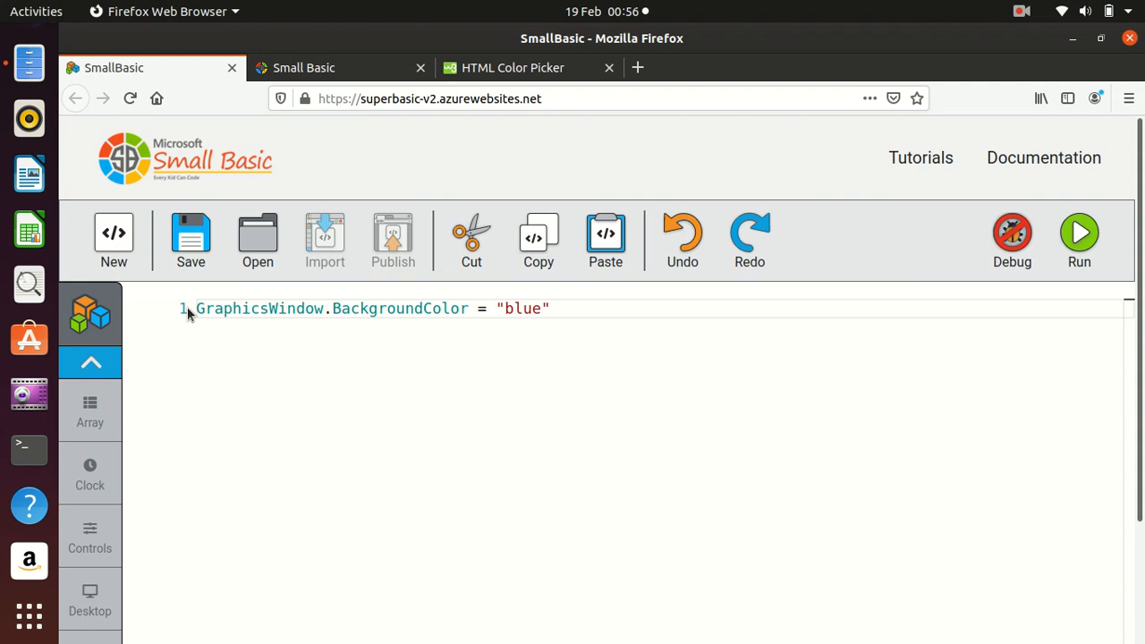
{"action": "key", "text": "BackSpace"}
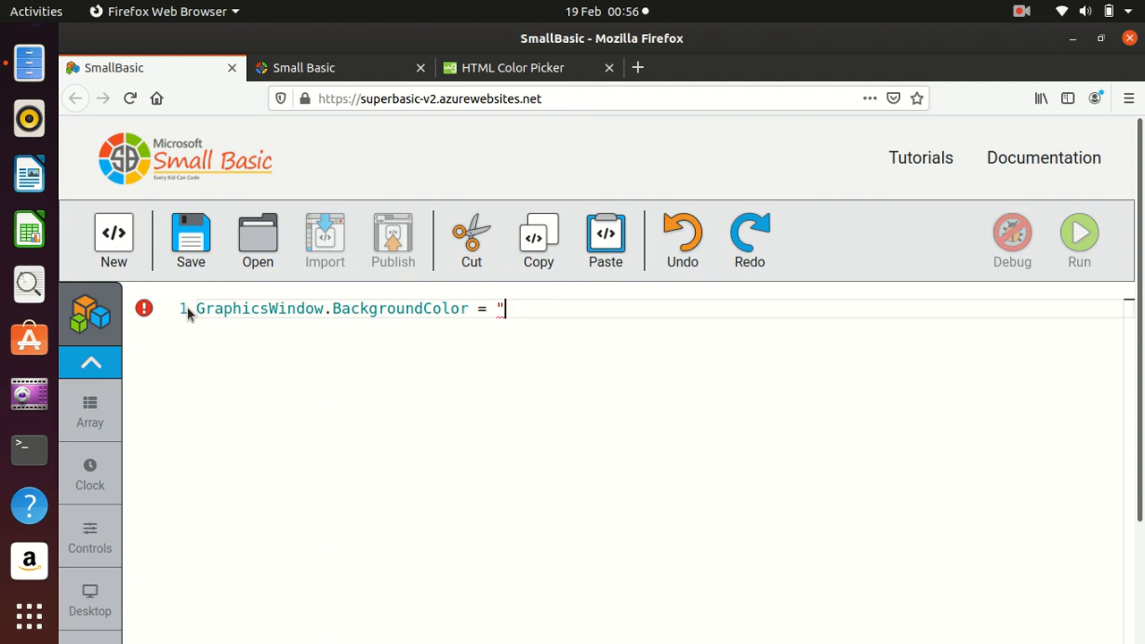
{"action": "type", "text": "Blu"}
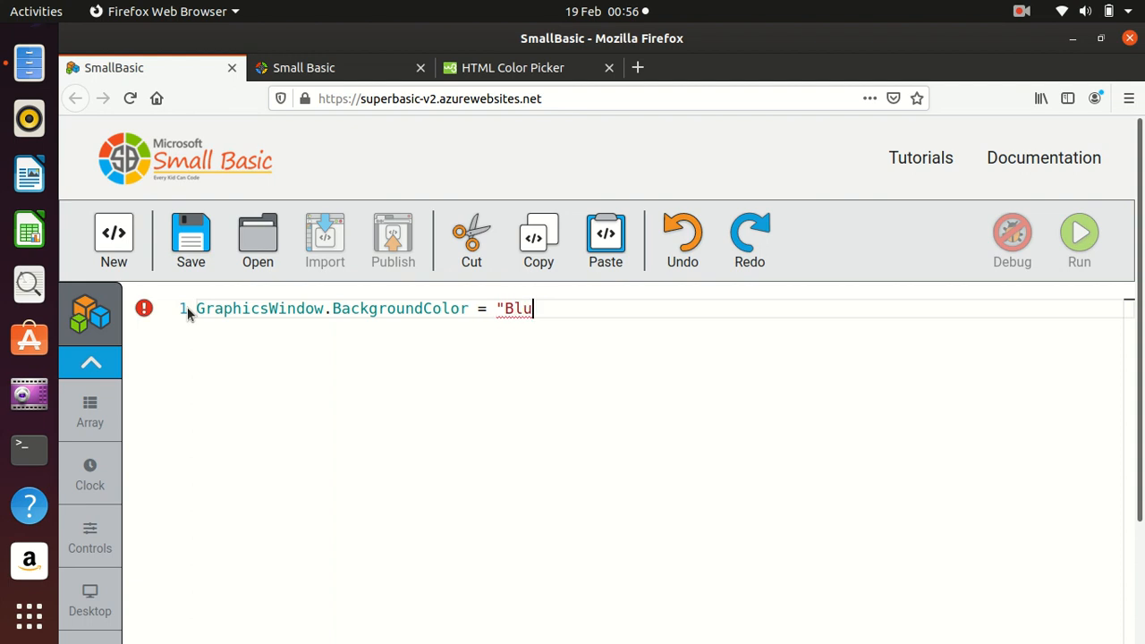
{"action": "type", "text": "e\""}
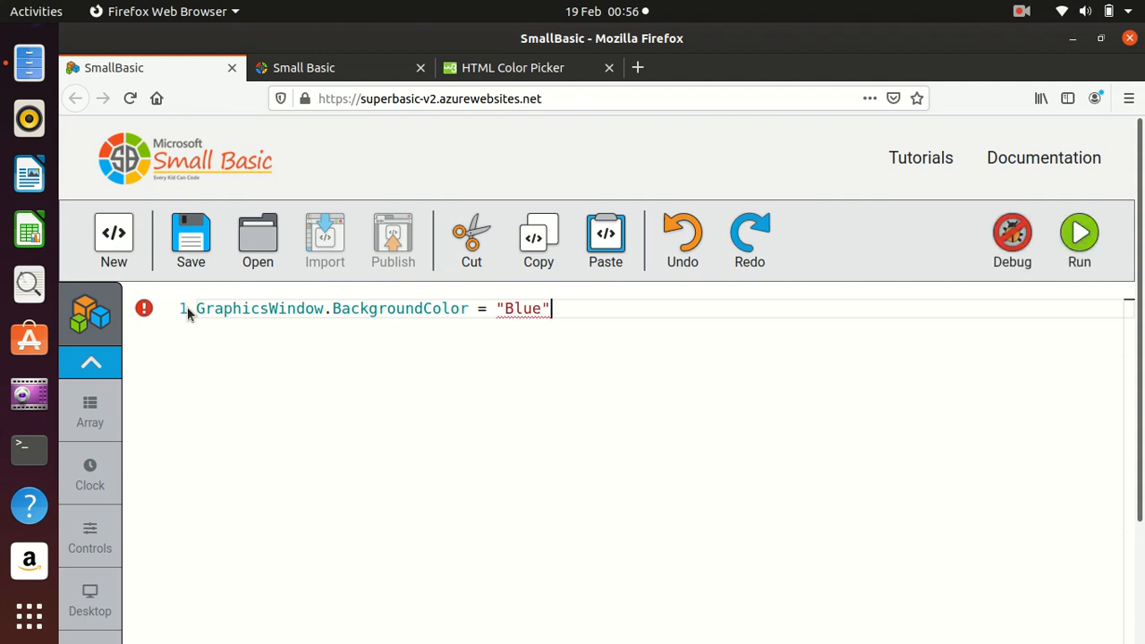
{"action": "key", "text": "Return"}
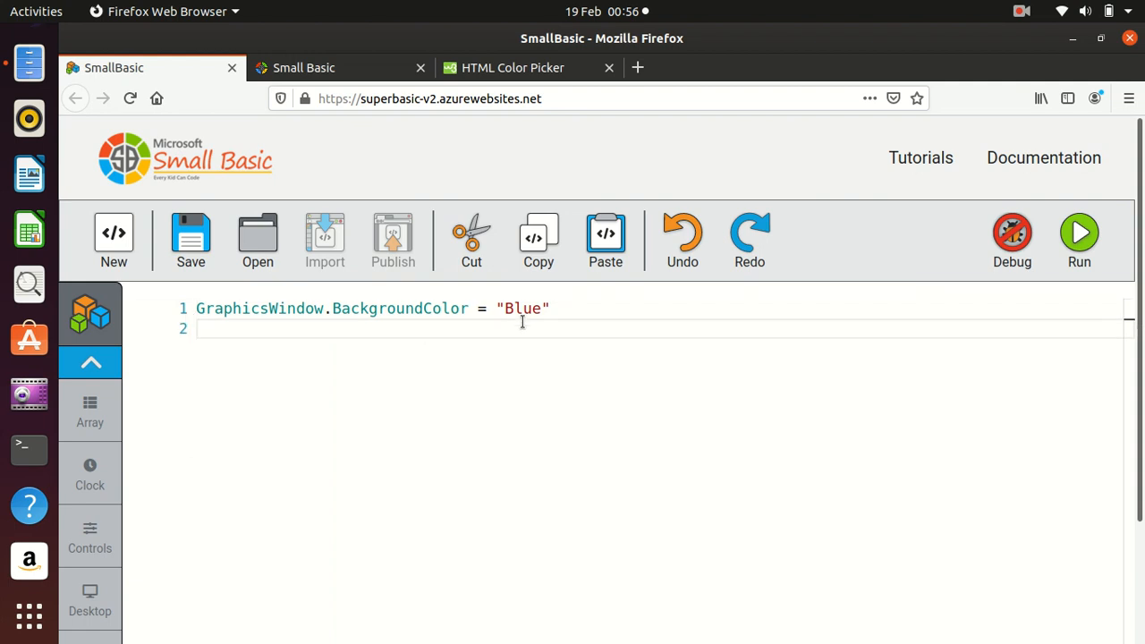
{"action": "mouse_move", "coordinate": [1079, 234]}
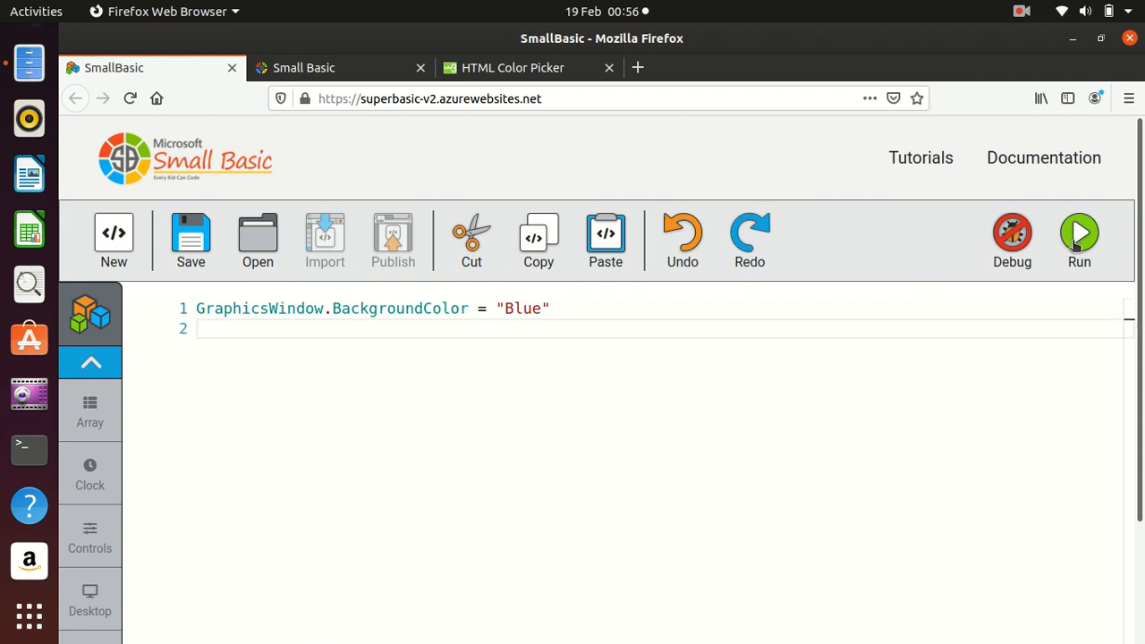
{"action": "left_click", "coordinate": [1079, 235]}
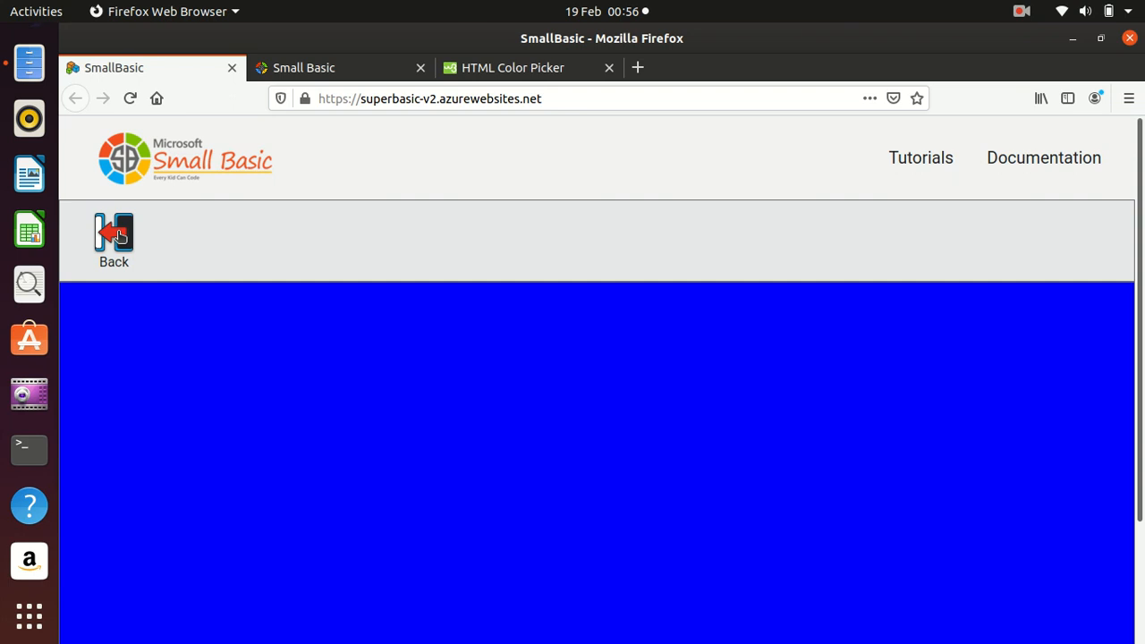
{"action": "left_click", "coordinate": [114, 237]}
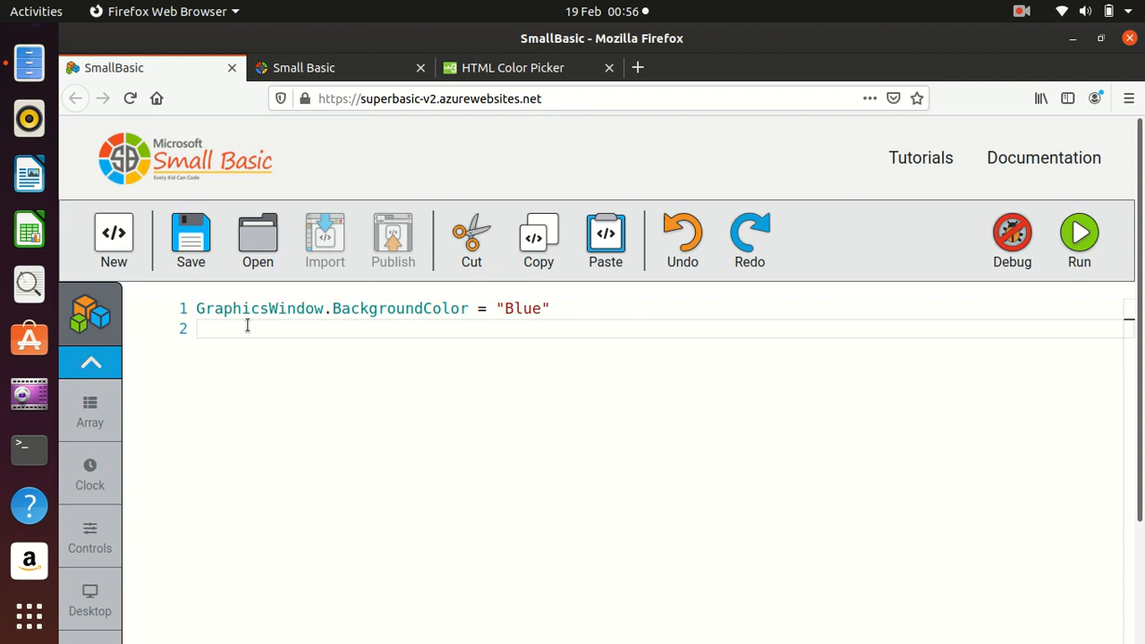
- Write GraphicsWindow.Title="Graphics with a line" on line 2
{"action": "type", "text": "Graphics."}
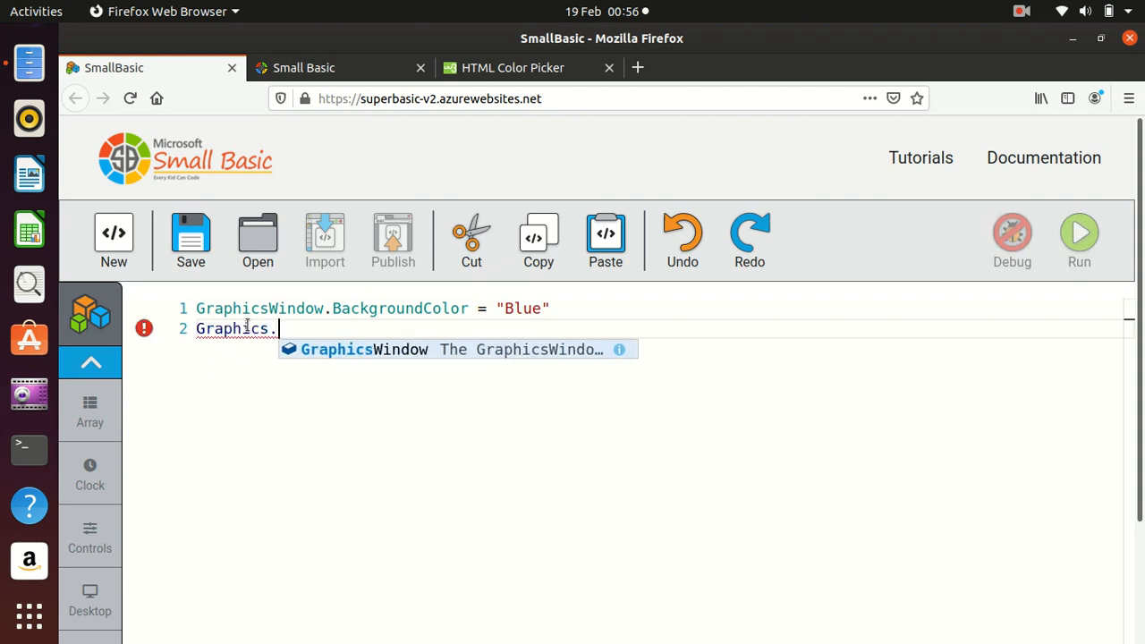
{"action": "type", "text": "title"}
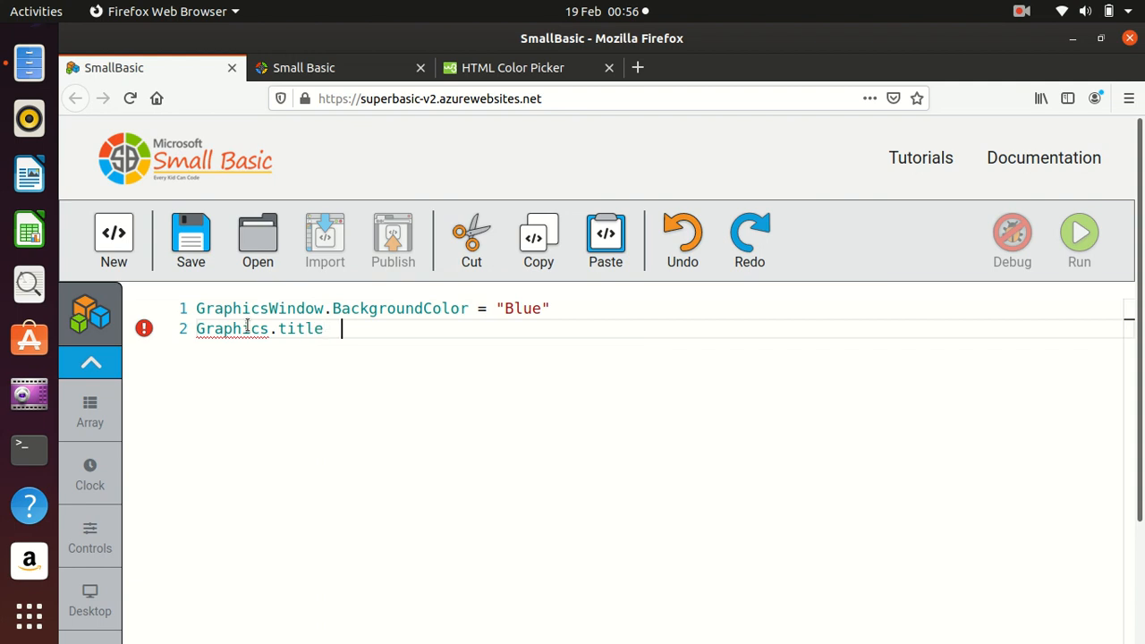
{"action": "key", "text": "BackSpace"}
{"action": "type", "text": "w"}
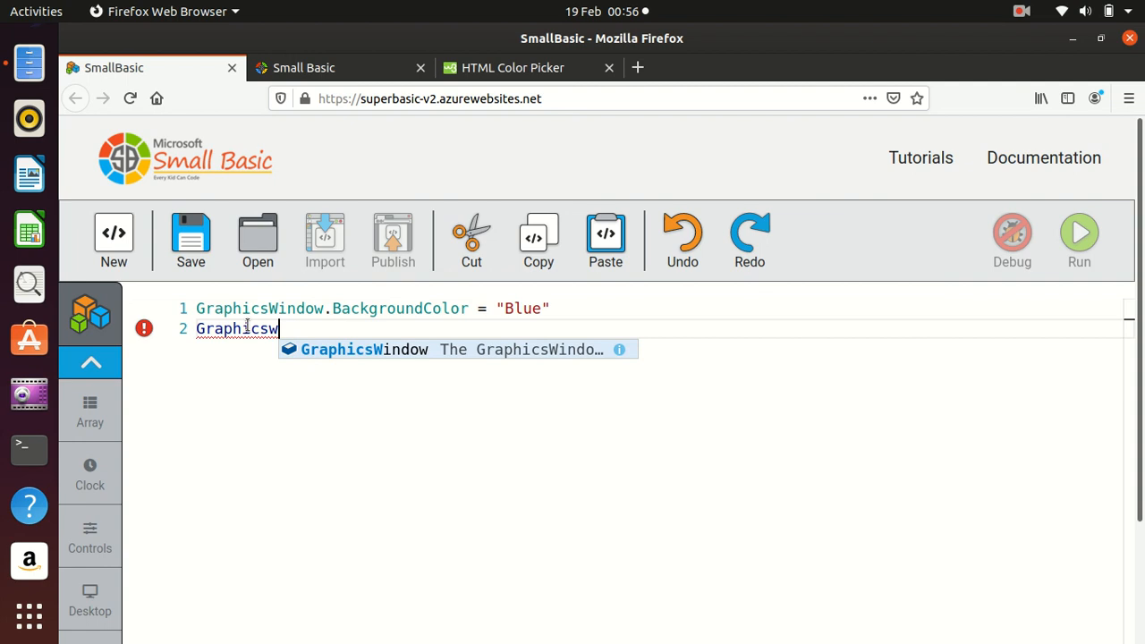
{"action": "type", "text": "indow."}
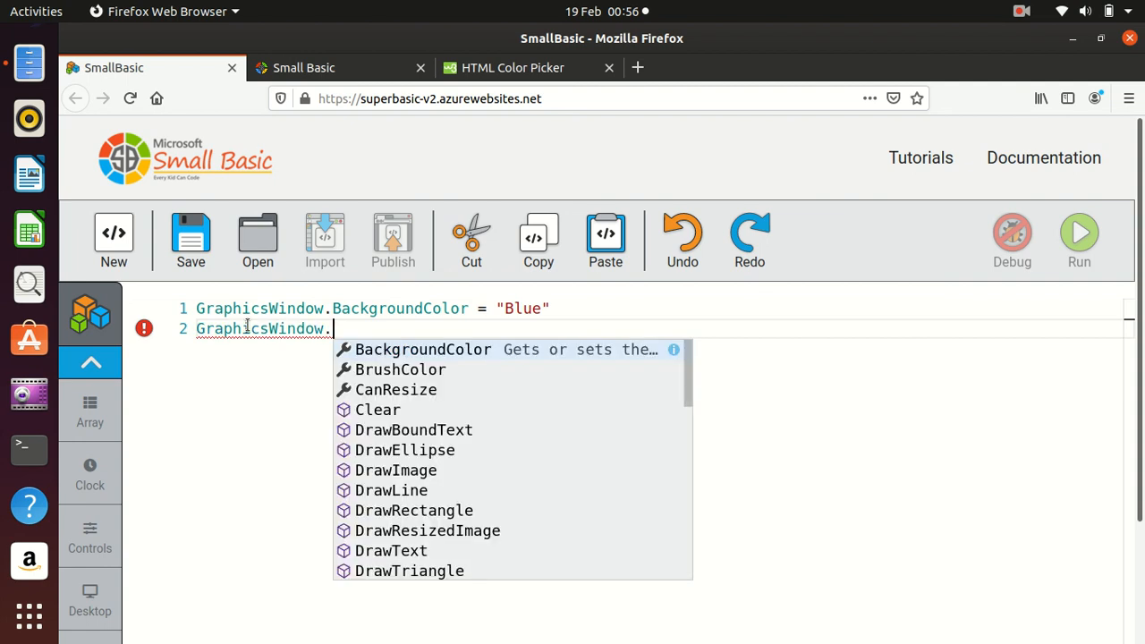
{"action": "type", "text": "Title"}
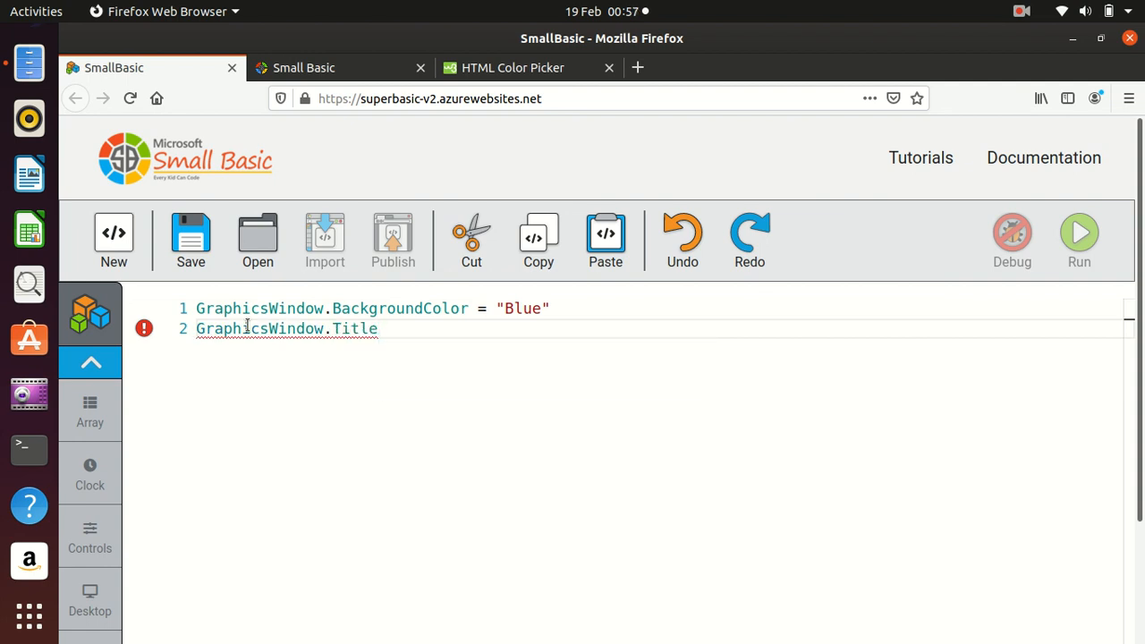
{"action": "type", "text": "=\""}
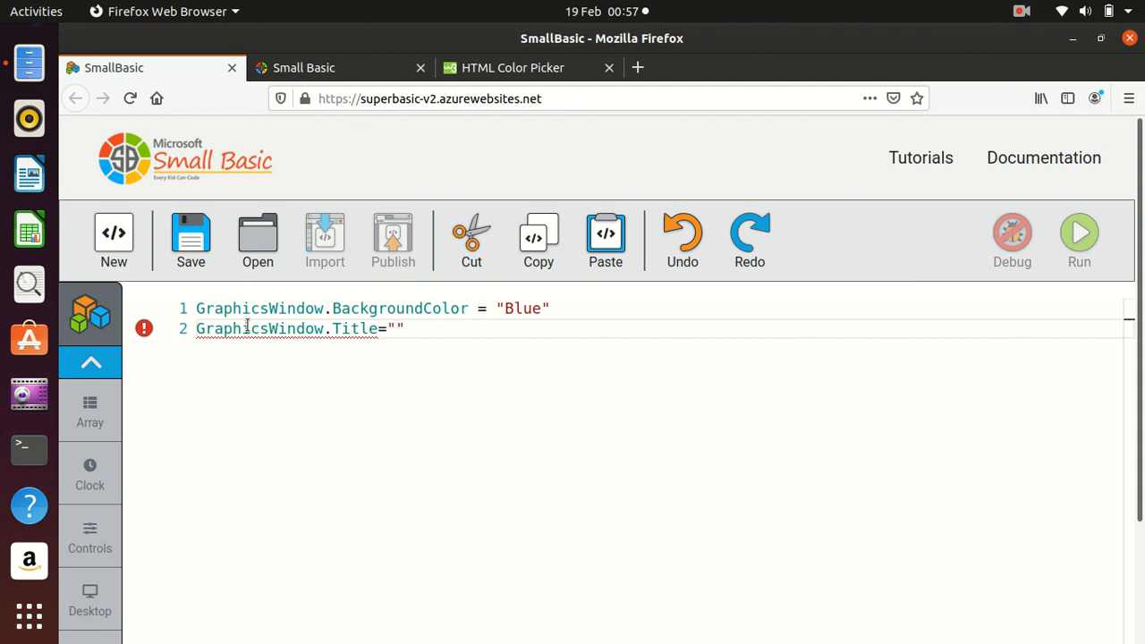
{"action": "type", "text": "Graphics with a lin"}
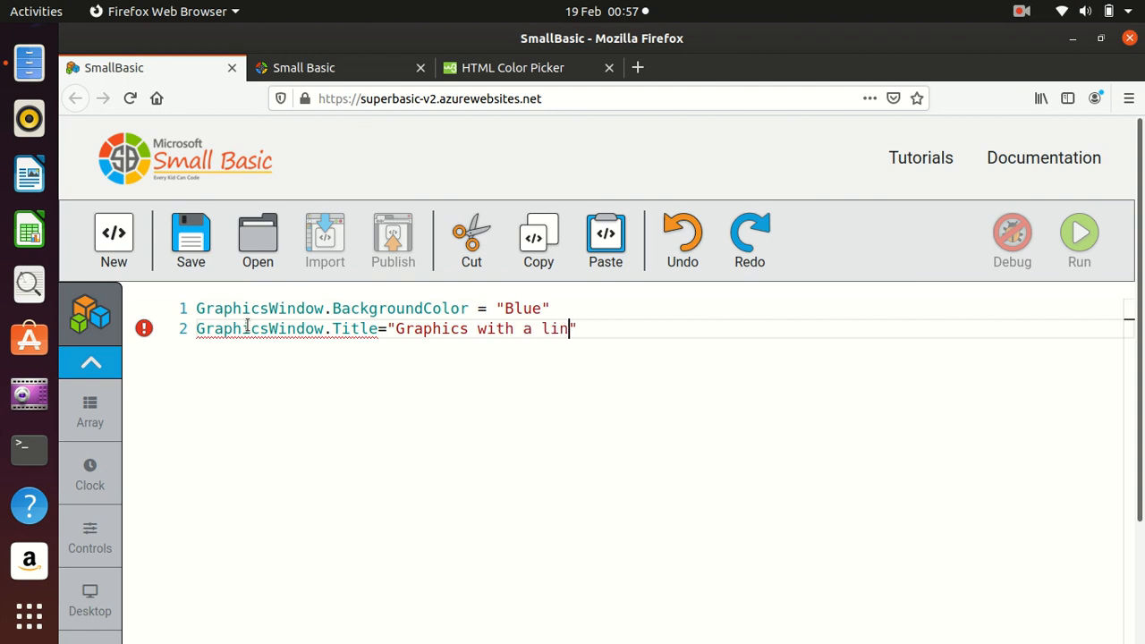
{"action": "type", "text": "e"}
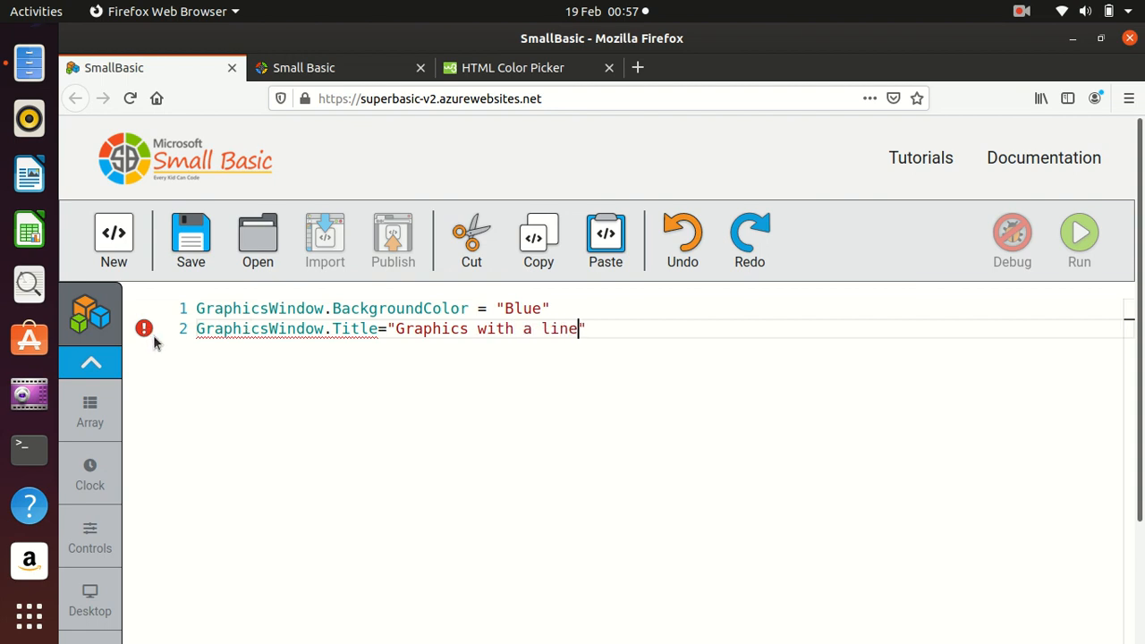
{"action": "mouse_move", "coordinate": [594, 316]}
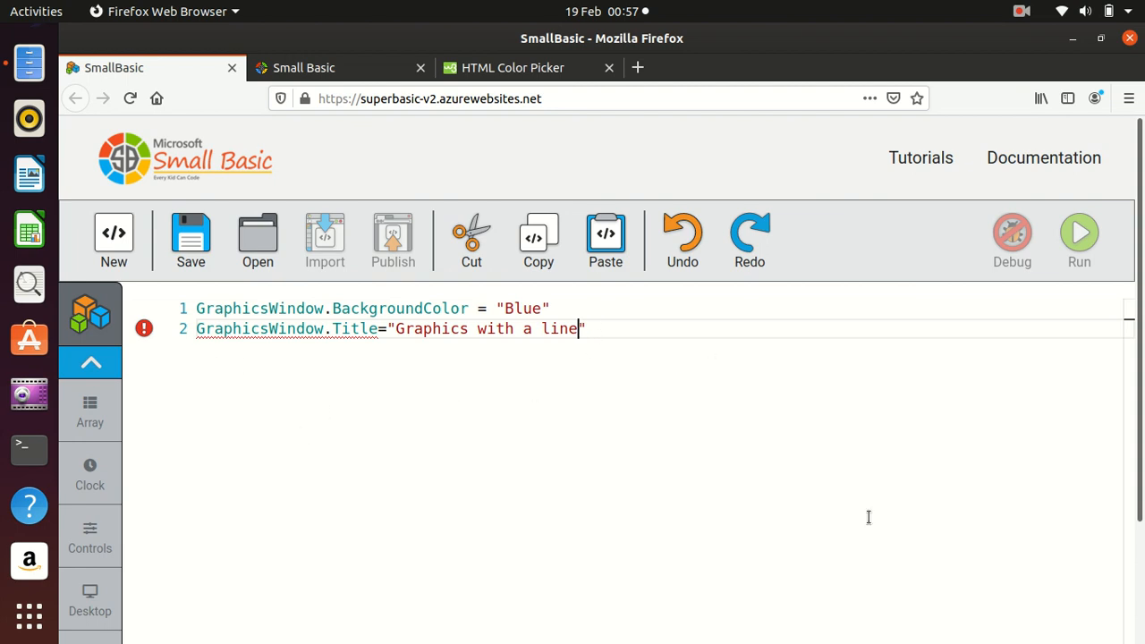
- Review the unsupported-title error, dismiss the error list, and select line 2
{"action": "scroll", "scroll_direction": "down", "scroll_amount": 3}
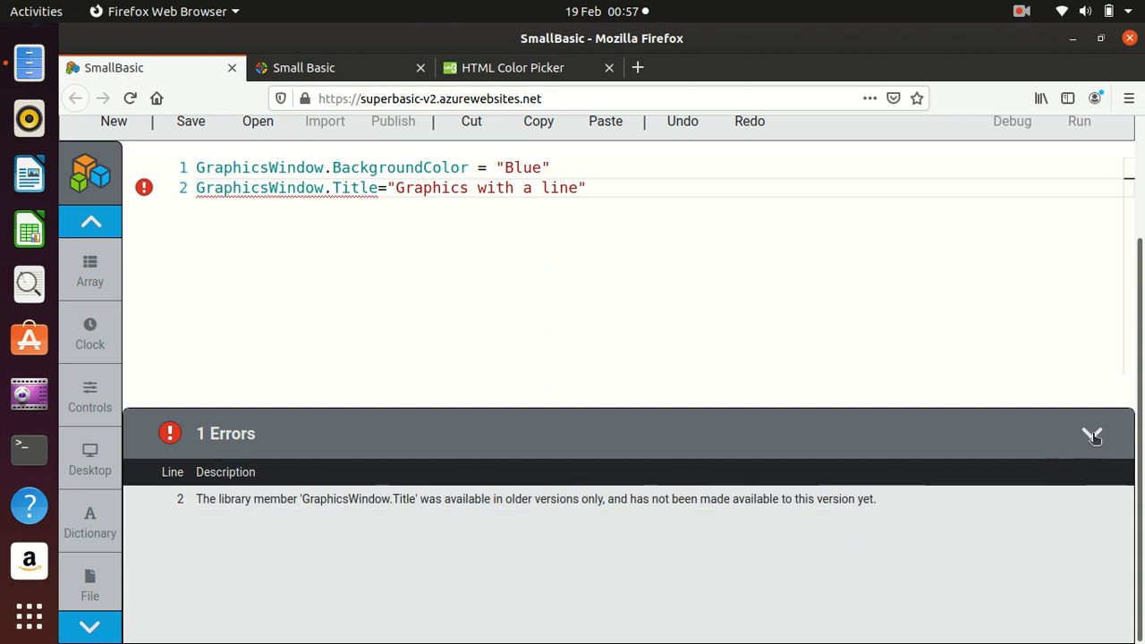
{"action": "left_click", "coordinate": [1093, 436]}
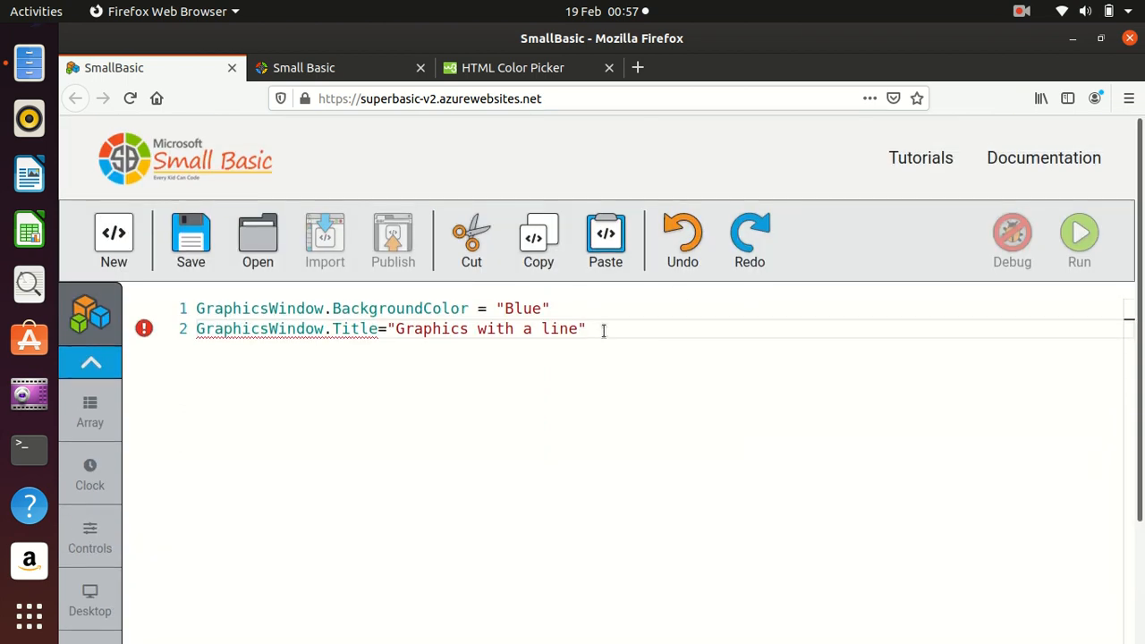
{"action": "triple_click", "coordinate": [389, 329]}
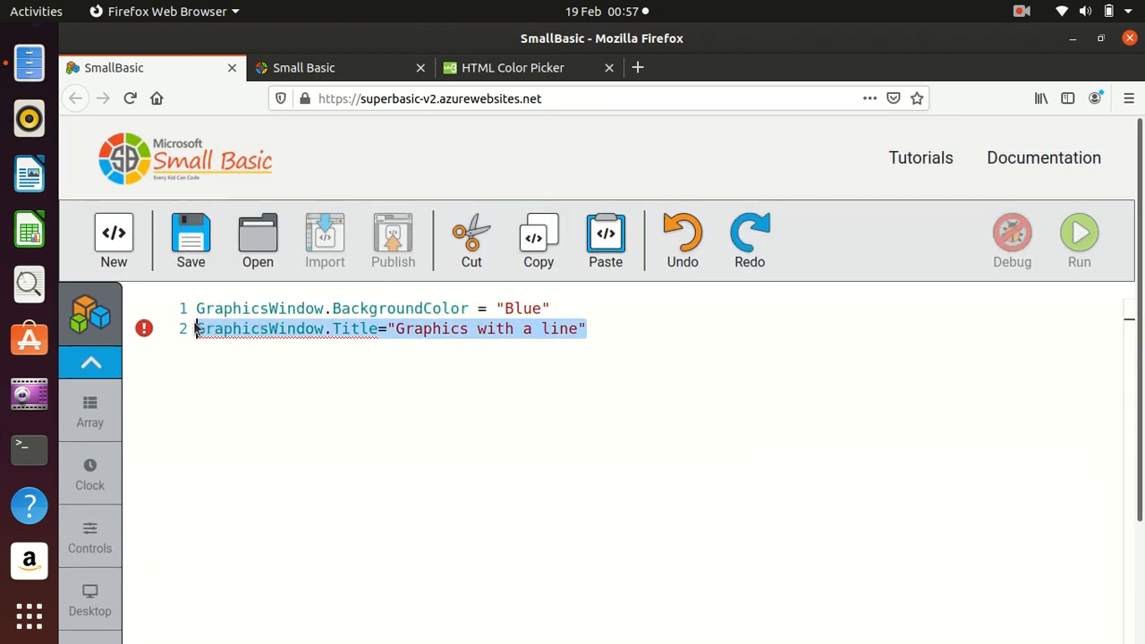
- Replace the title line with GraphicsWindow.DrawLine(x1, y1, x2, y2) from IntelliSense
{"action": "key", "text": "Delete"}
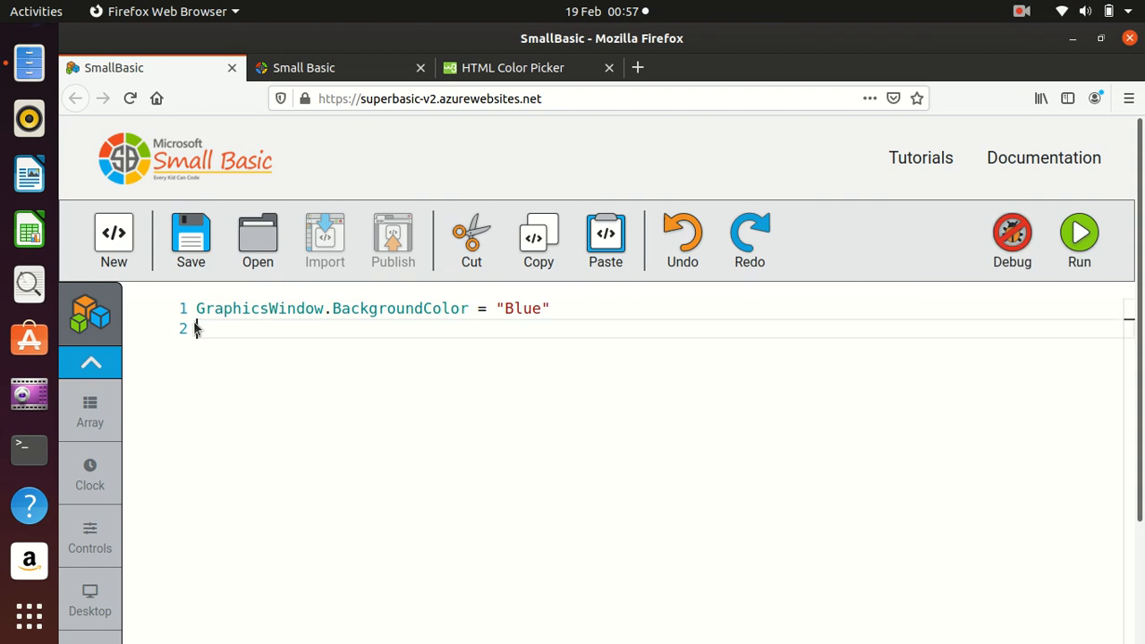
{"action": "type", "text": "GraphicsWindow"}
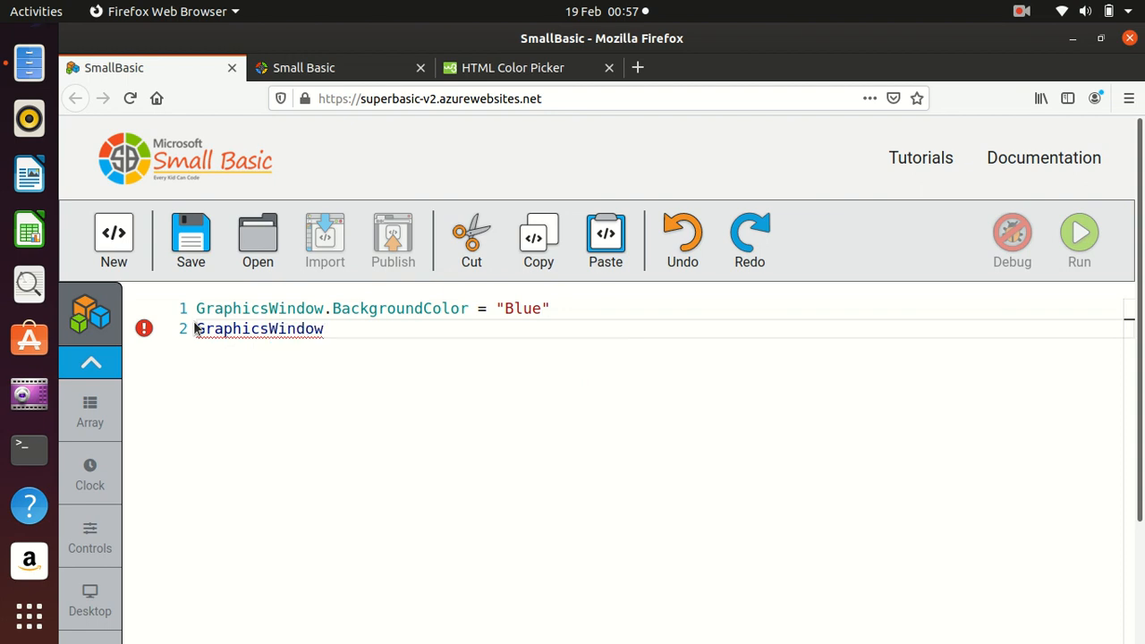
{"action": "type", "text": "."}
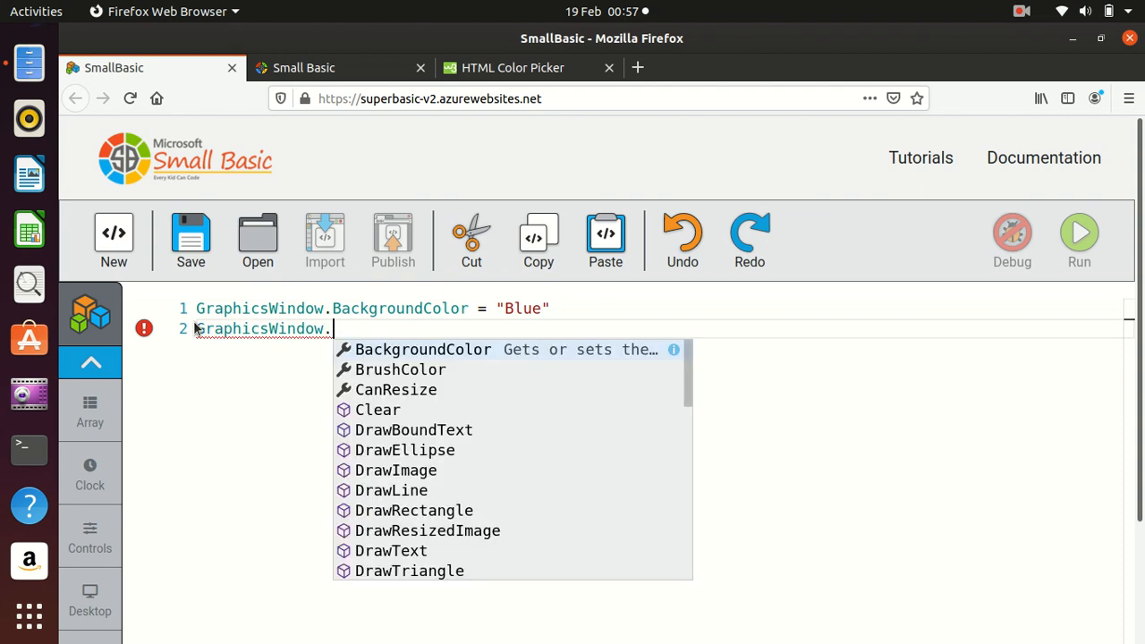
{"action": "type", "text": "dra"}
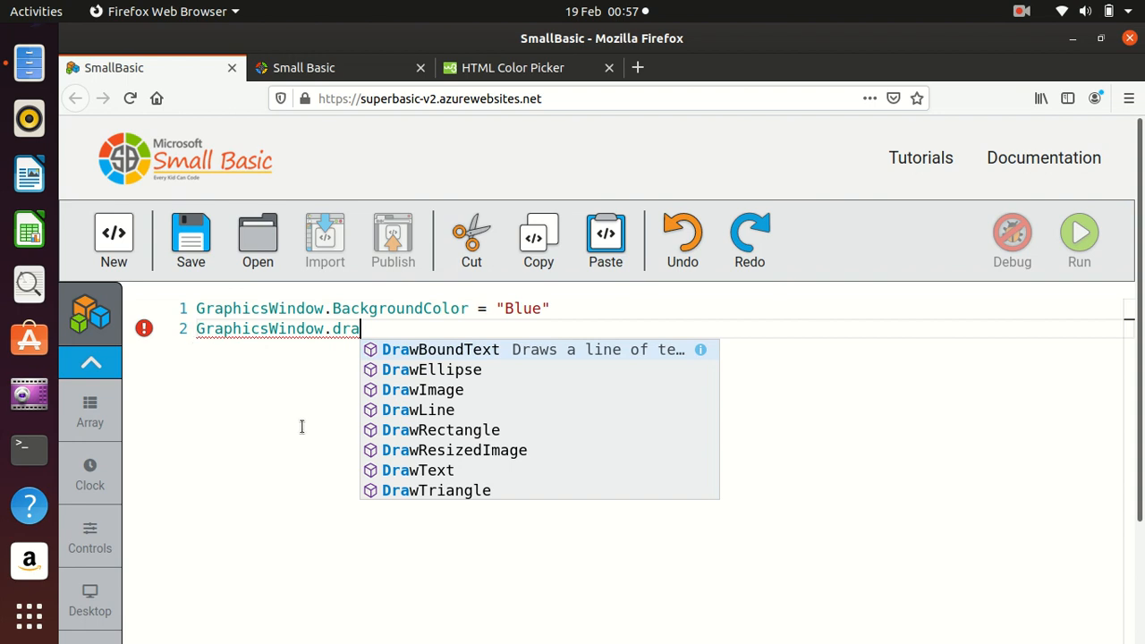
{"action": "left_click", "coordinate": [417, 410]}
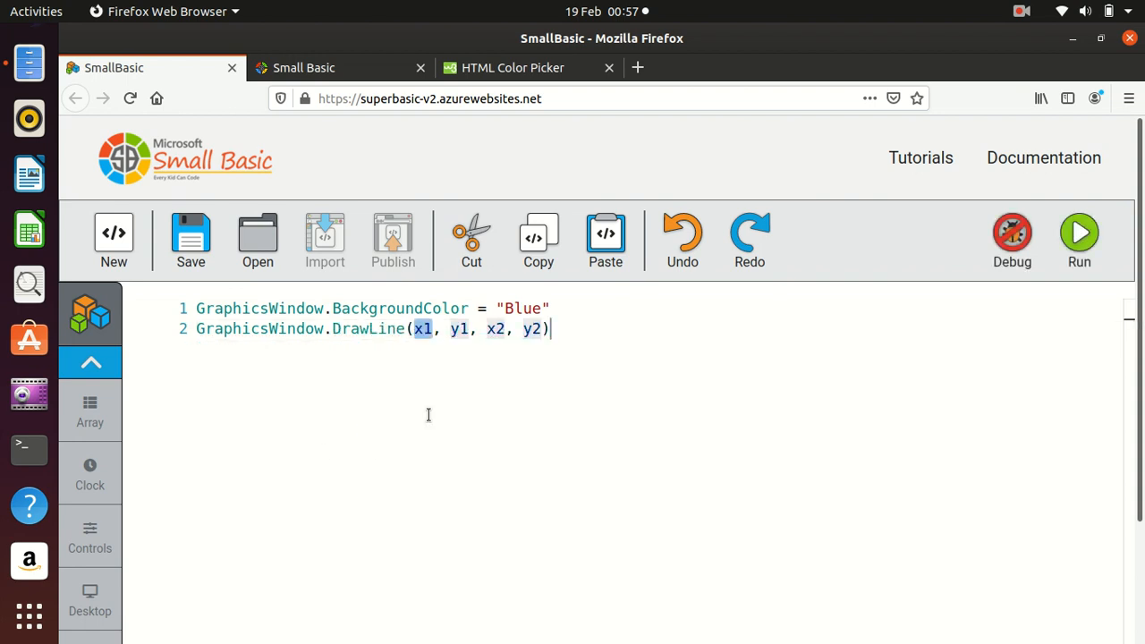
{"action": "mouse_move", "coordinate": [463, 334]}
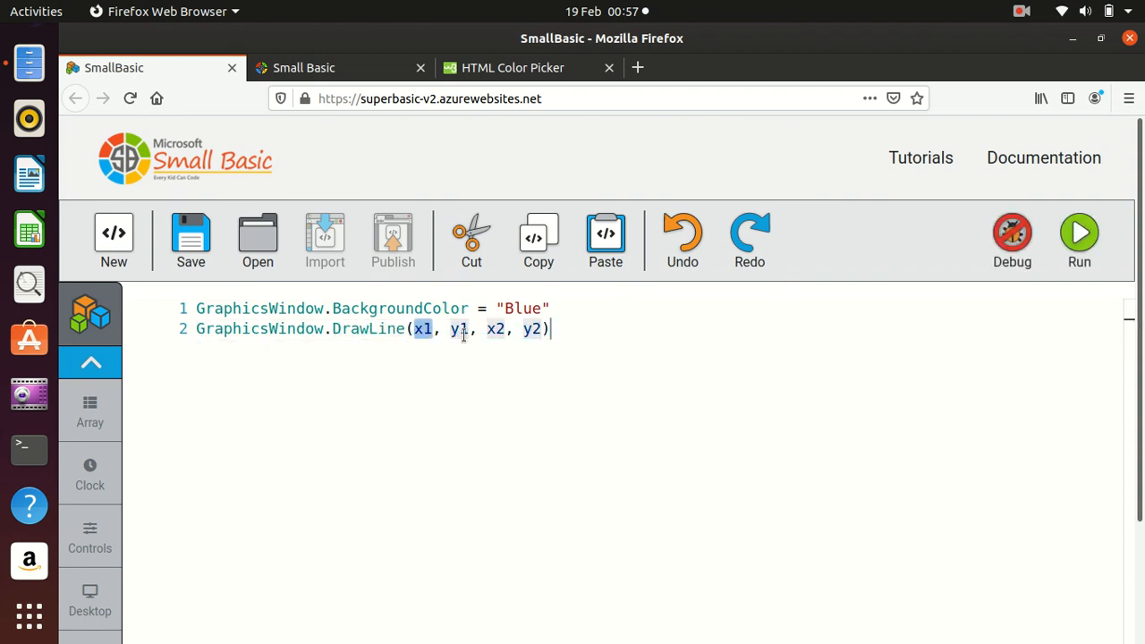
{"action": "mouse_move", "coordinate": [525, 344]}
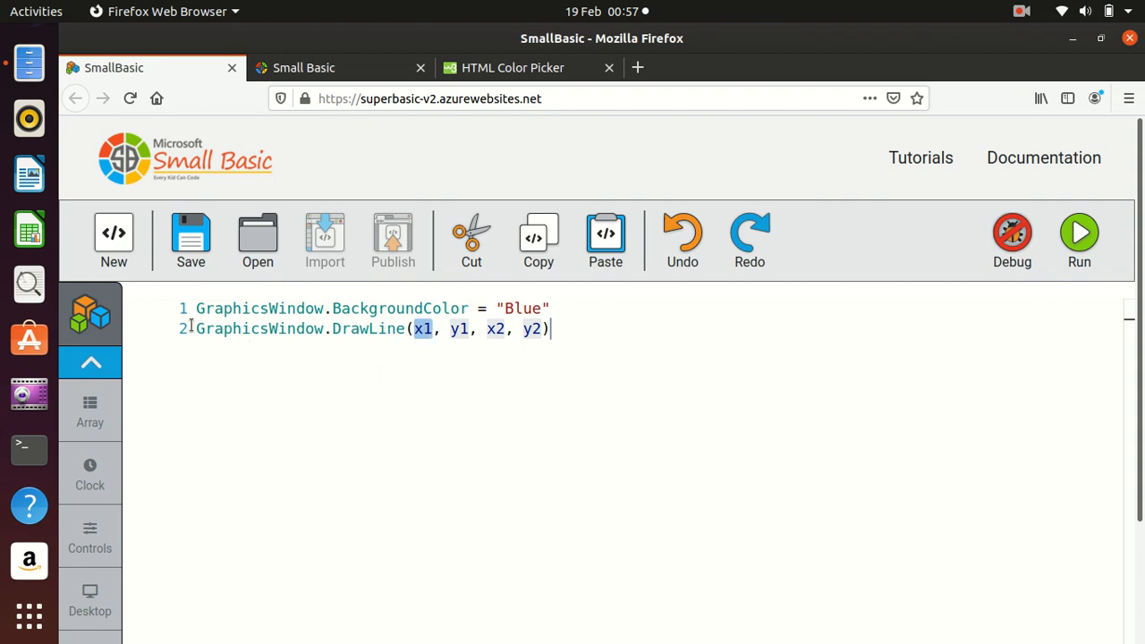
{"action": "mouse_move", "coordinate": [260, 308]}
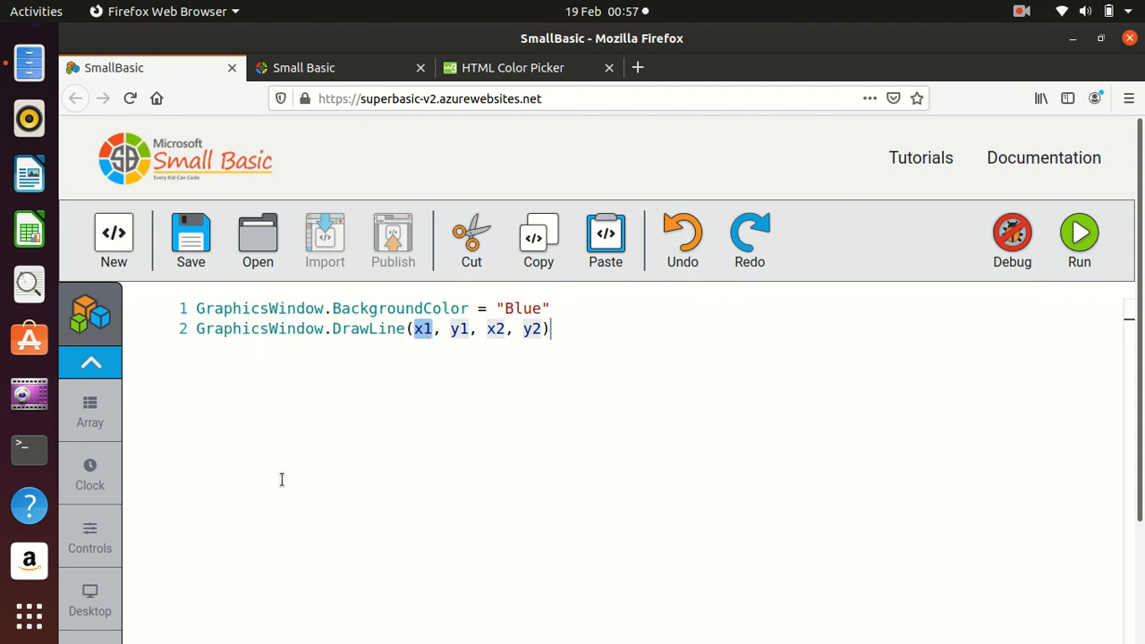
{"action": "mouse_move", "coordinate": [696, 400]}
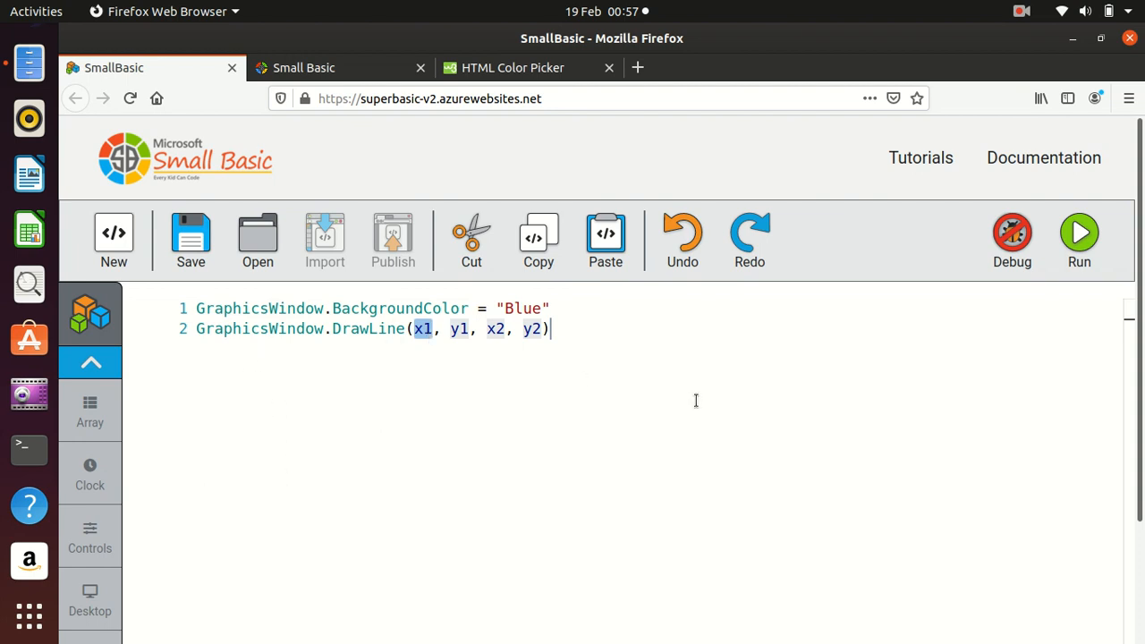
{"action": "mouse_move", "coordinate": [578, 383]}
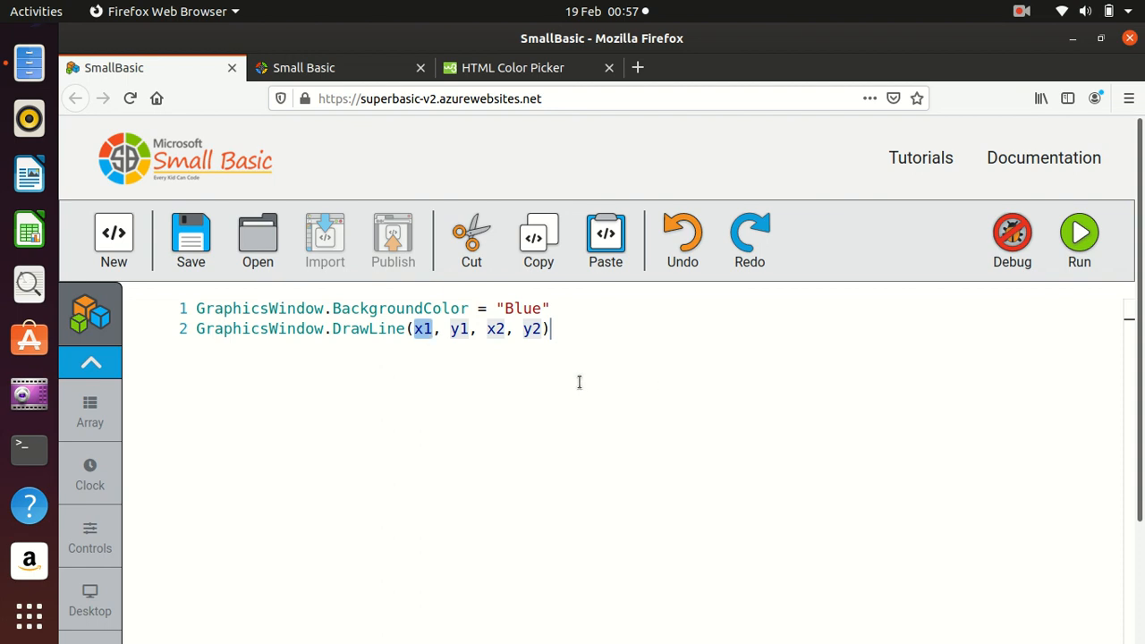
{"action": "mouse_move", "coordinate": [486, 365]}
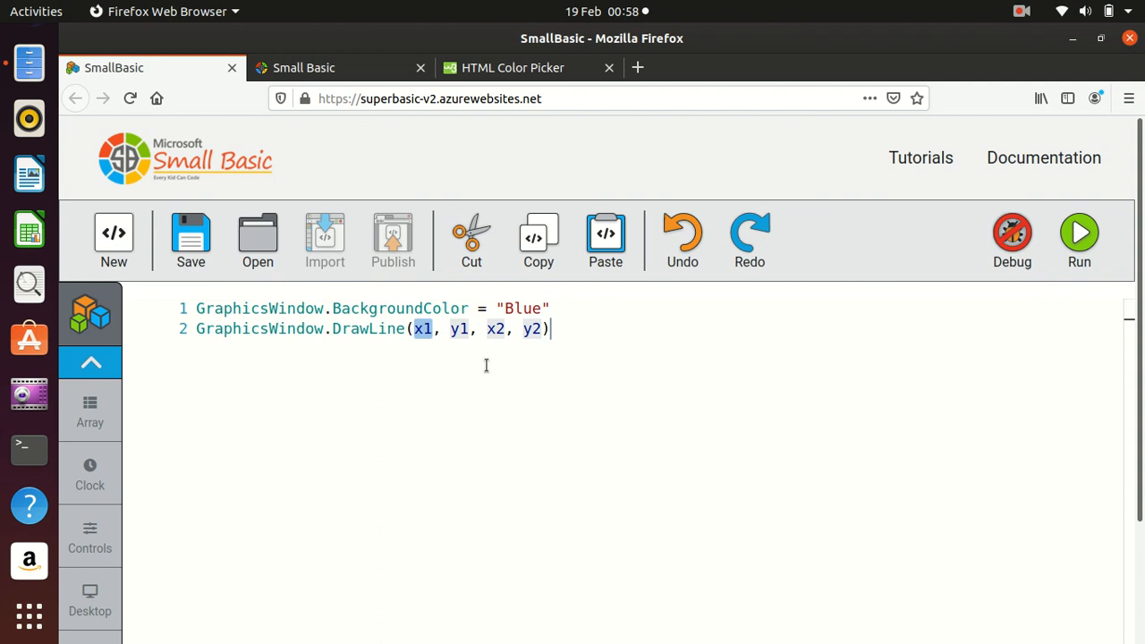
- Fill DrawLine with 100, 300, 200, 300 and run to see a short black line
{"action": "type", "text": "100"}
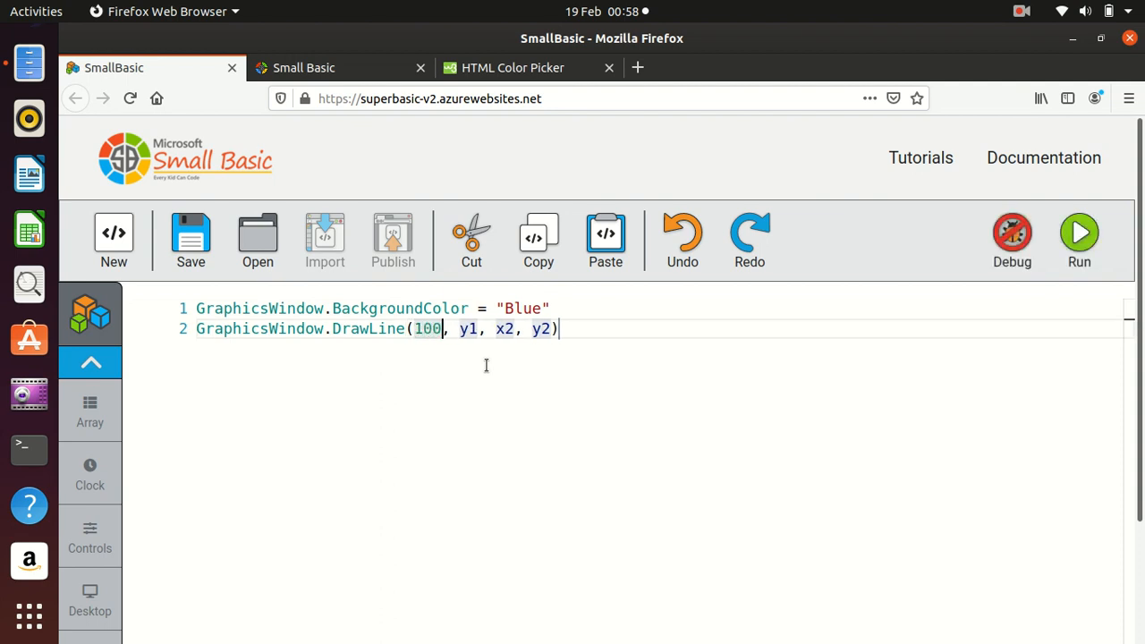
{"action": "left_click", "coordinate": [497, 329]}
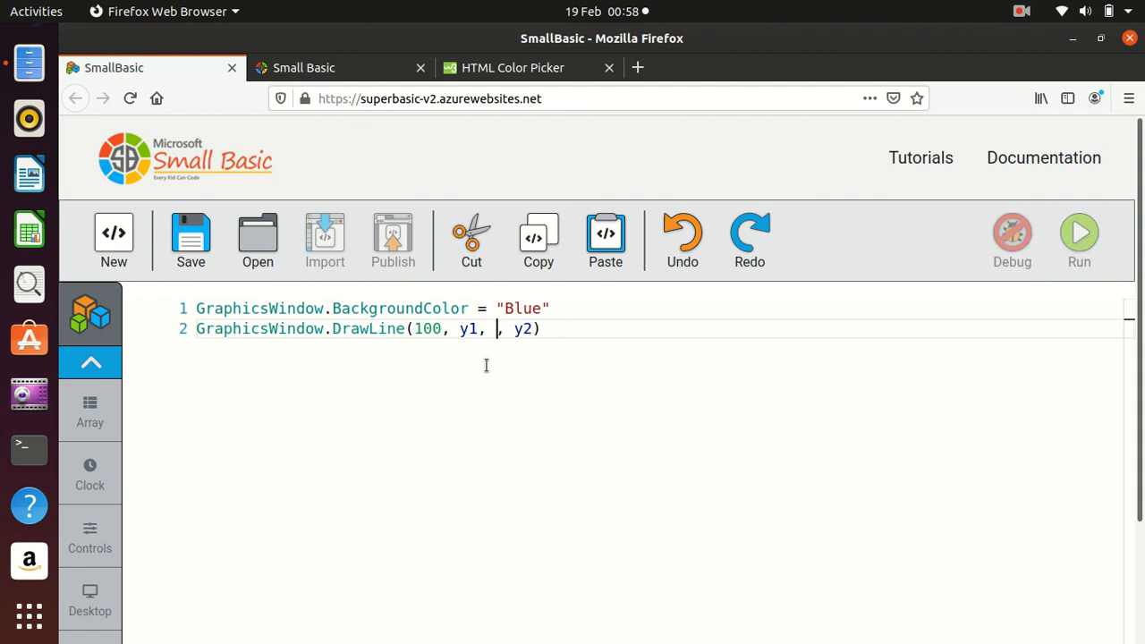
{"action": "type", "text": "20"}
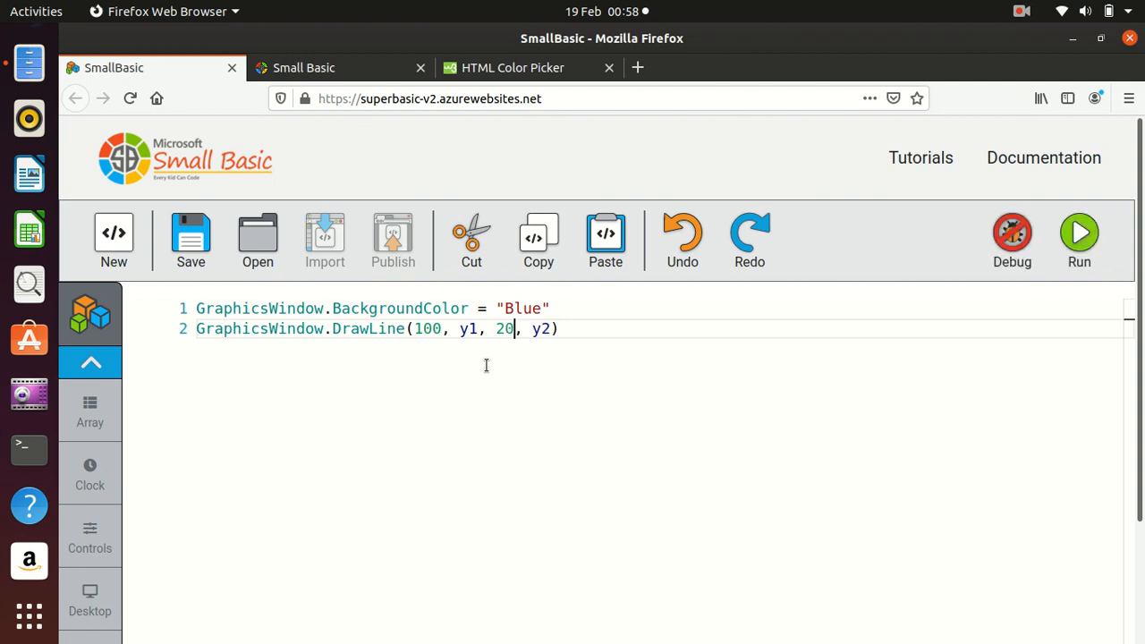
{"action": "type", "text": "0"}
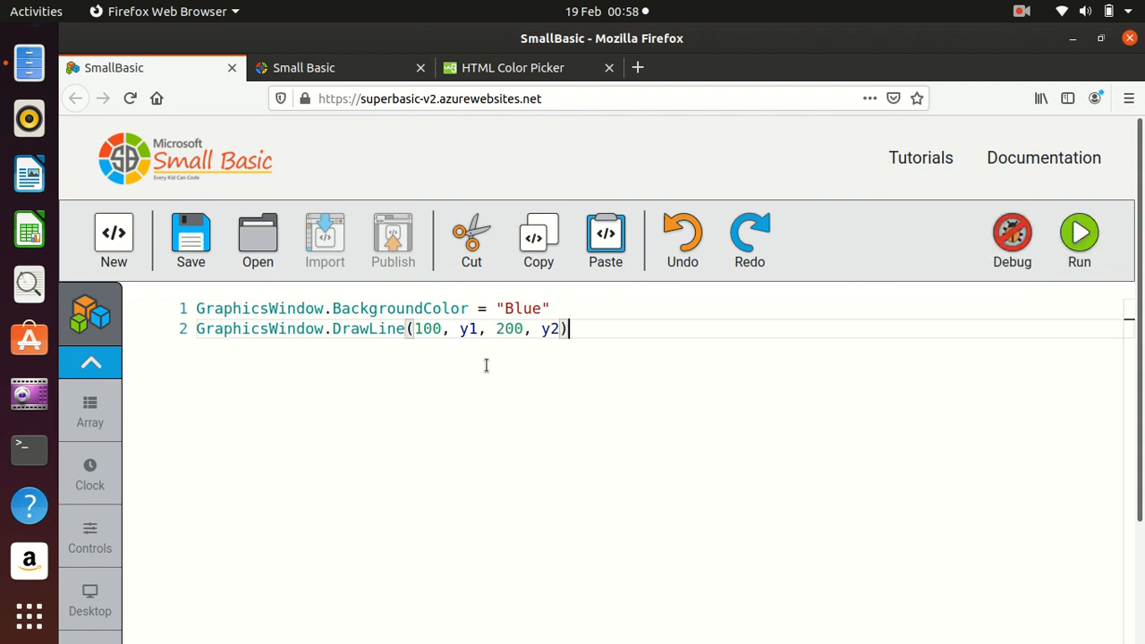
{"action": "left_click", "coordinate": [469, 329]}
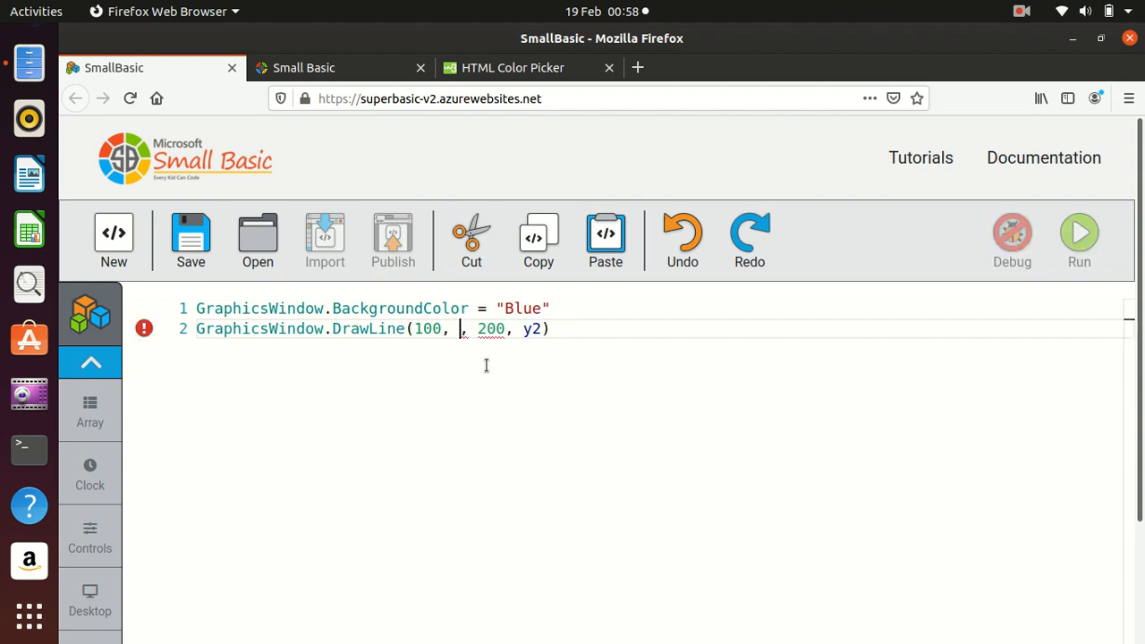
{"action": "type", "text": "300"}
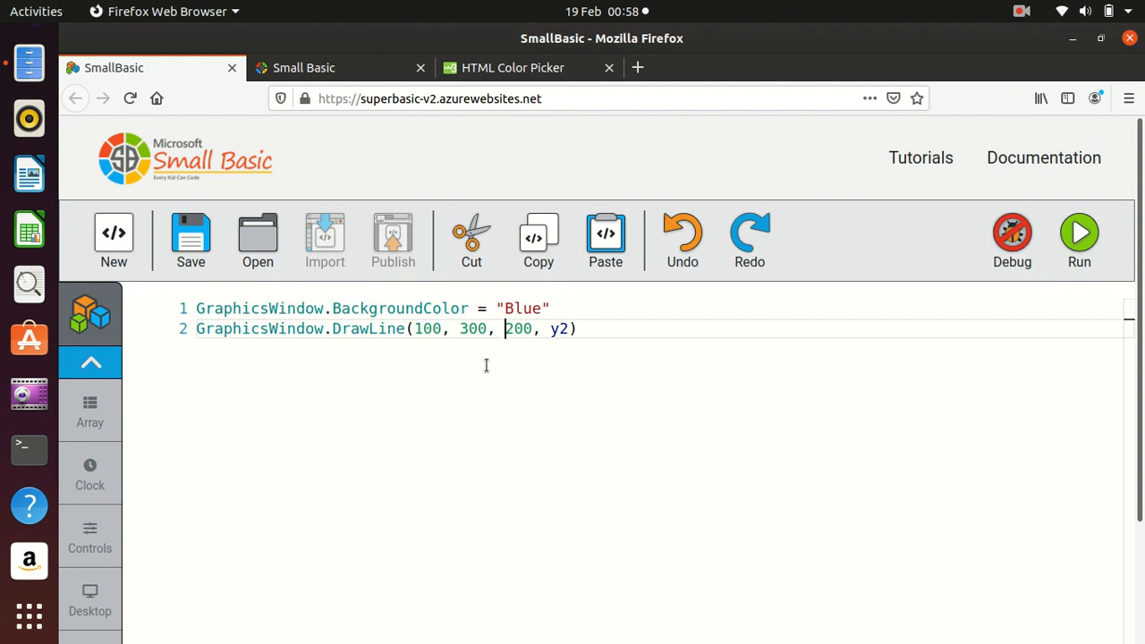
{"action": "key", "text": "BackSpace"}
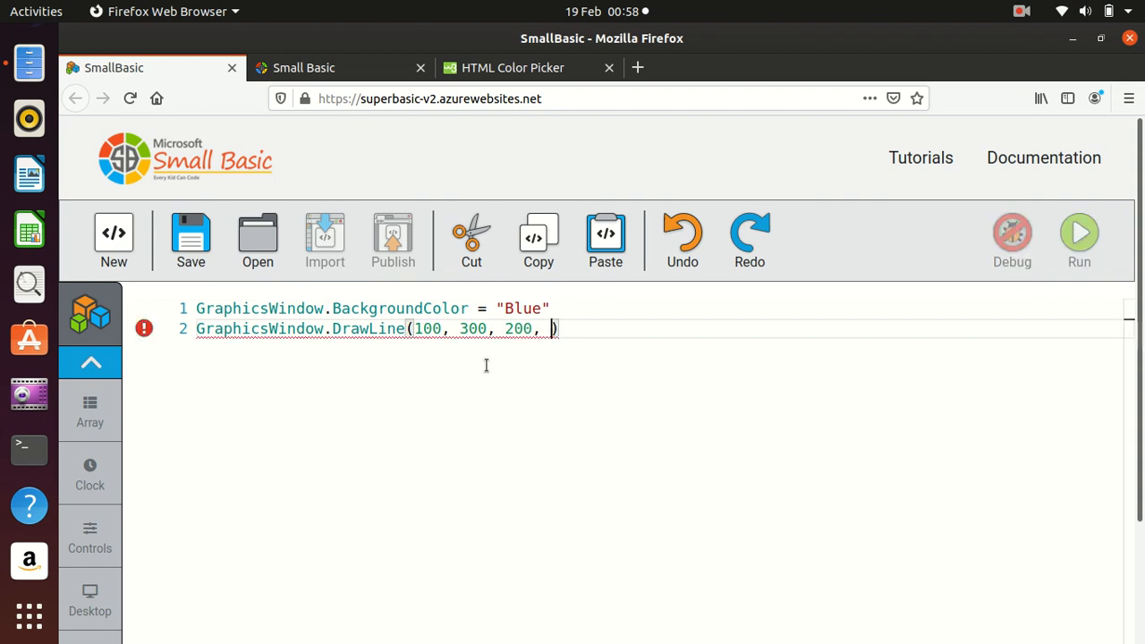
{"action": "type", "text": "300"}
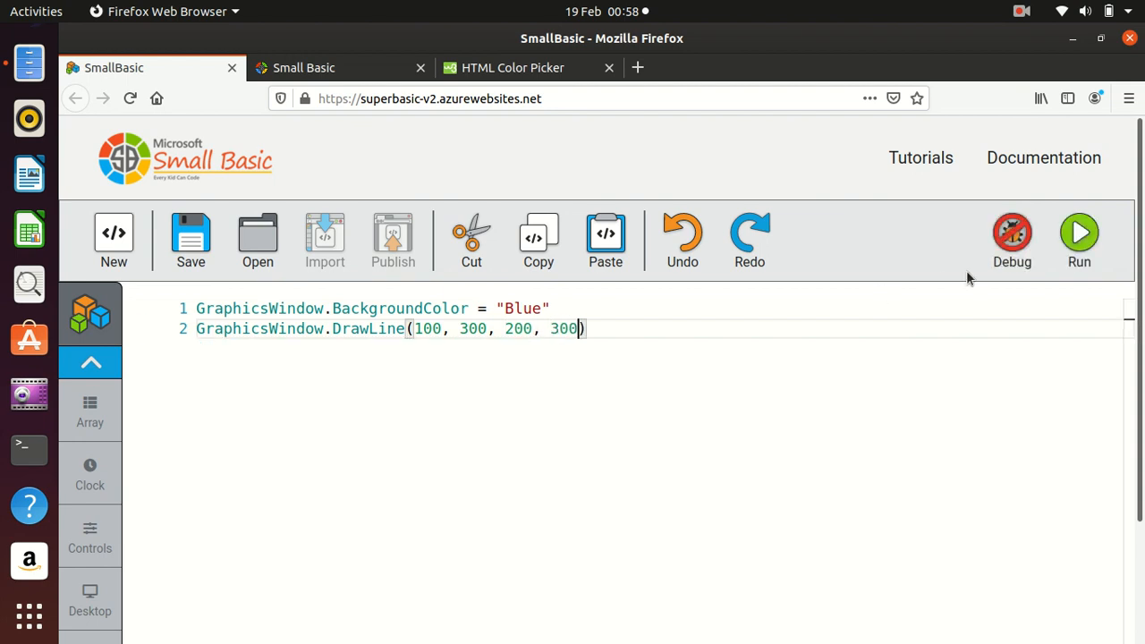
{"action": "mouse_move", "coordinate": [681, 476]}
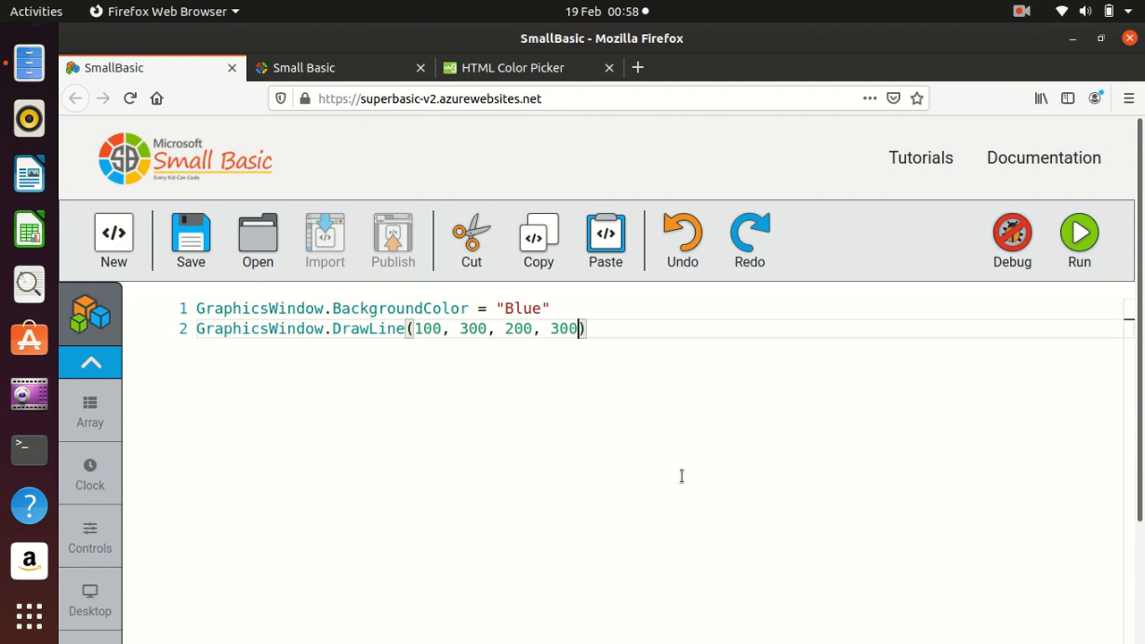
{"action": "left_click", "coordinate": [1079, 233]}
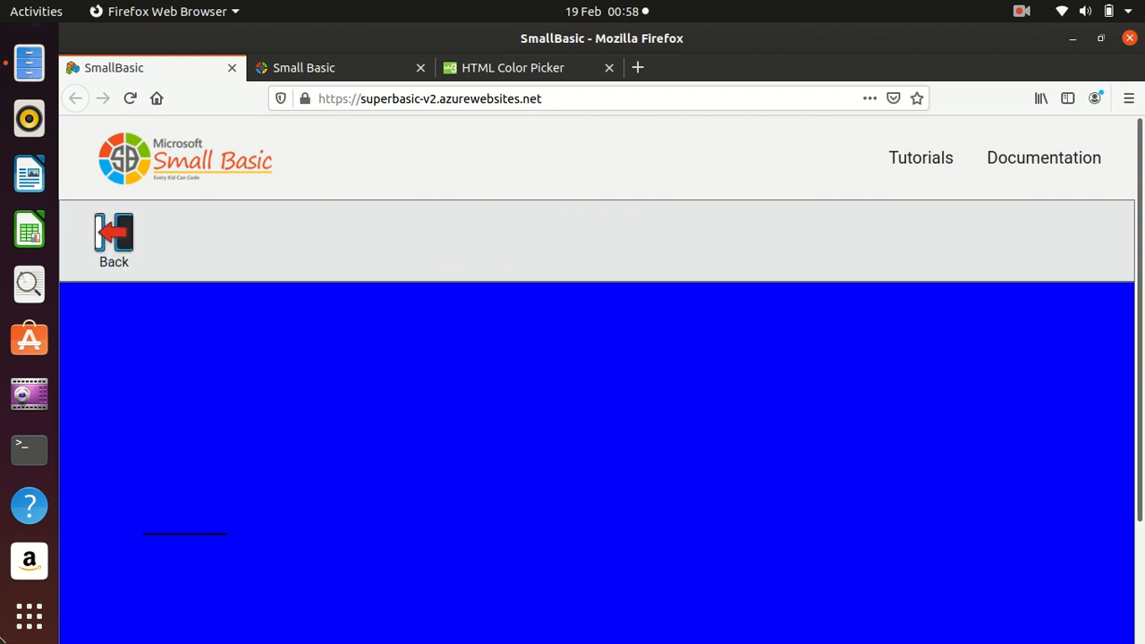
{"action": "mouse_move", "coordinate": [198, 536]}
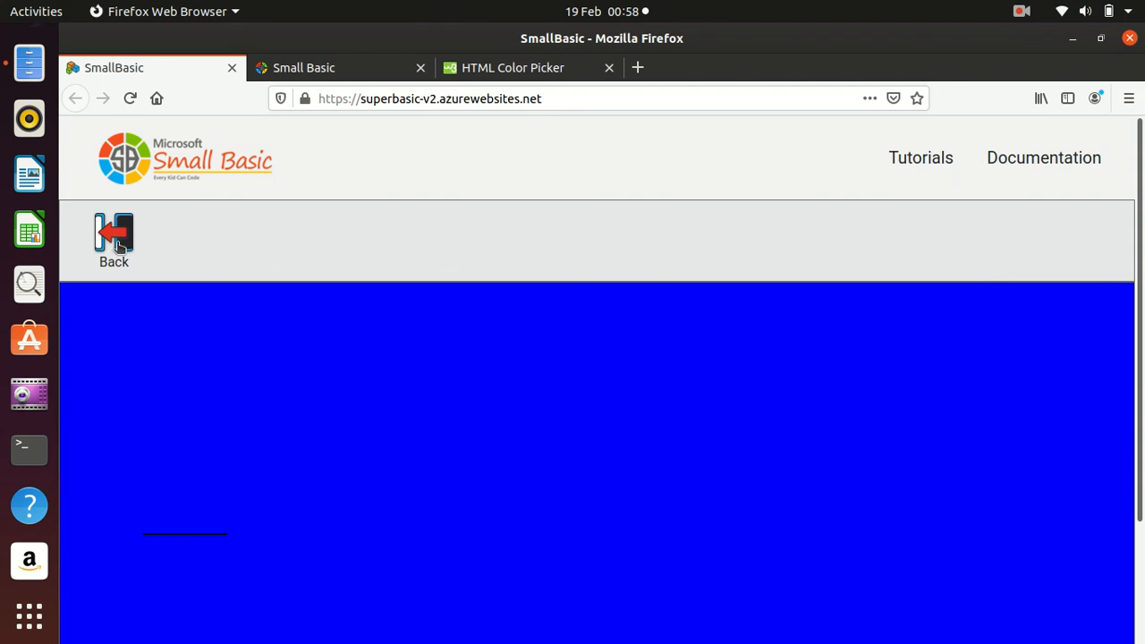
- Try longer and slanted lines with test runs, ending with DrawLine(100, 100, 100, 300)
{"action": "left_click", "coordinate": [114, 237]}
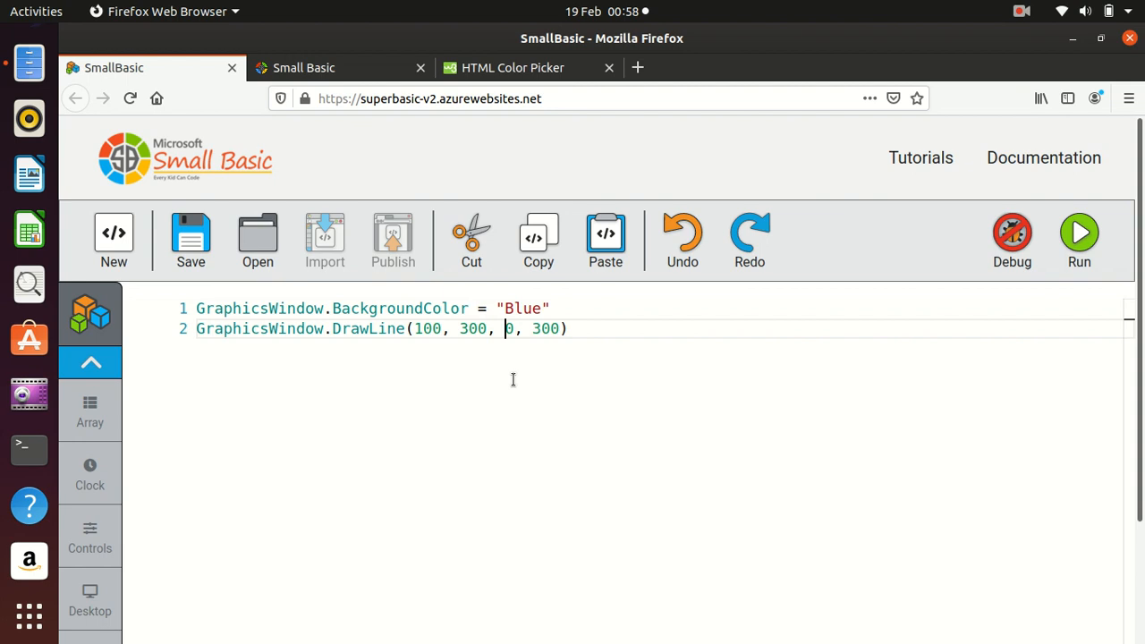
{"action": "type", "text": "70"}
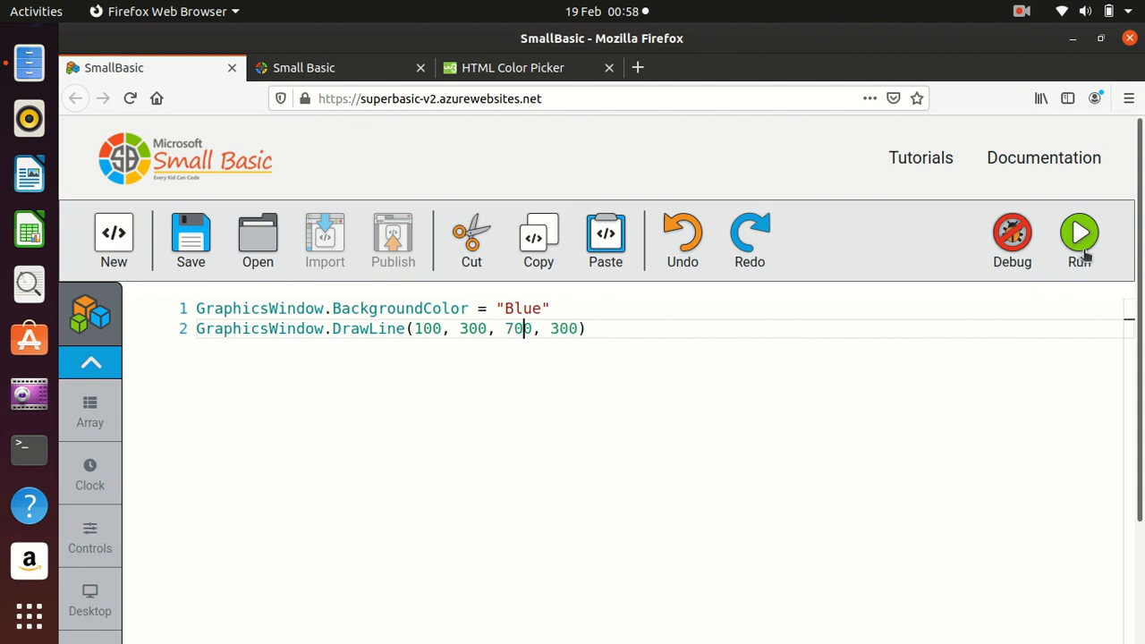
{"action": "left_click", "coordinate": [1079, 233]}
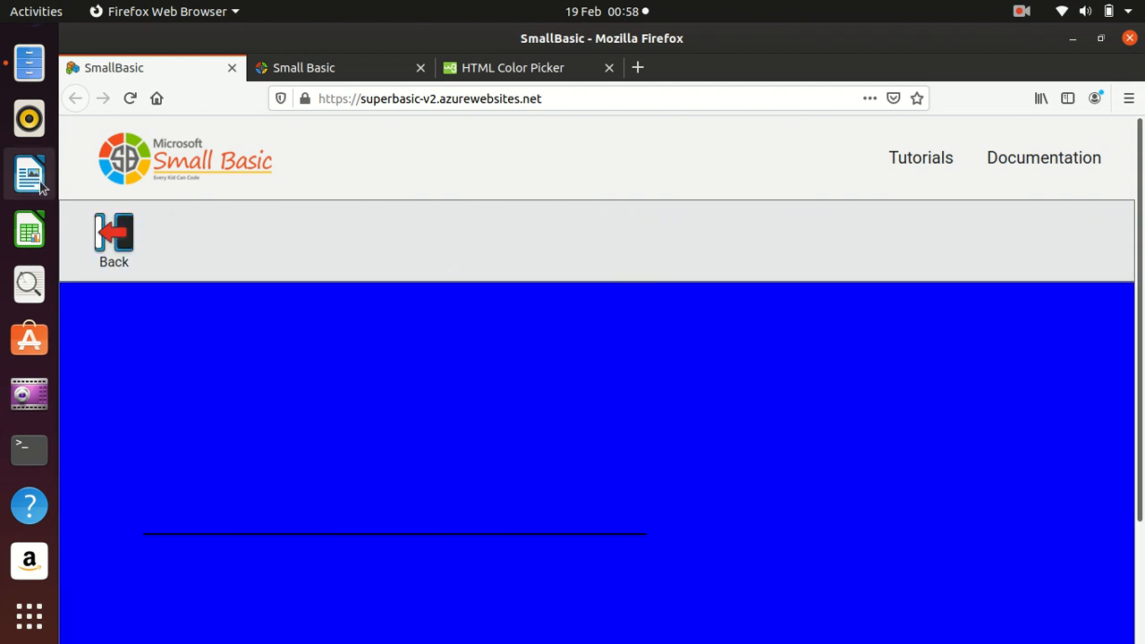
{"action": "left_click", "coordinate": [114, 239]}
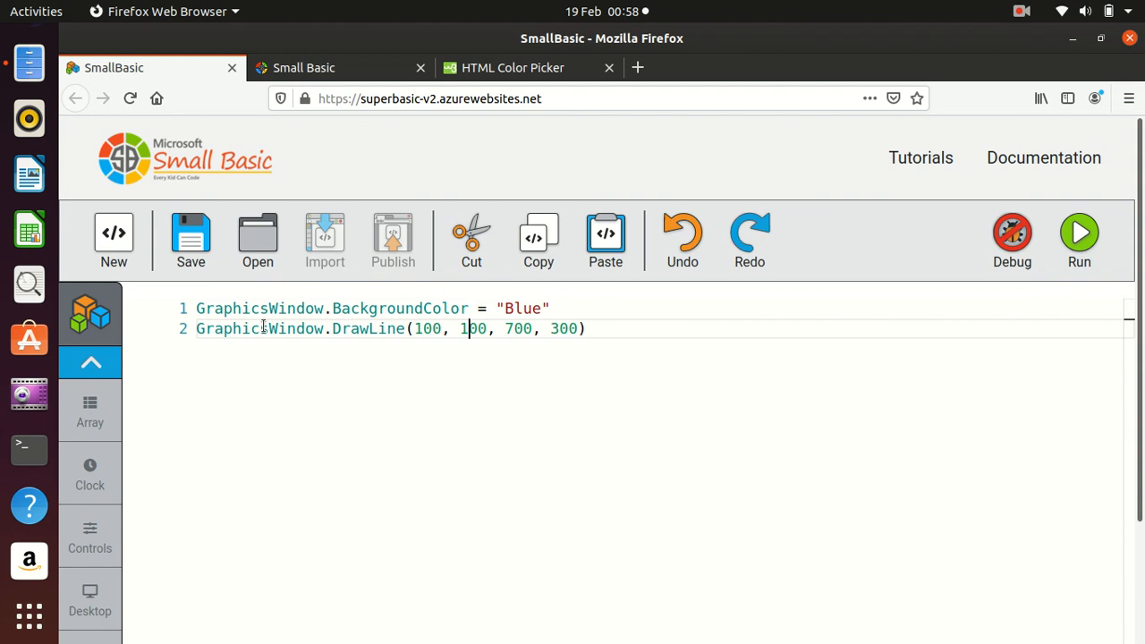
{"action": "mouse_move", "coordinate": [885, 348]}
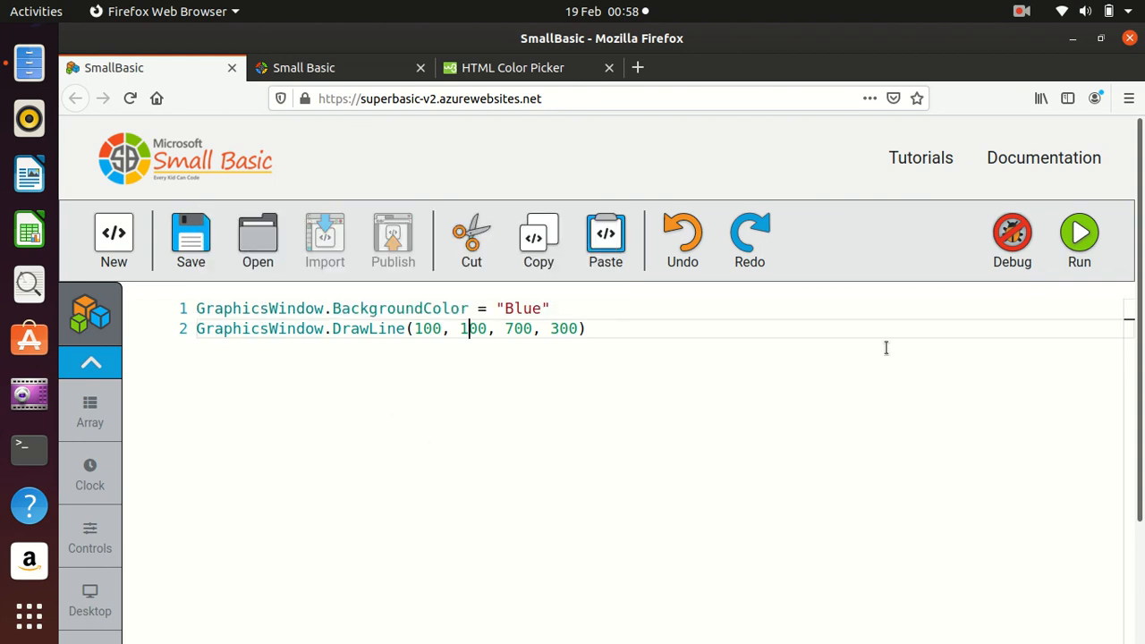
{"action": "left_click", "coordinate": [1079, 233]}
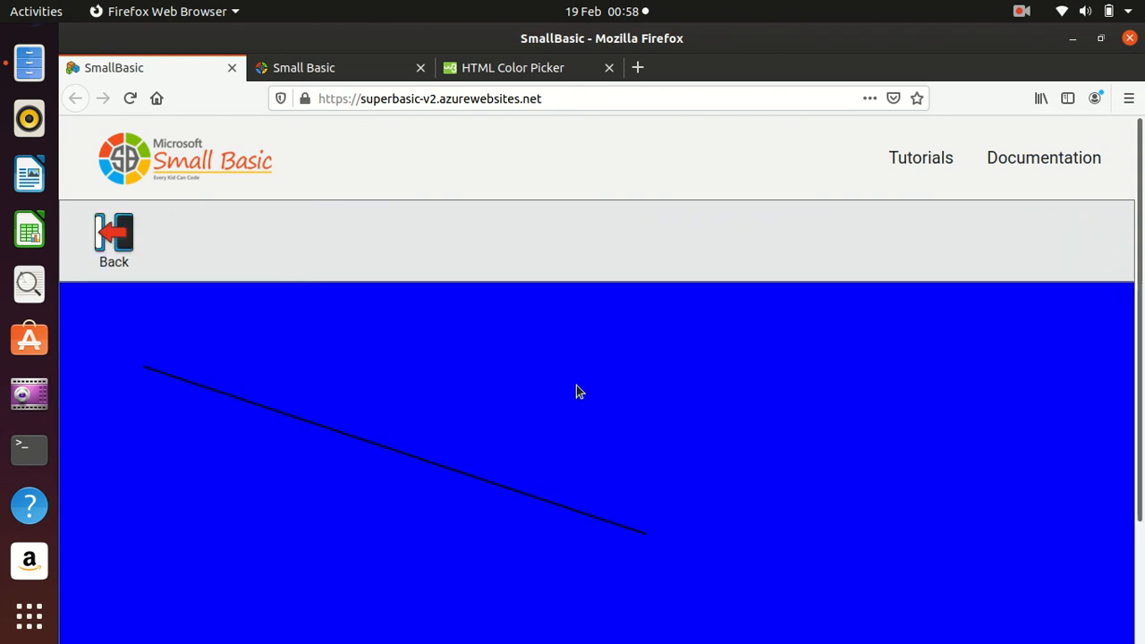
{"action": "mouse_move", "coordinate": [113, 232]}
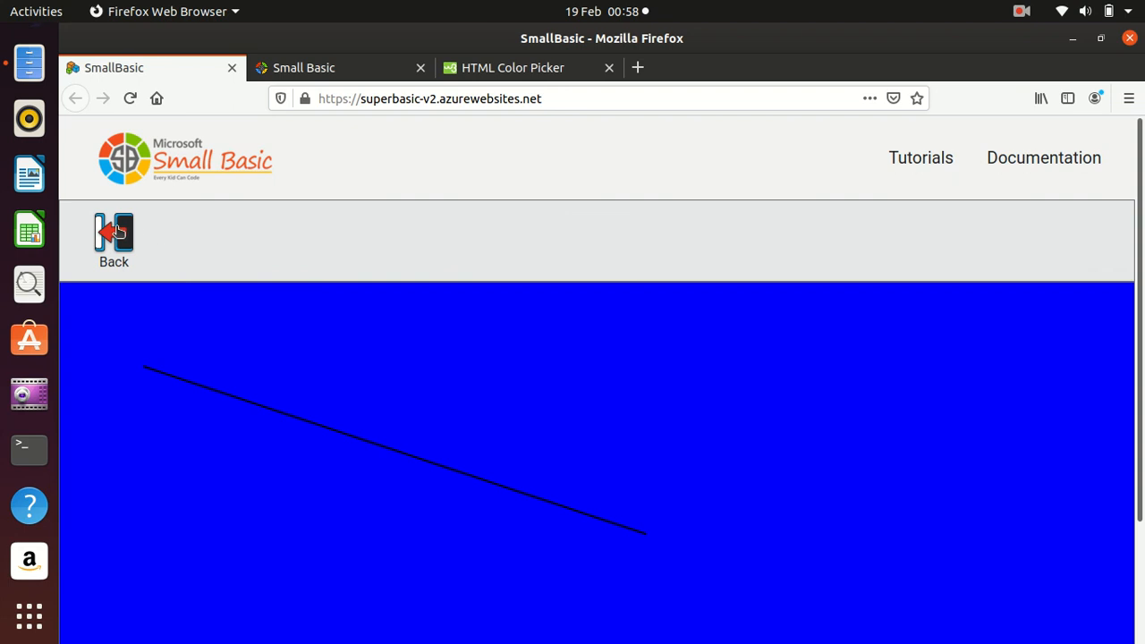
{"action": "left_click", "coordinate": [114, 237]}
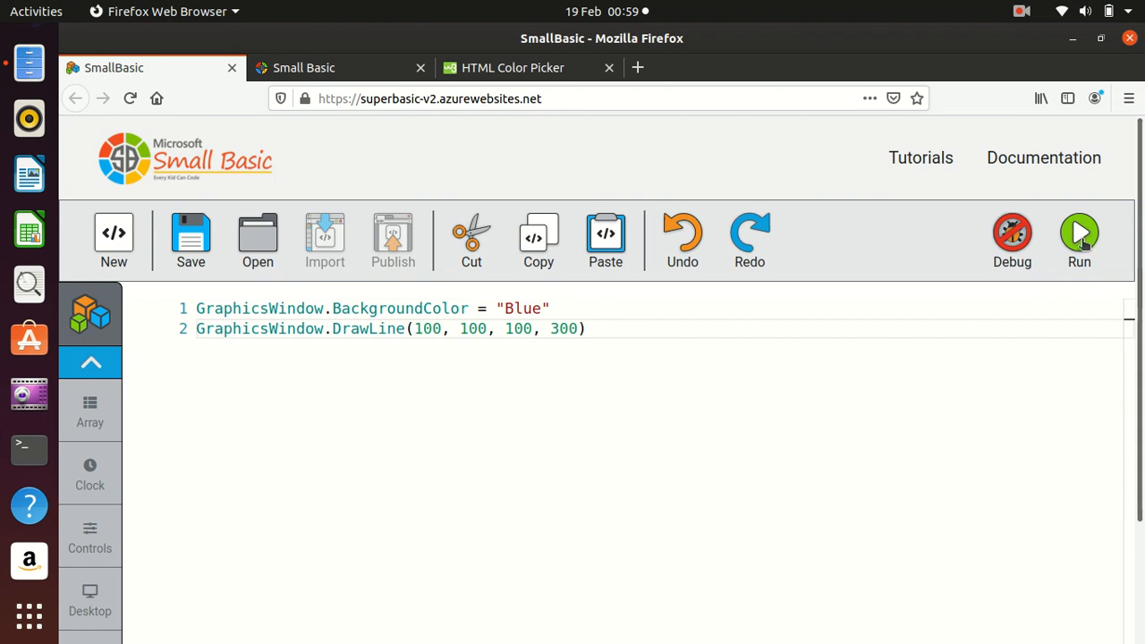
{"action": "left_click", "coordinate": [1079, 237]}
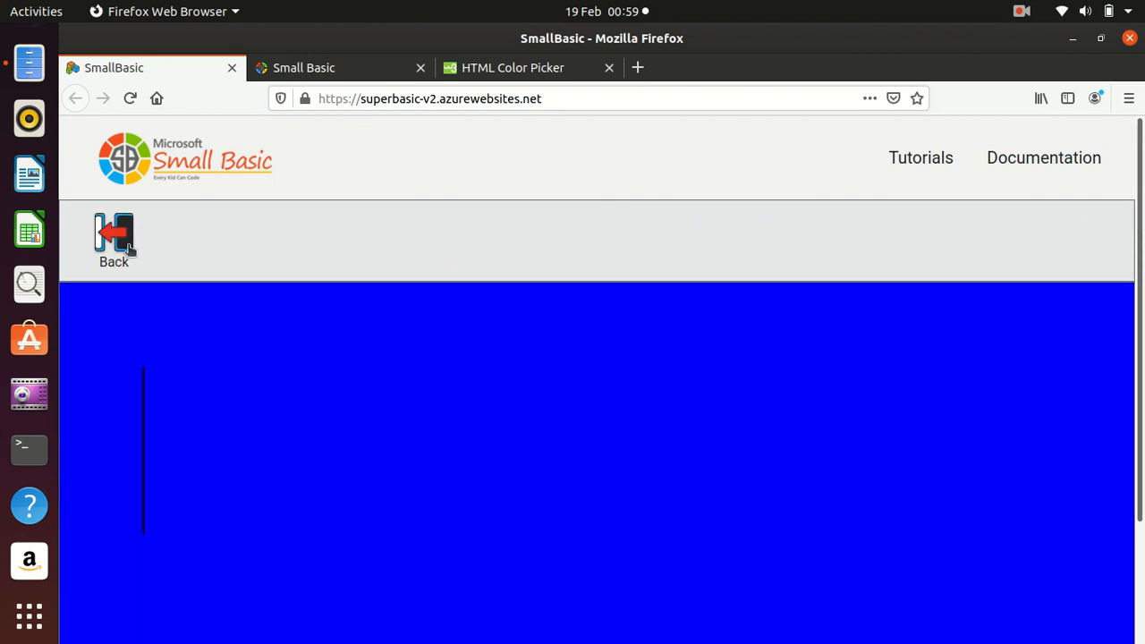
{"action": "left_click", "coordinate": [114, 237]}
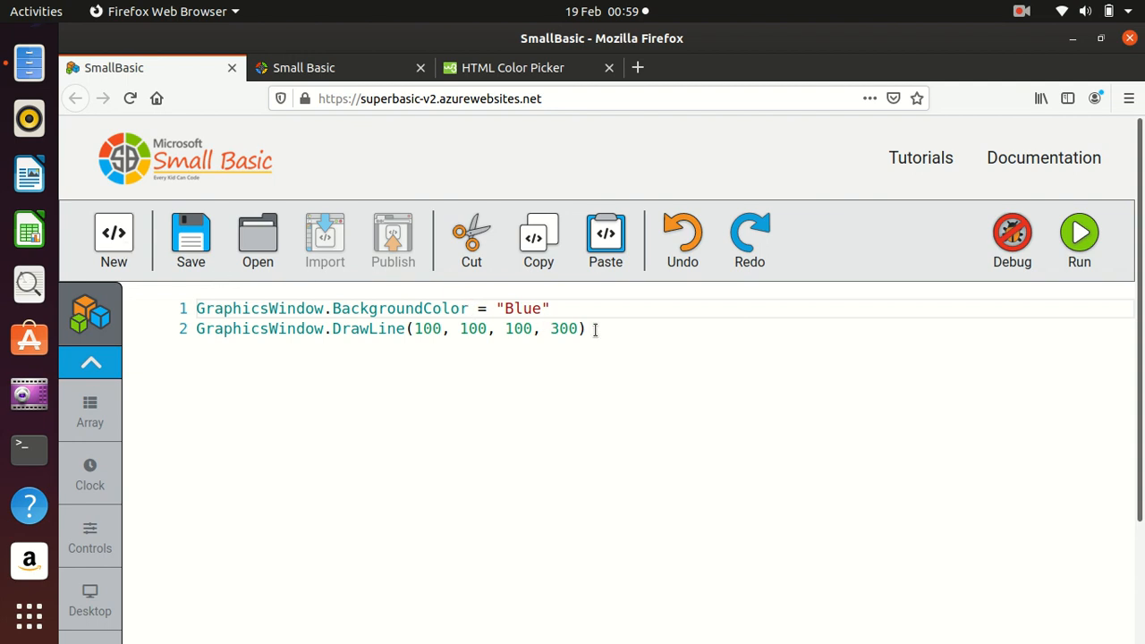
- Swap the DrawLine call for DrawTriangle using autocomplete
{"action": "double_click", "coordinate": [366, 328]}
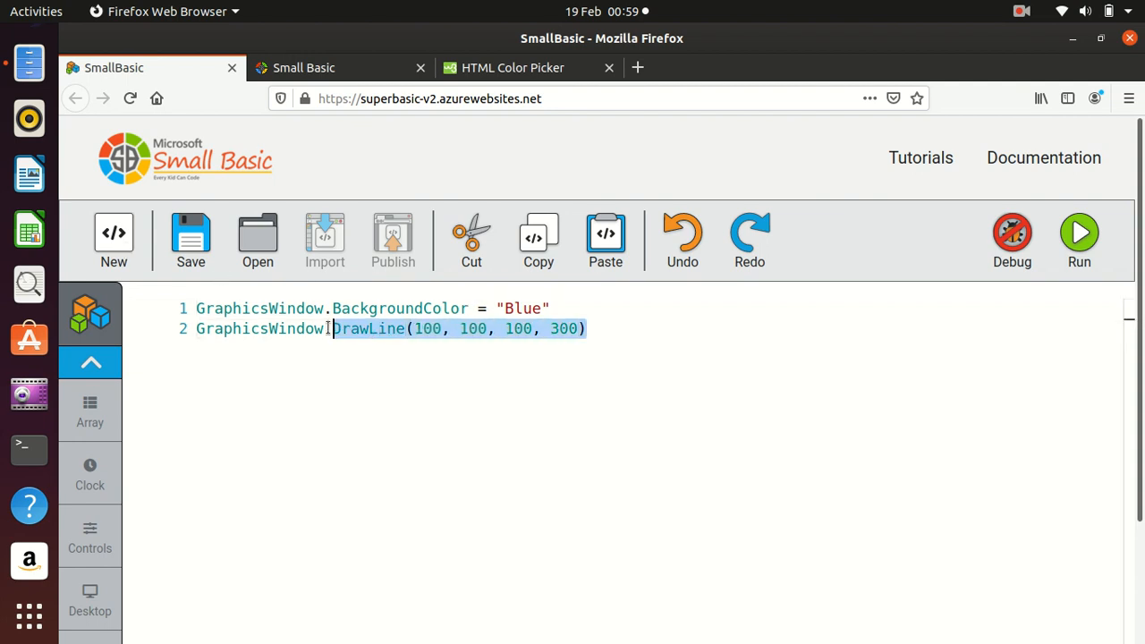
{"action": "type", "text": "drawtr"}
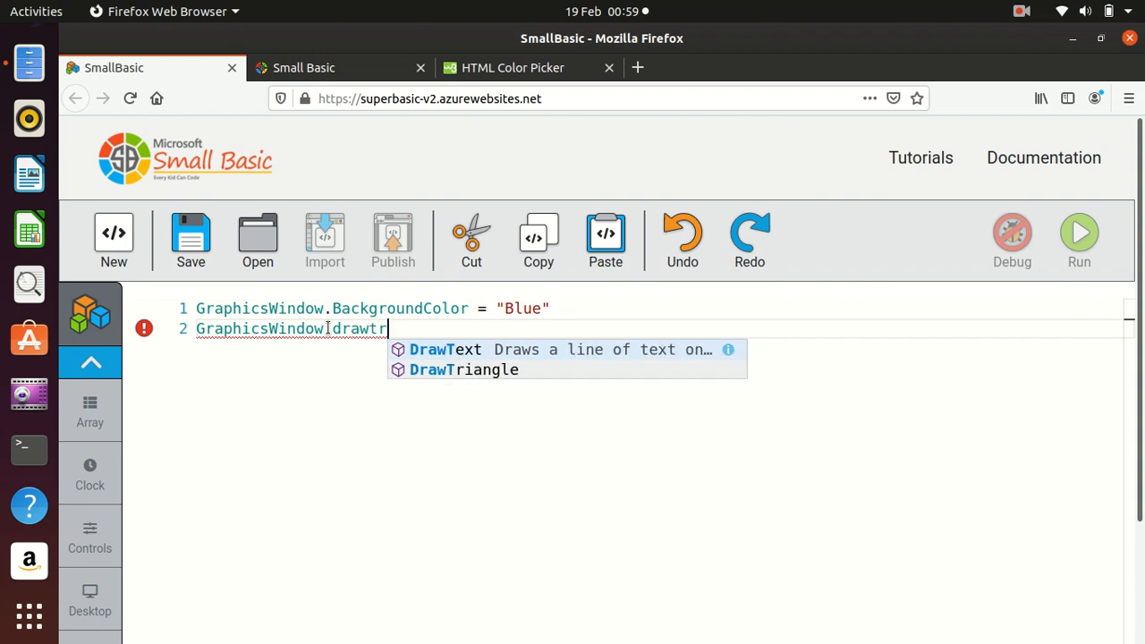
{"action": "left_click", "coordinate": [464, 369]}
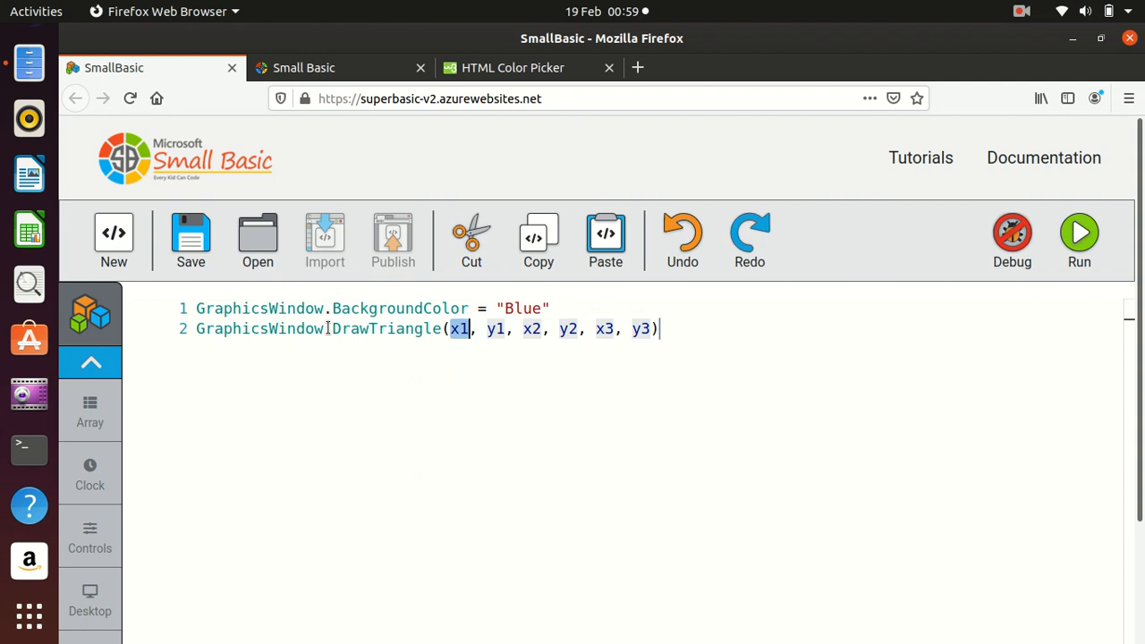
- Fill DrawTriangle with coordinates 0, 250, 125, 0, 250, 250
{"action": "type", "text": "0"}
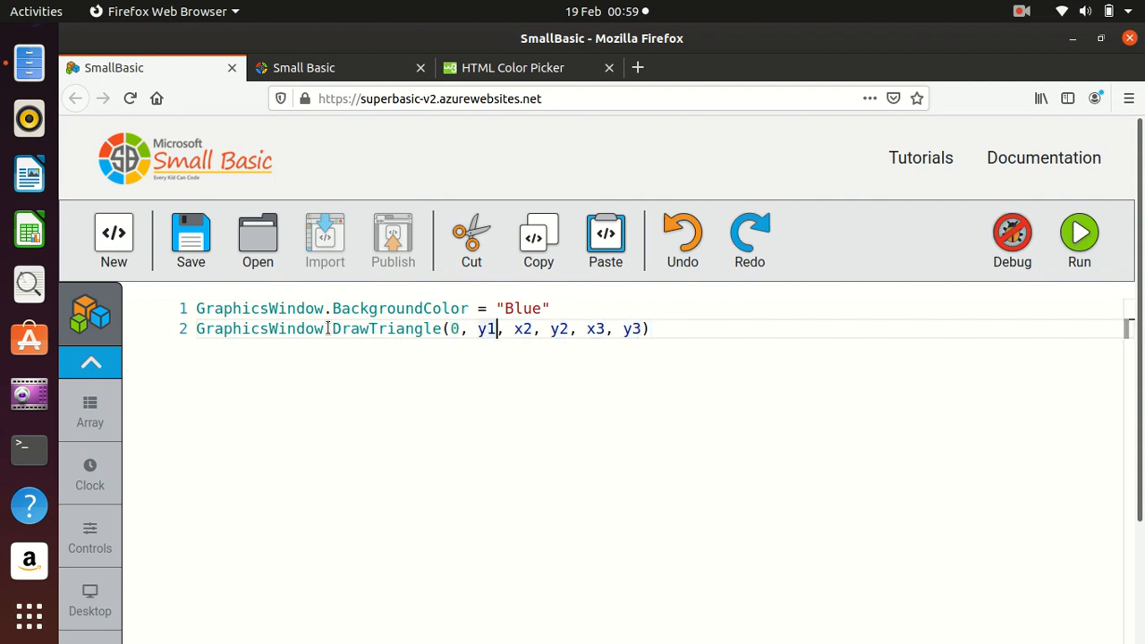
{"action": "key", "text": "BackSpace"}
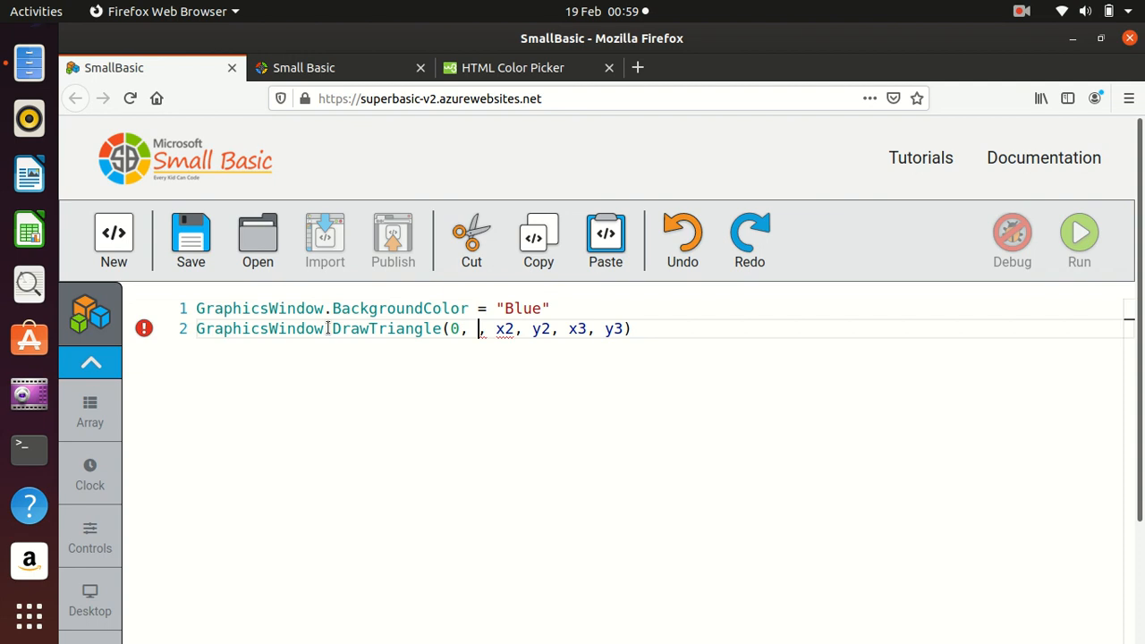
{"action": "type", "text": "250"}
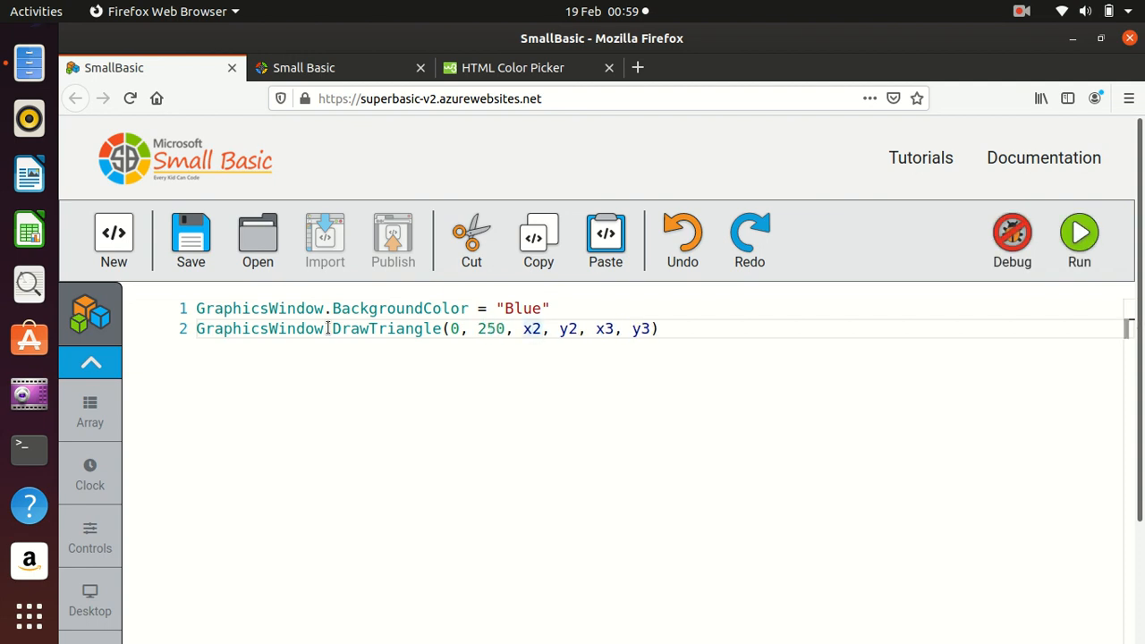
{"action": "type", "text": "12"}
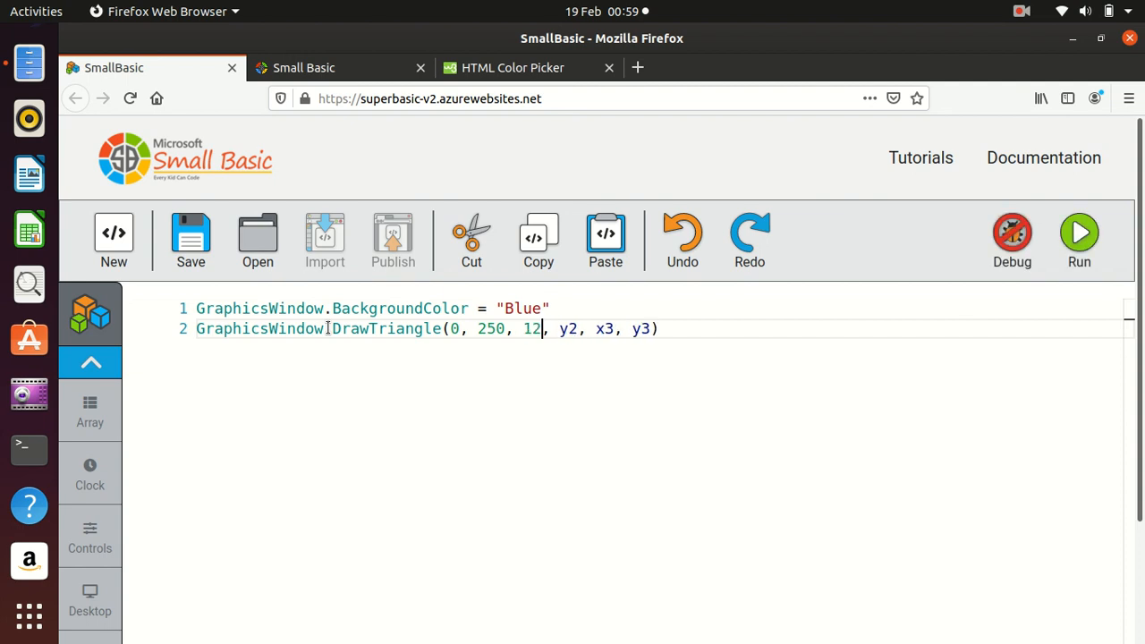
{"action": "type", "text": "5"}
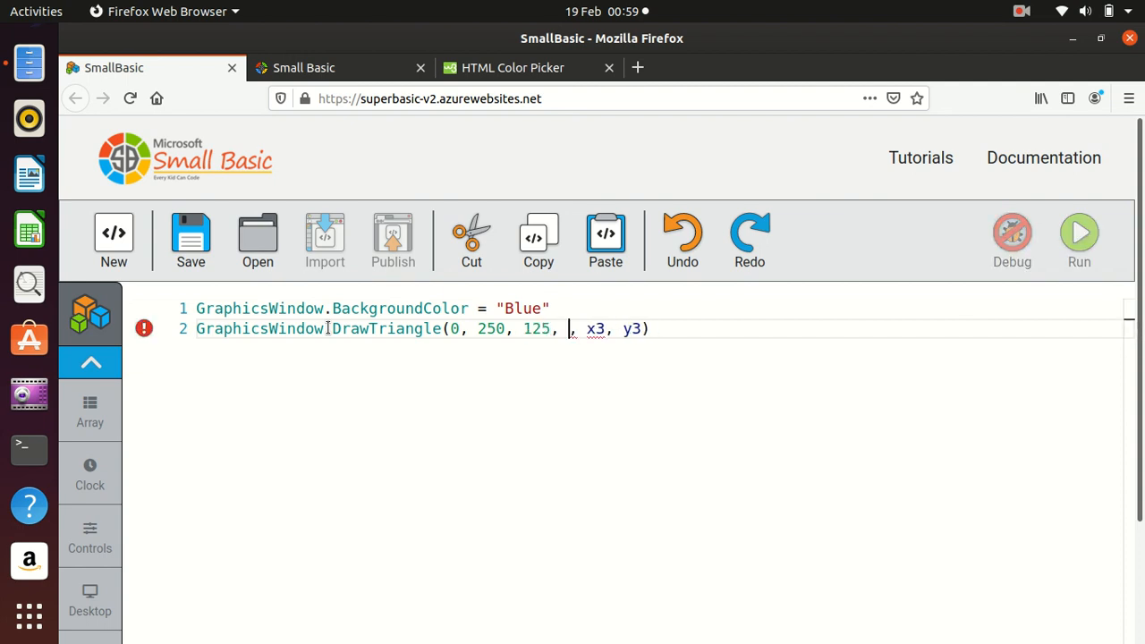
{"action": "type", "text": "0"}
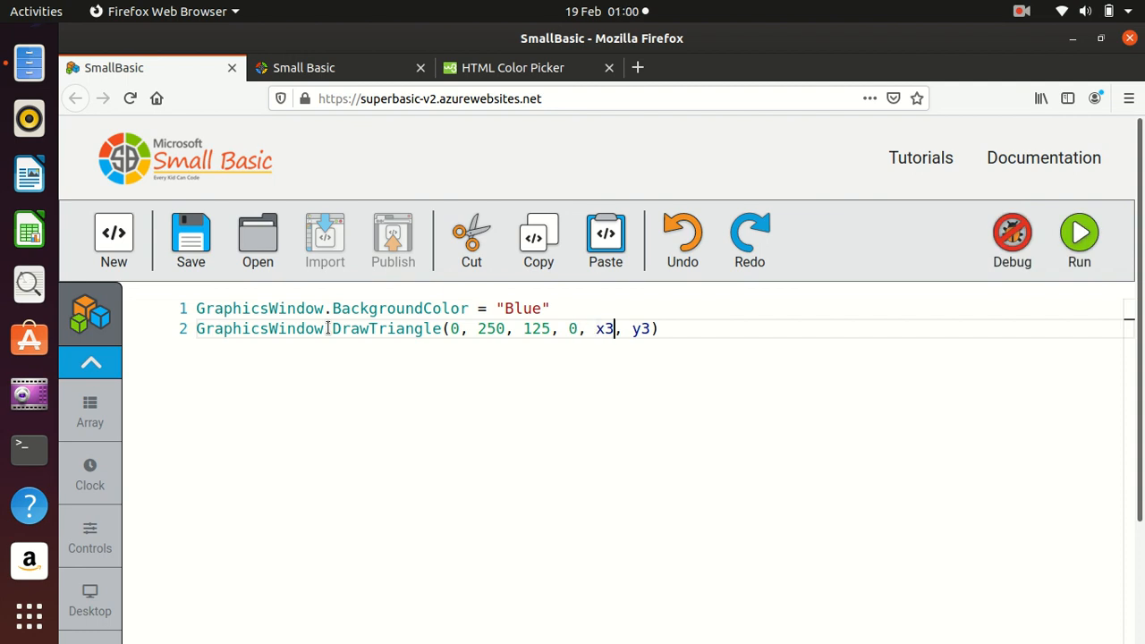
{"action": "key", "text": "BackSpace"}
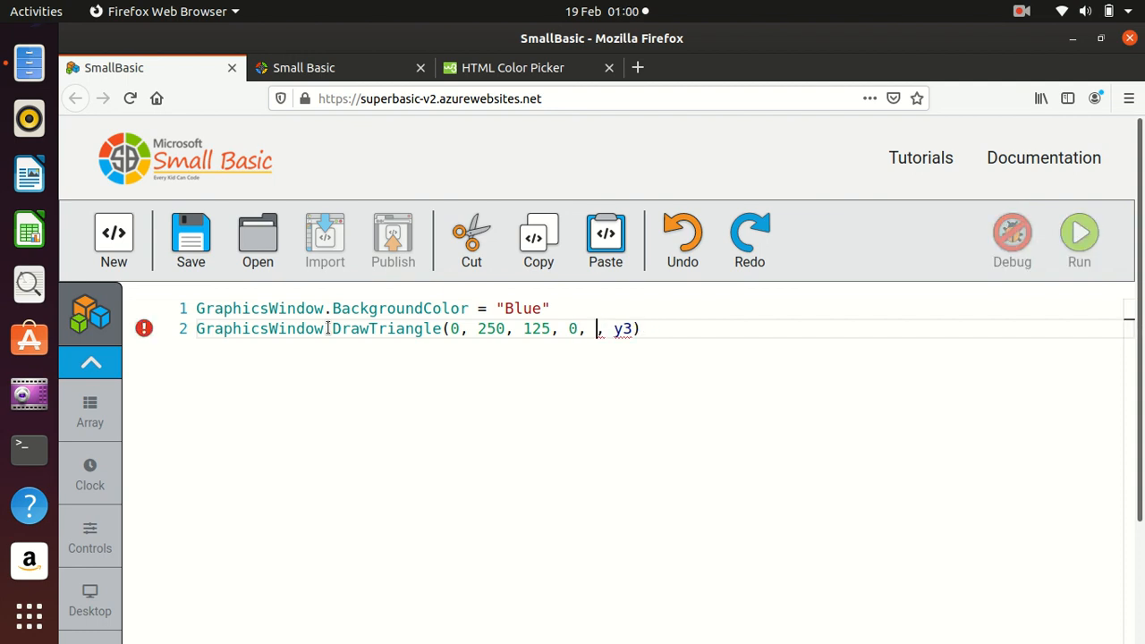
{"action": "type", "text": "250"}
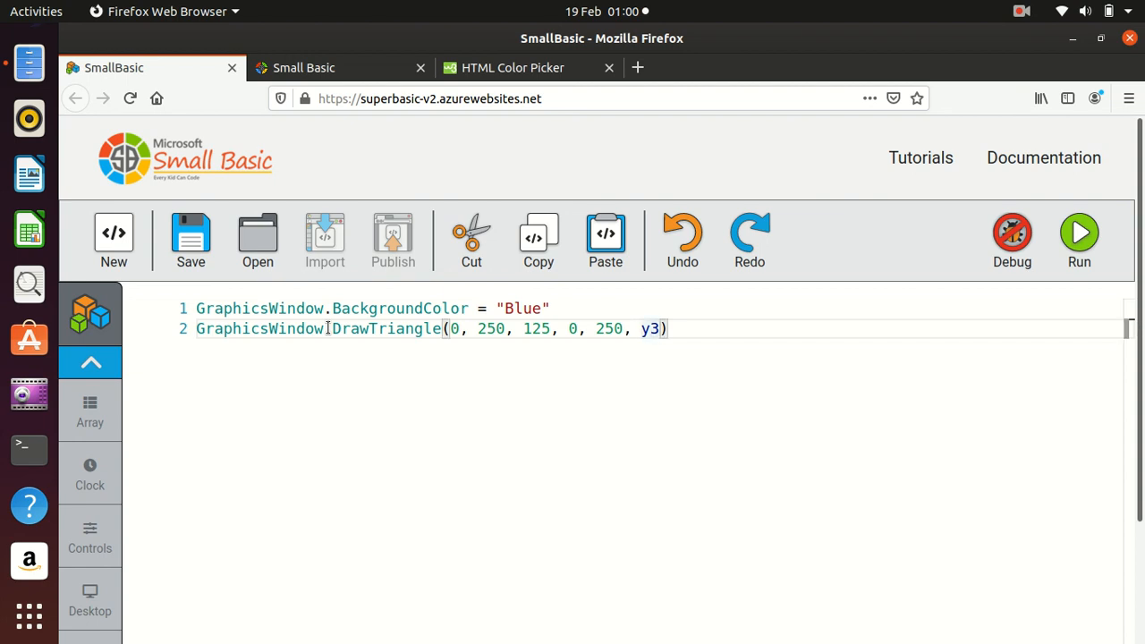
{"action": "type", "text": "250"}
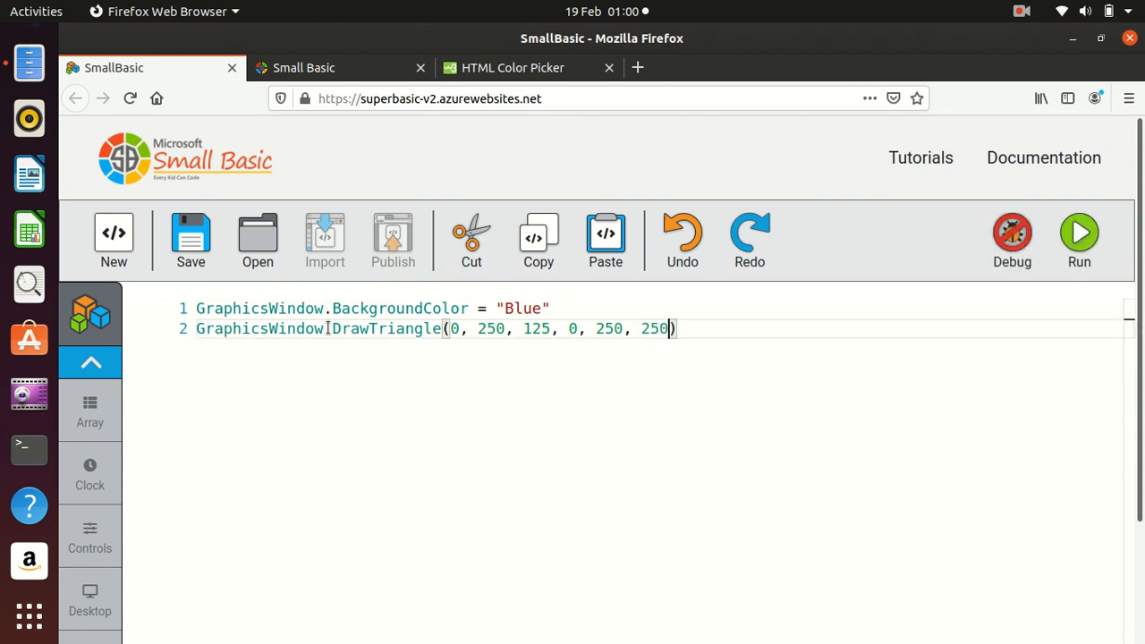
- Preview the triangle, change its x-coordinates to 100, 225 and 350, and rerun it
{"action": "left_click", "coordinate": [1079, 233]}
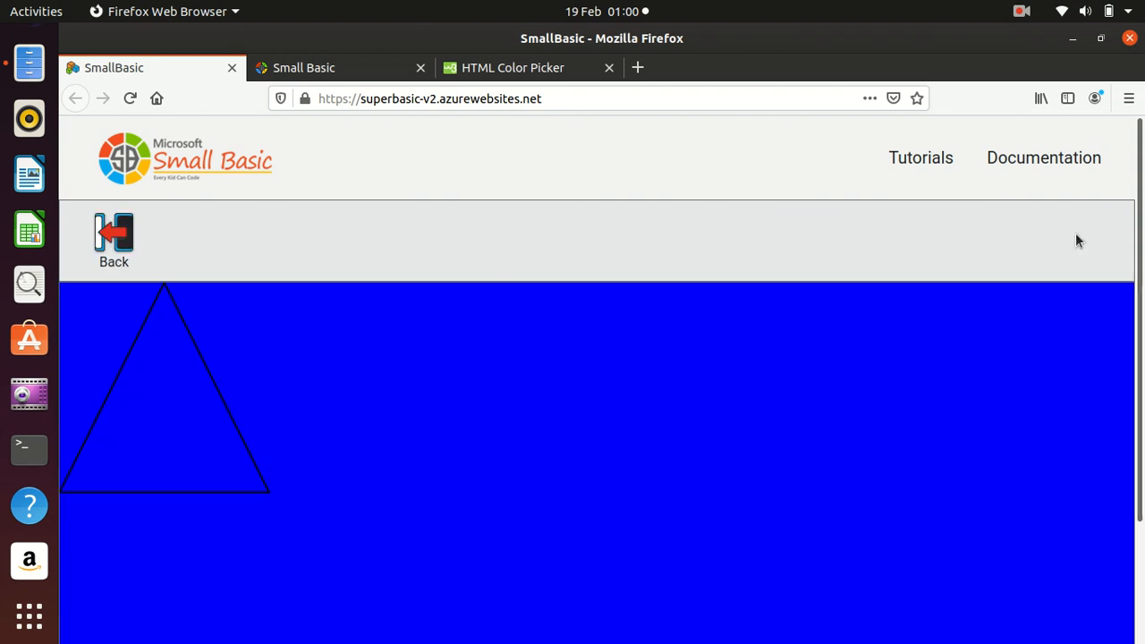
{"action": "mouse_move", "coordinate": [145, 264]}
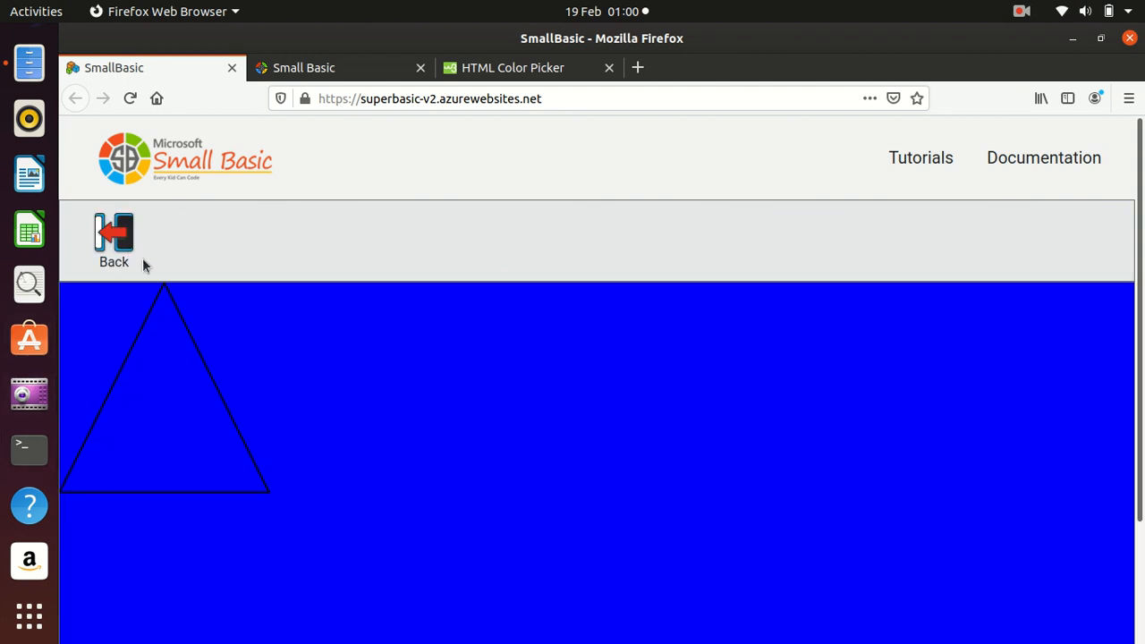
{"action": "left_click", "coordinate": [114, 240]}
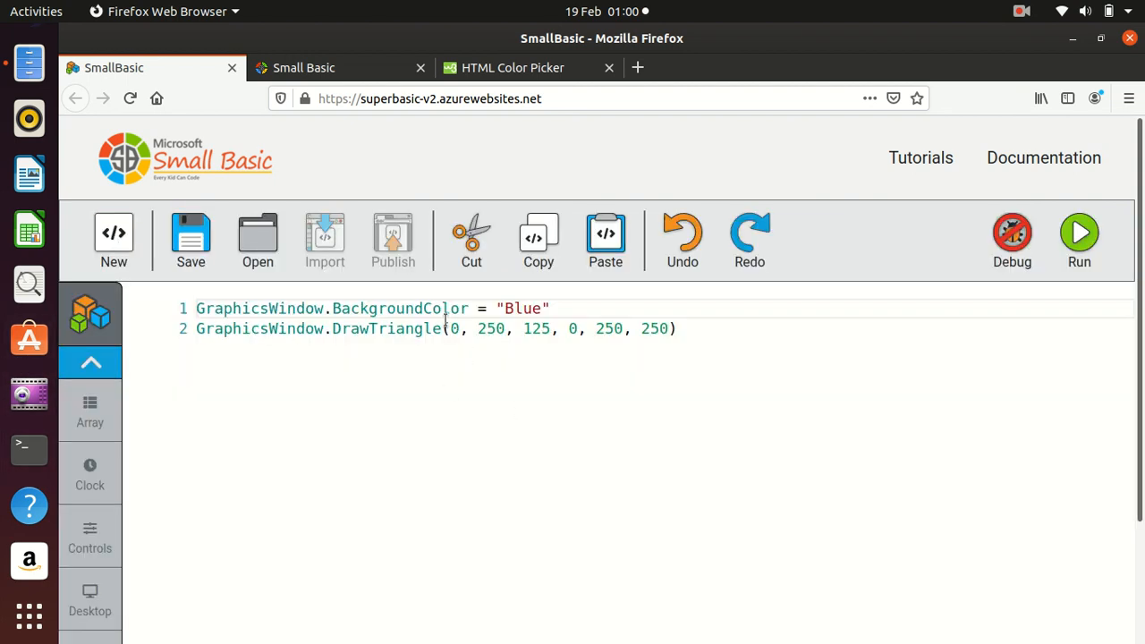
{"action": "type", "text": "1"}
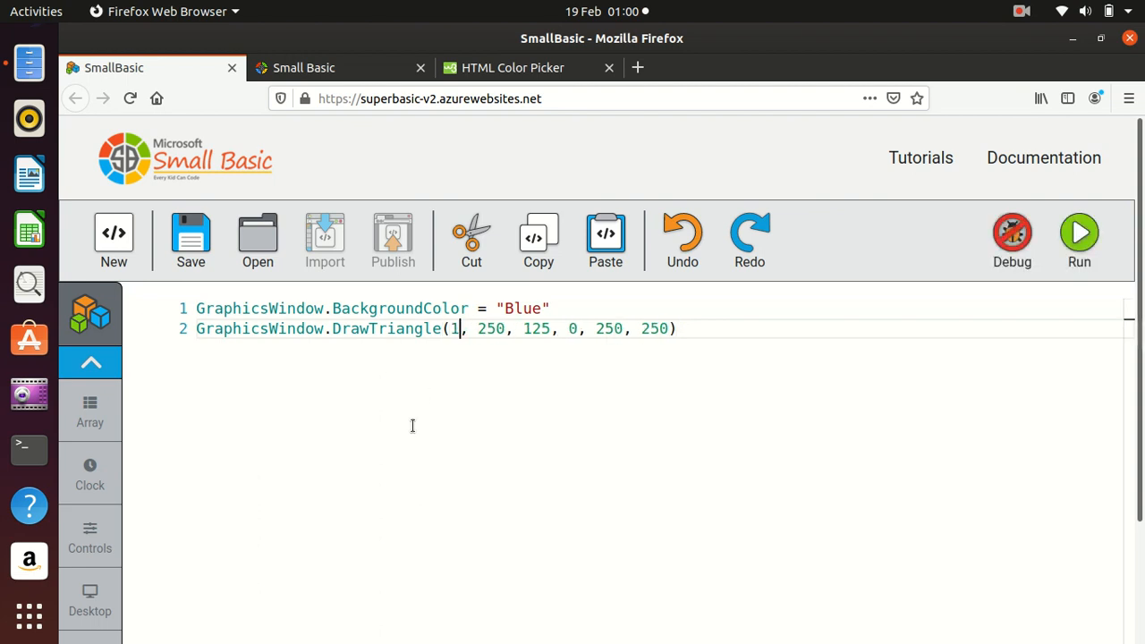
{"action": "type", "text": "00"}
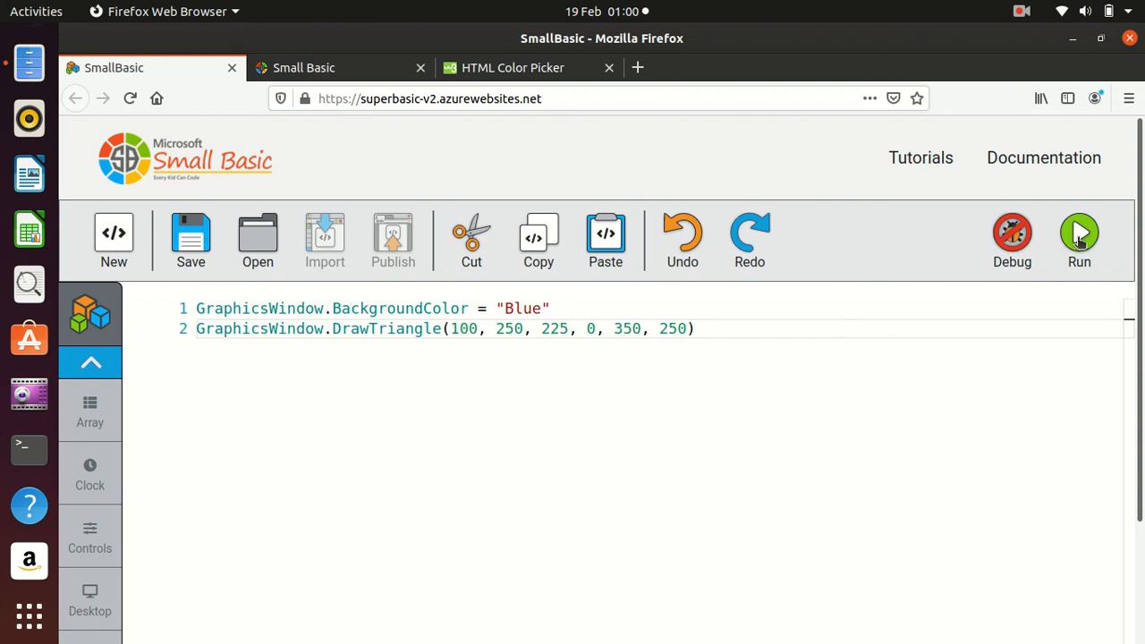
{"action": "left_click", "coordinate": [1079, 235]}
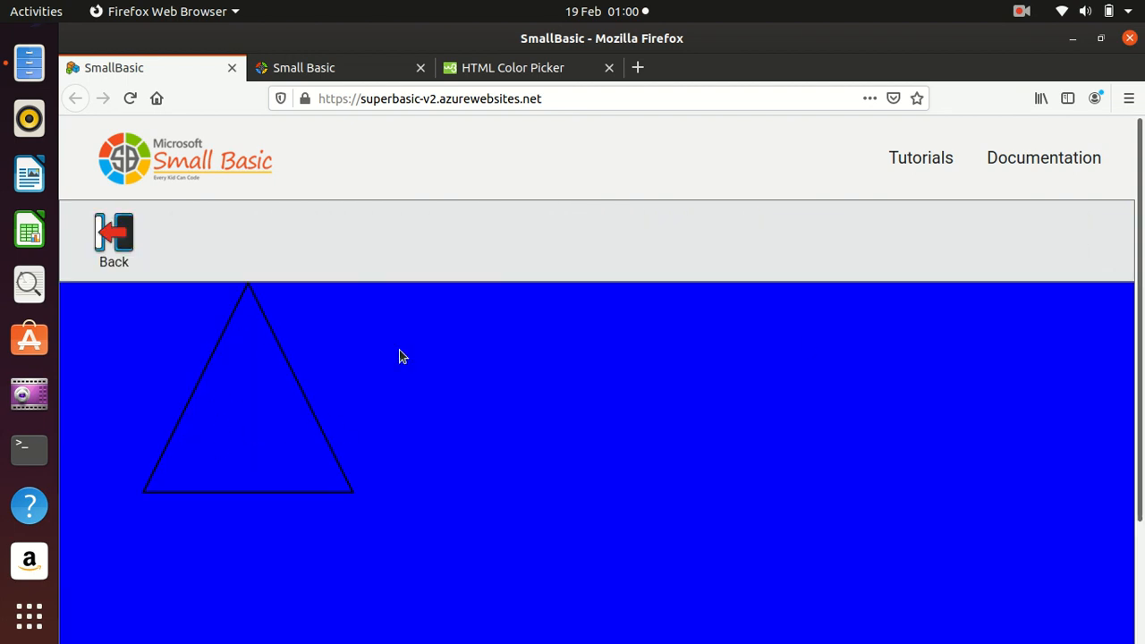
{"action": "mouse_move", "coordinate": [114, 235]}
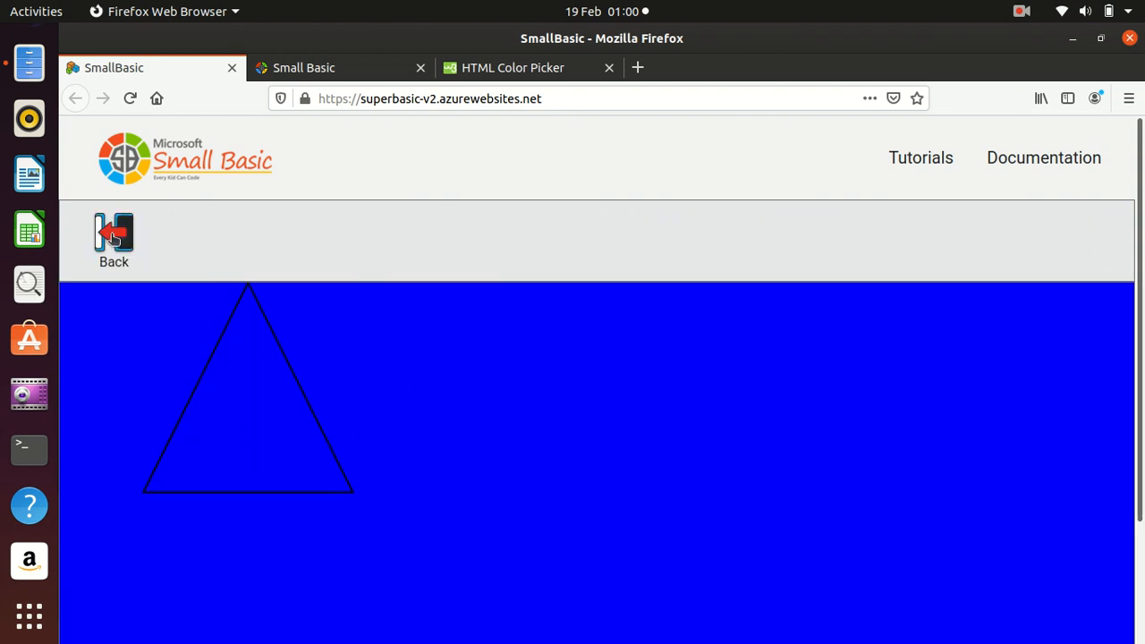
{"action": "left_click", "coordinate": [114, 239]}
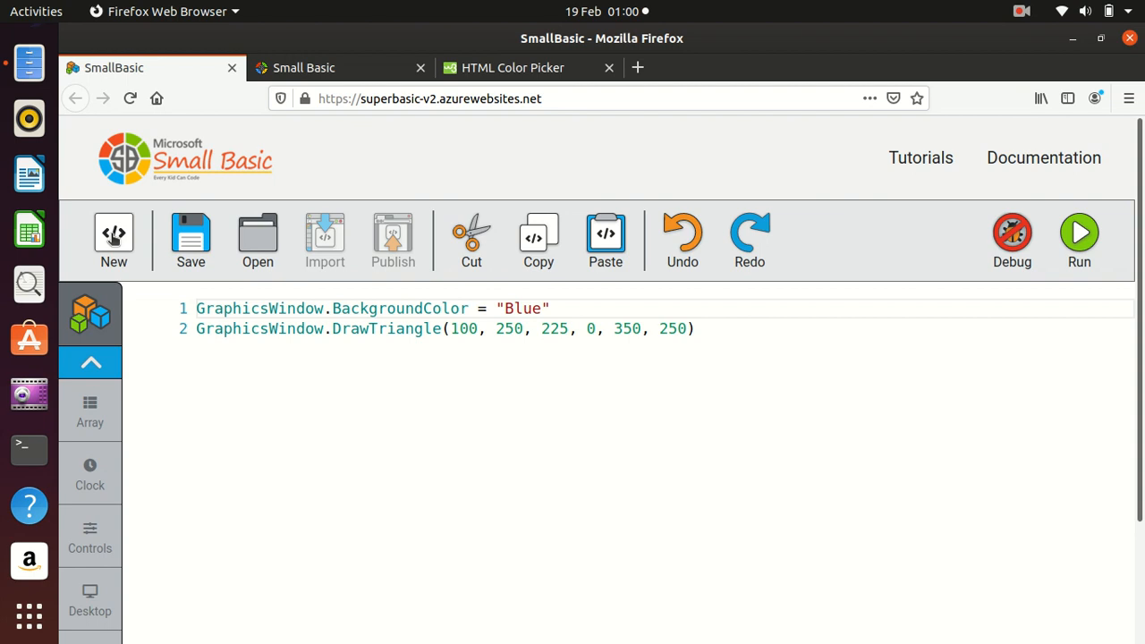
- Overwrite the DrawTriangle call, leaving line 2 as a bare GraphicsWindow.draw statement
{"action": "left_click", "coordinate": [698, 328]}
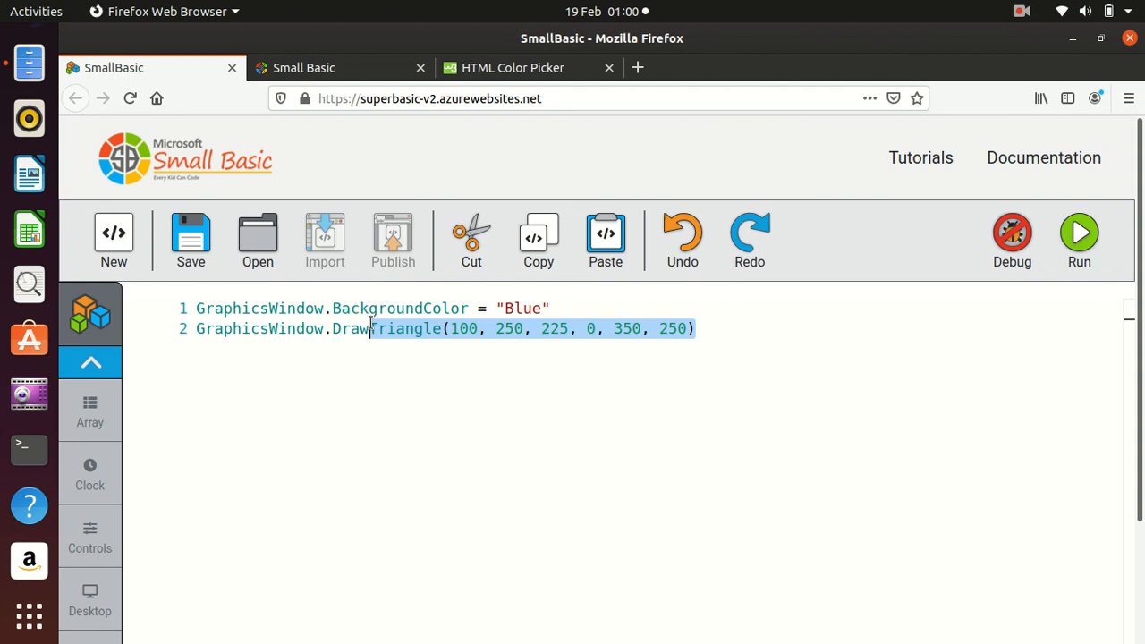
{"action": "type", "text": "re"}
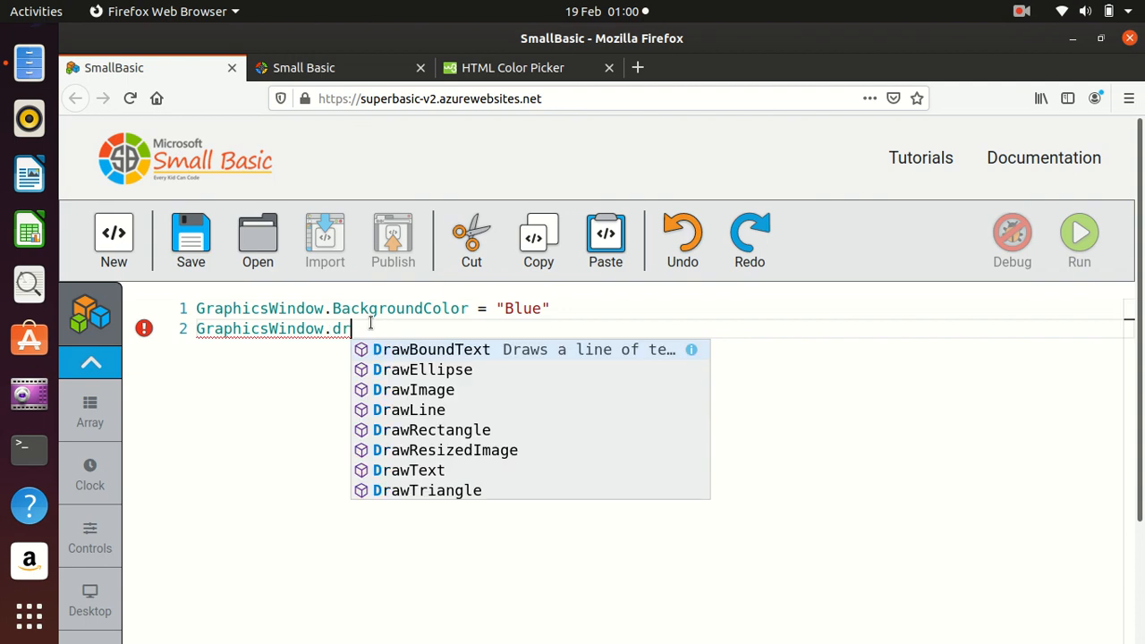
{"action": "type", "text": "aw"}
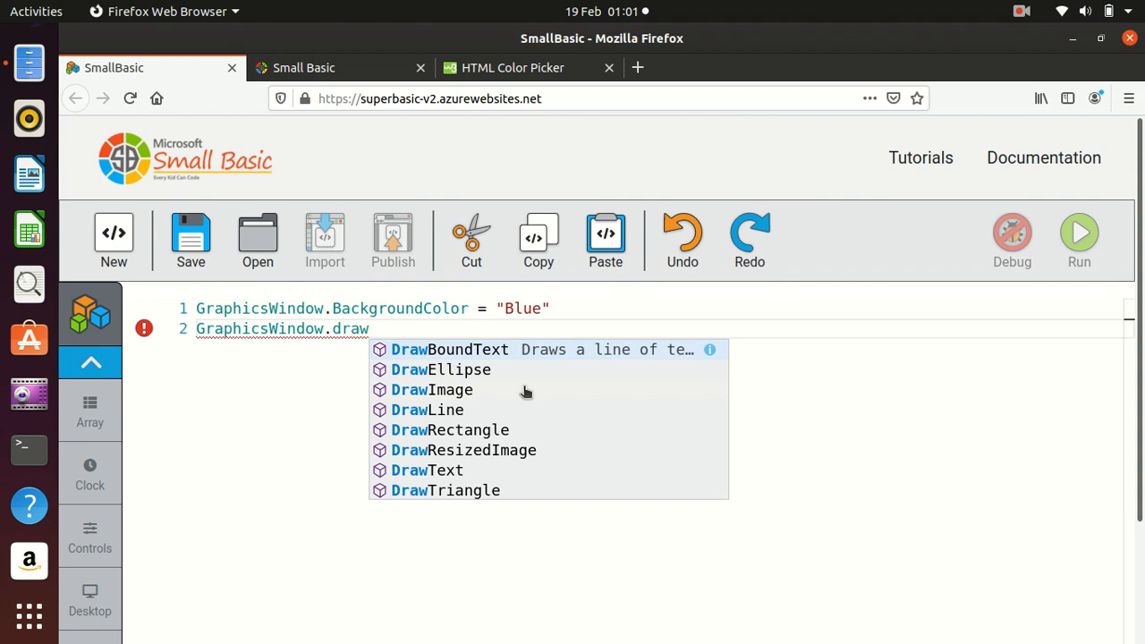
{"action": "mouse_move", "coordinate": [394, 322]}
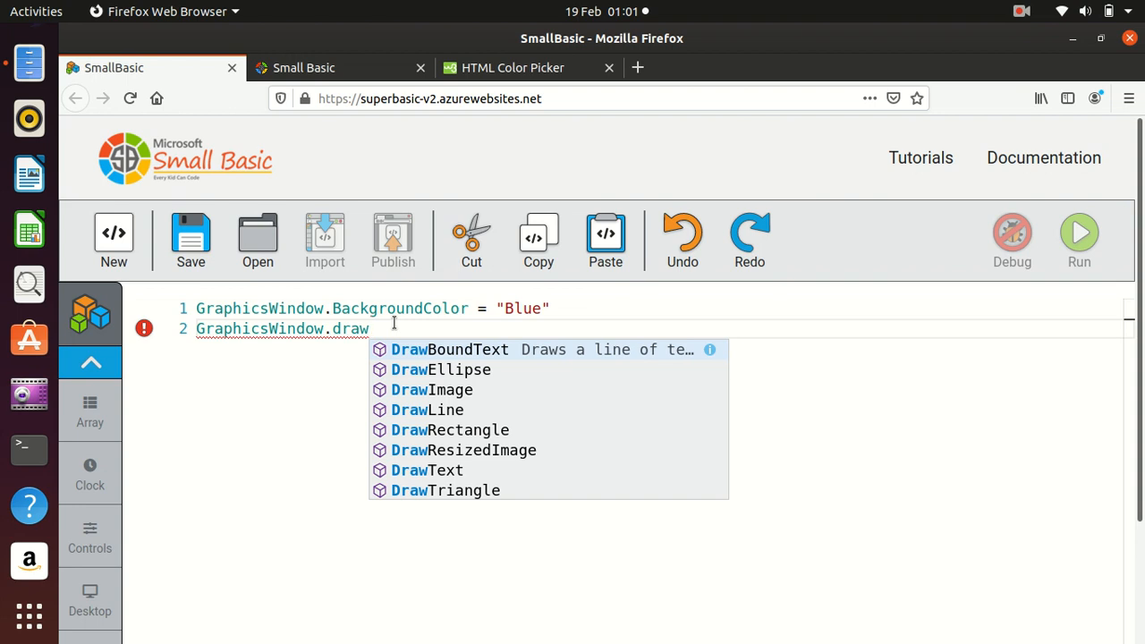
{"action": "left_click", "coordinate": [1021, 10]}
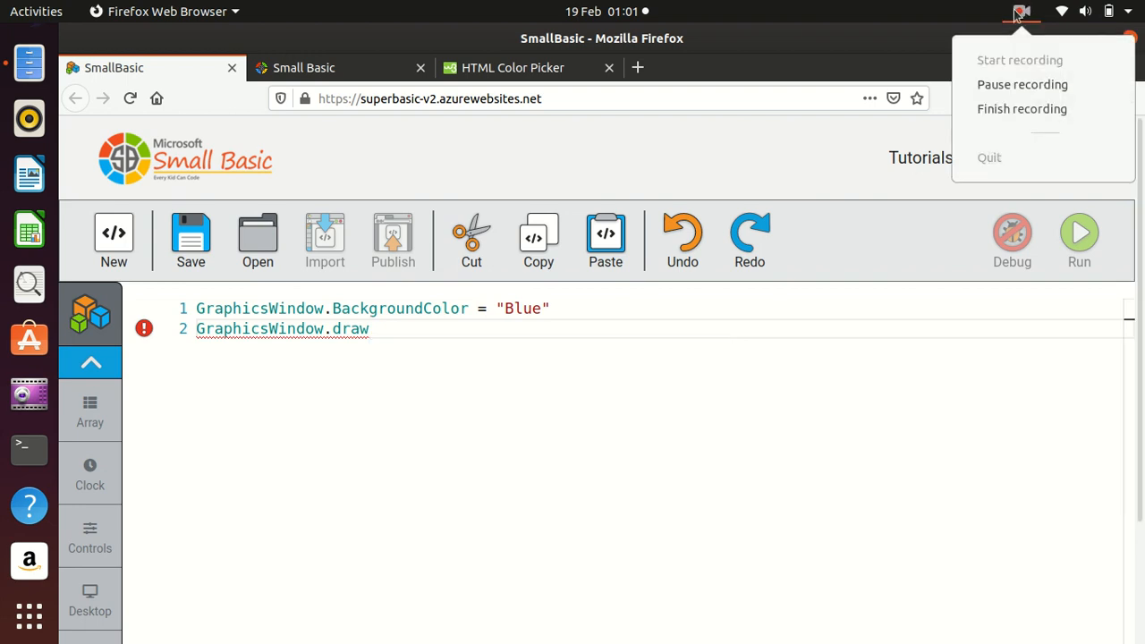